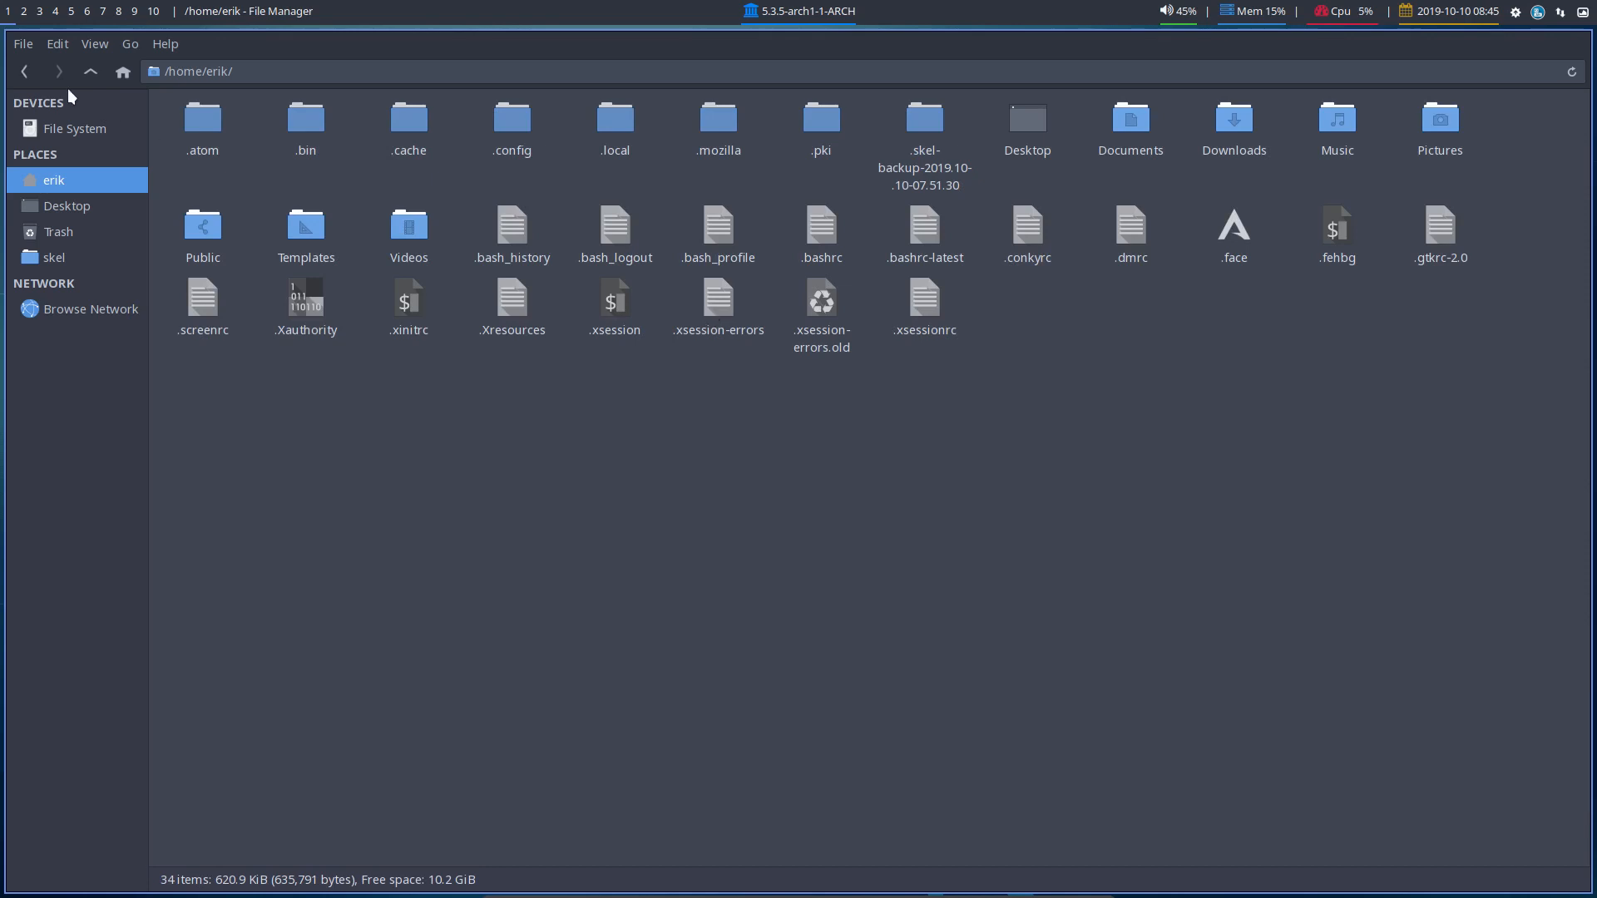
Step: Show hidden files, open .config, and bookmark the herbstluftwm folder in Places
{"action": "left_click", "coordinate": [92, 43]}
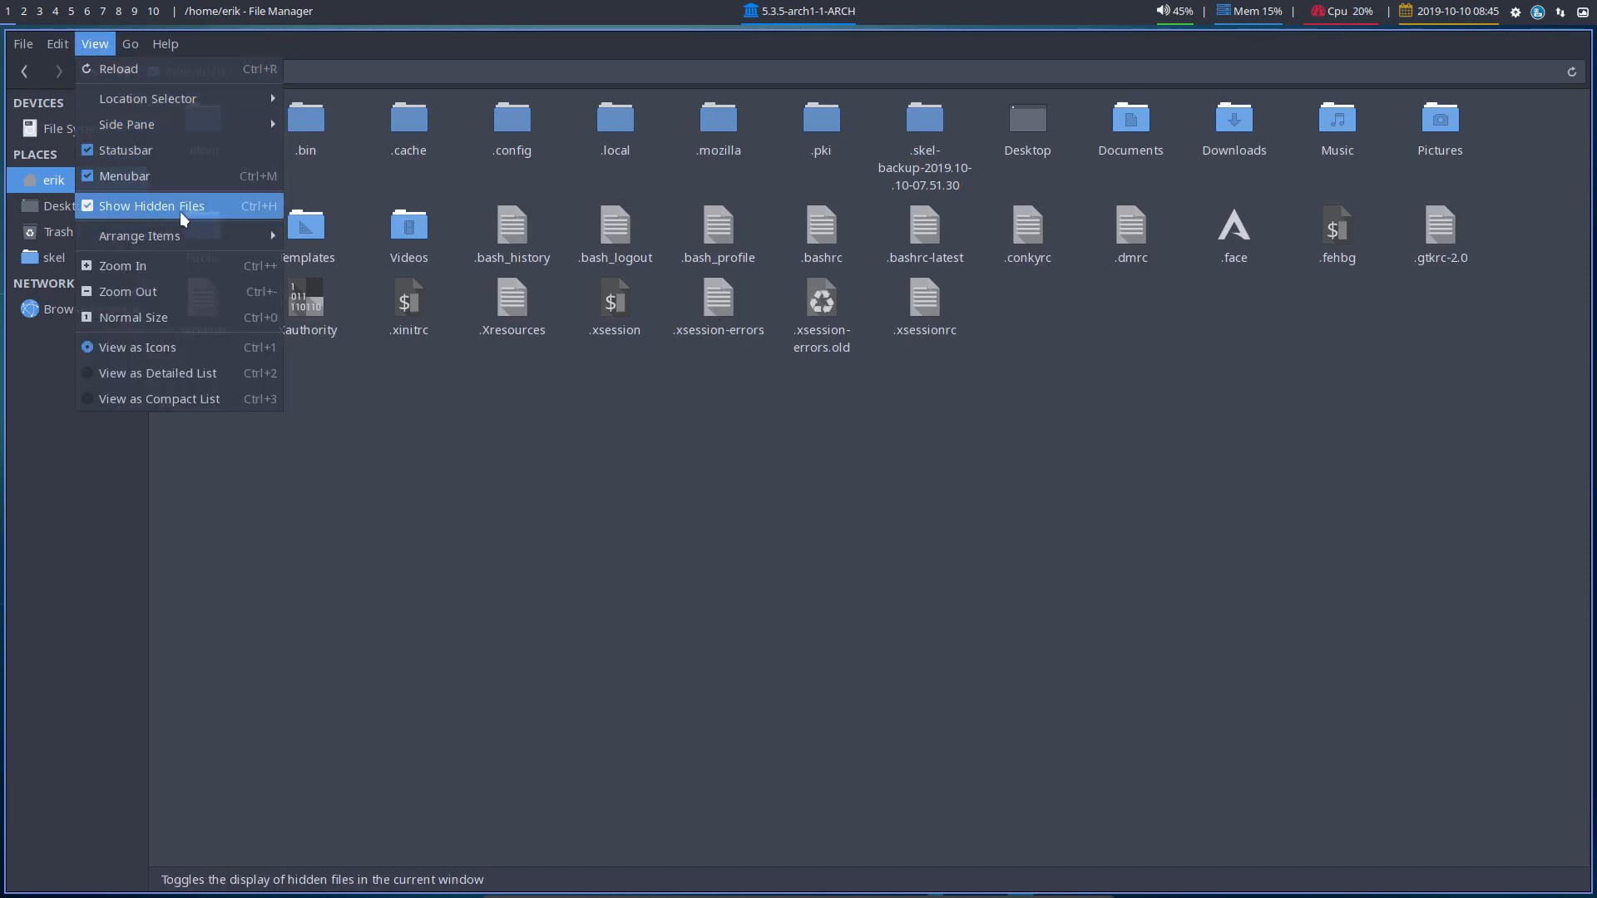
{"action": "mouse_move", "coordinate": [139, 236]}
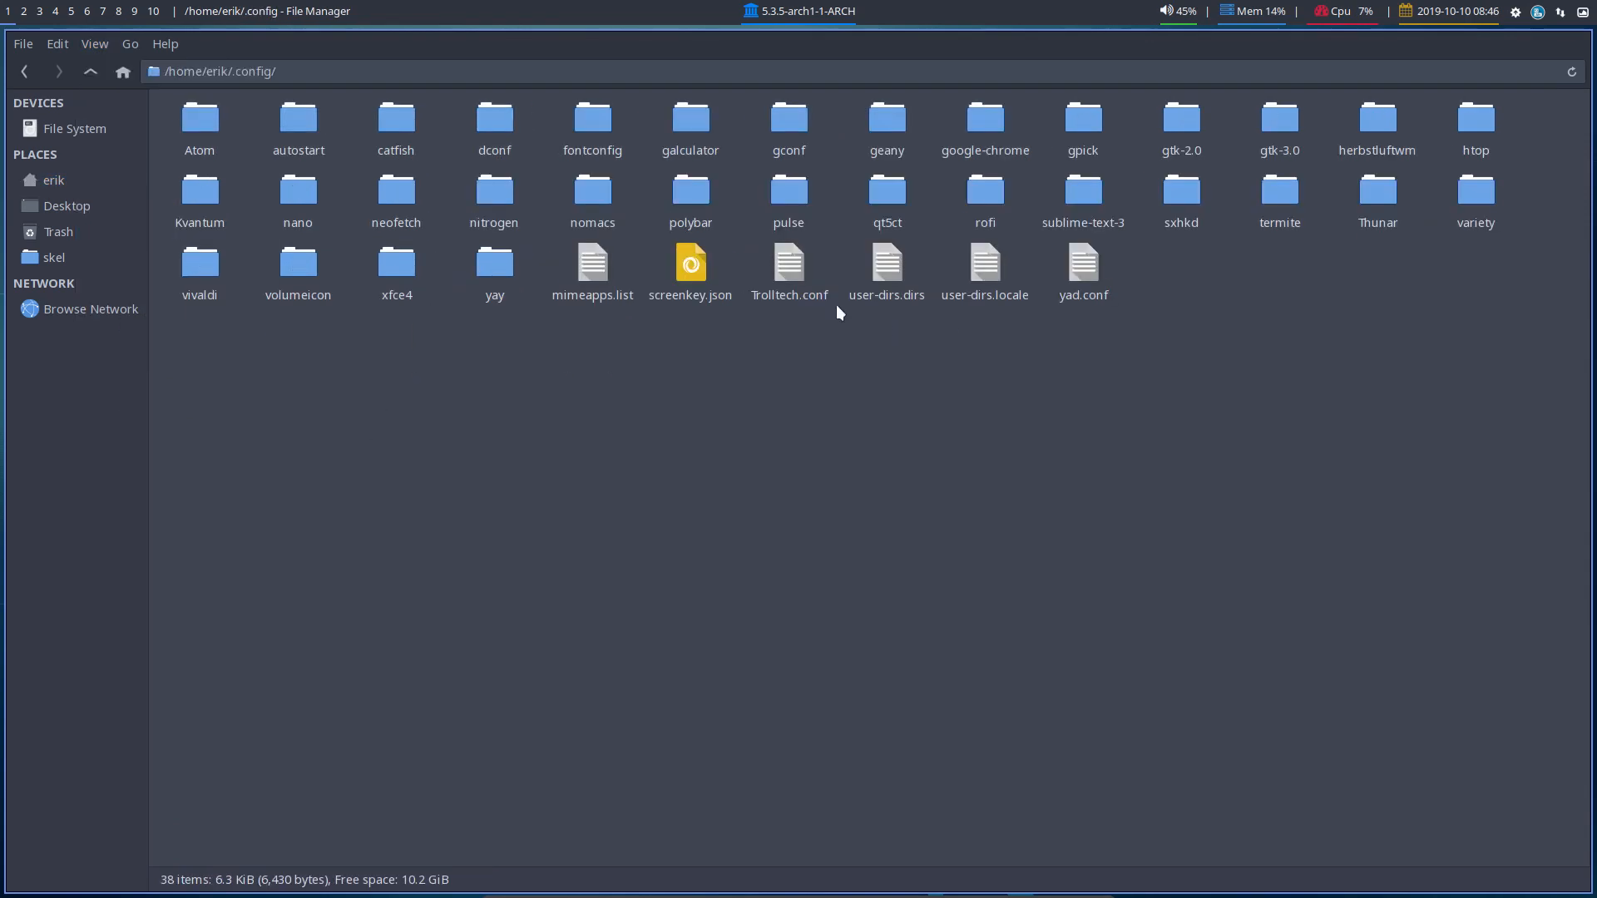
{"action": "left_click", "coordinate": [1377, 117]}
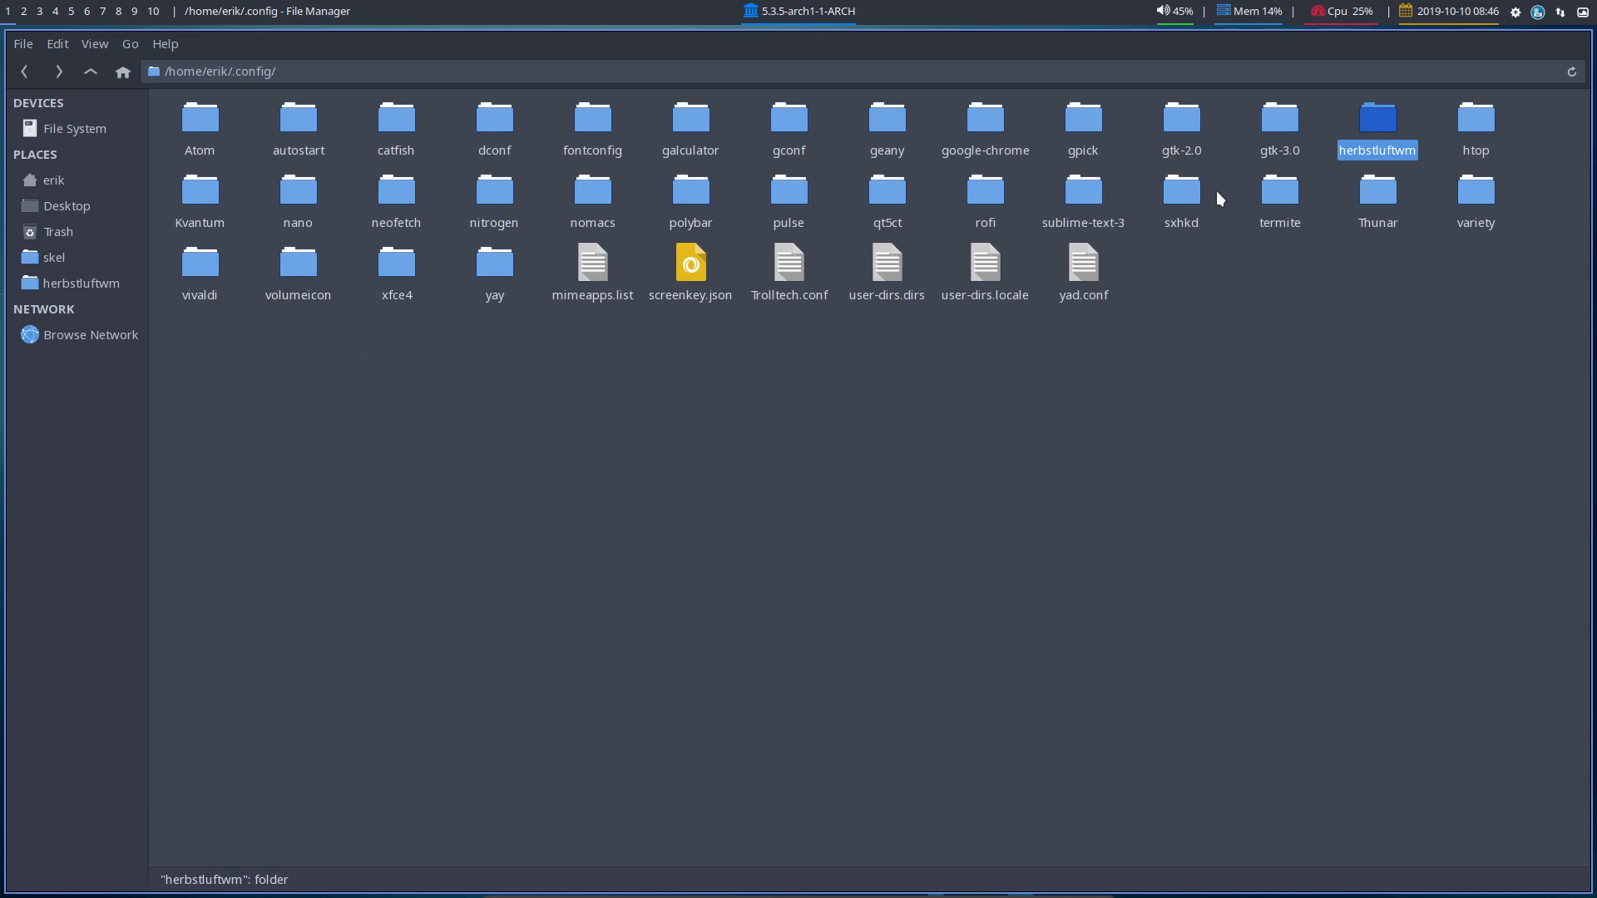
Step: Bookmark and open the sxhkd folder, then open and close terminal and browser windows
{"action": "left_click", "coordinate": [1180, 199]}
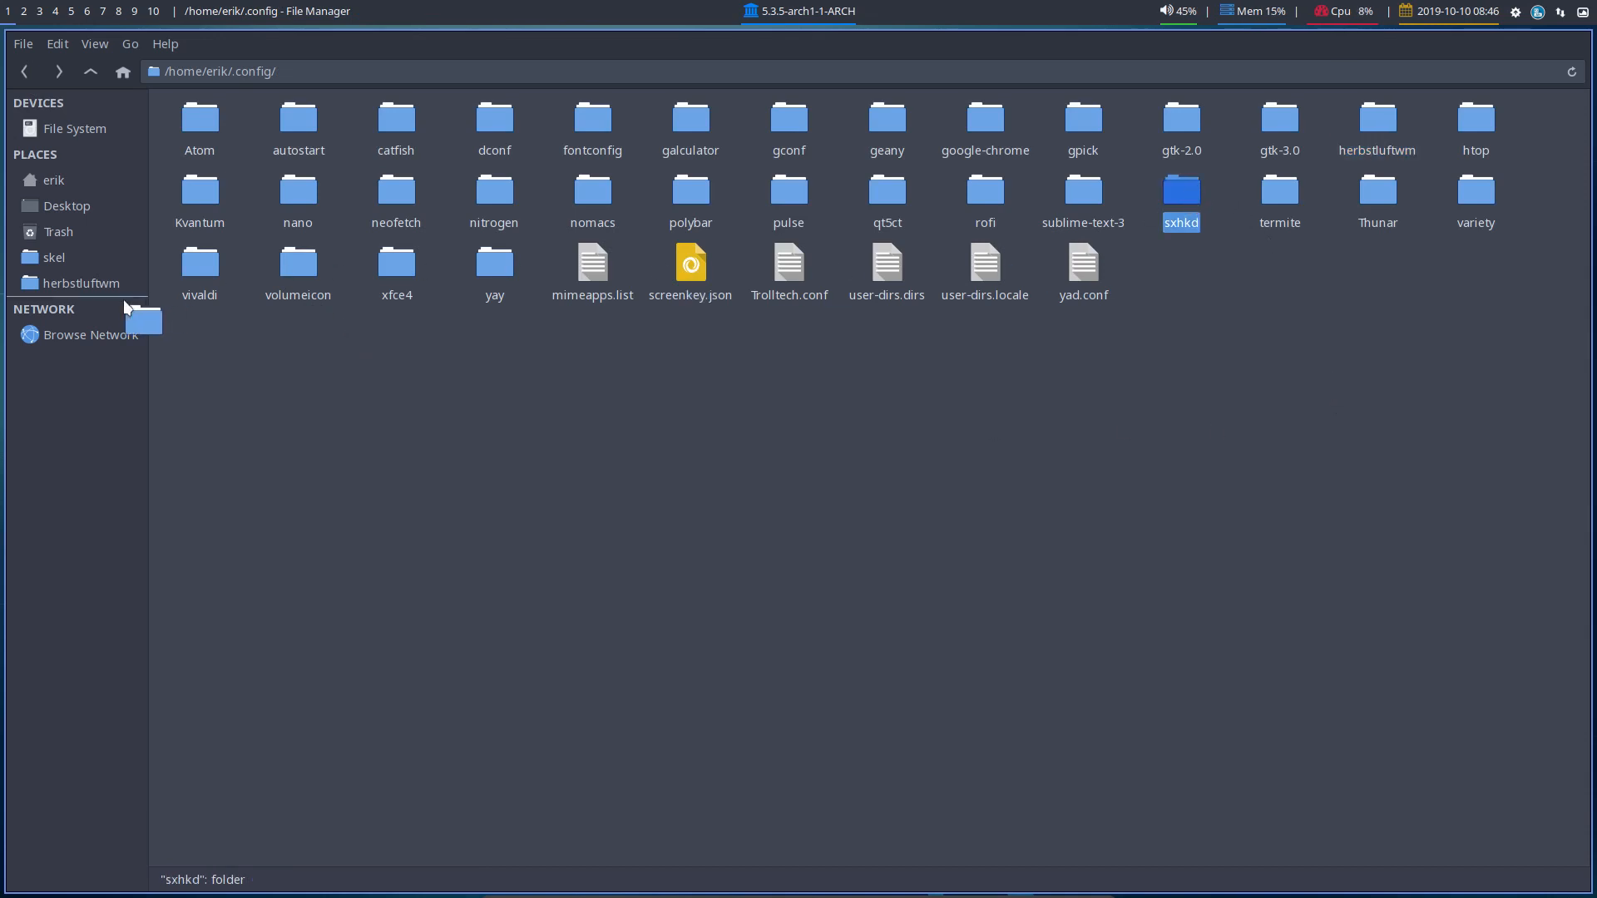
{"action": "double_click", "coordinate": [1181, 192]}
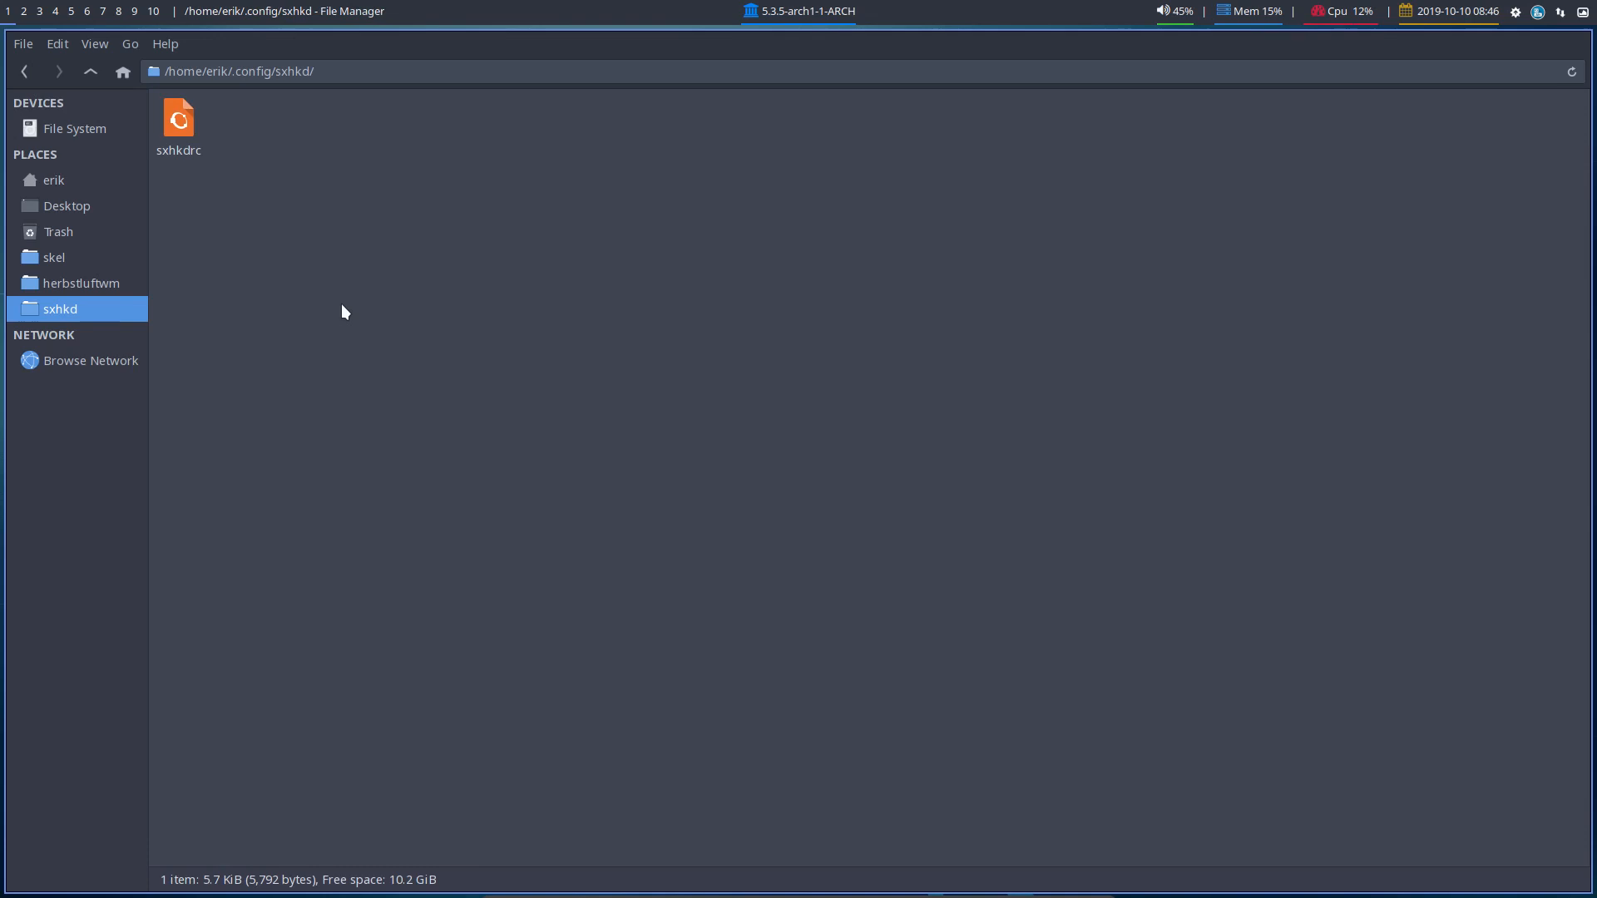
{"action": "mouse_move", "coordinate": [217, 323]}
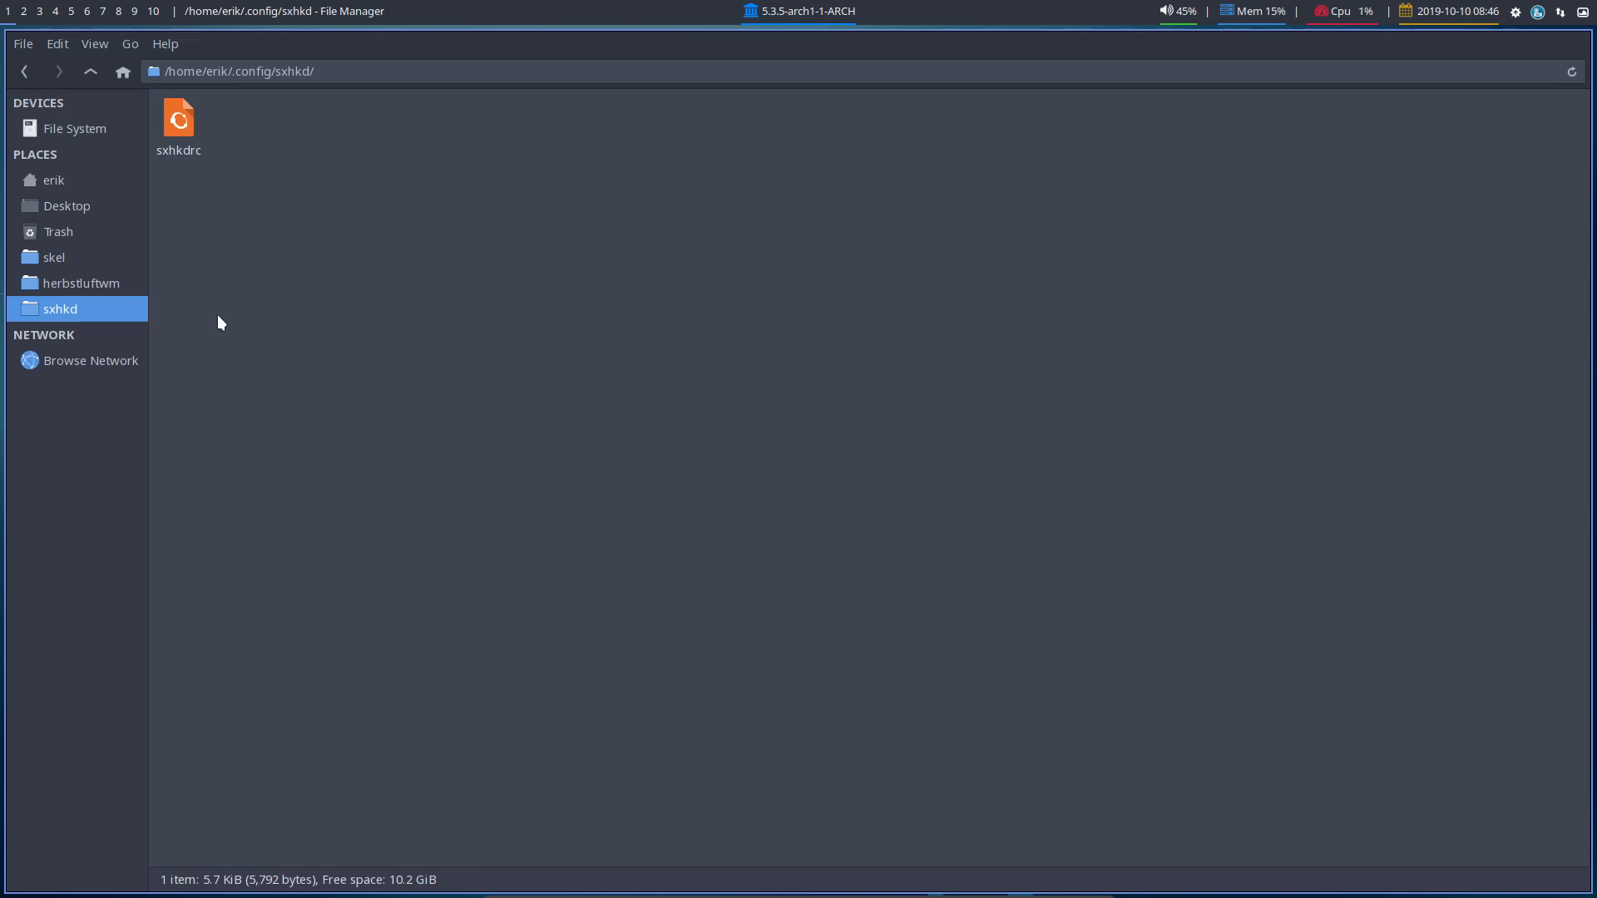
{"action": "key", "text": "ctrl+alt+t"}
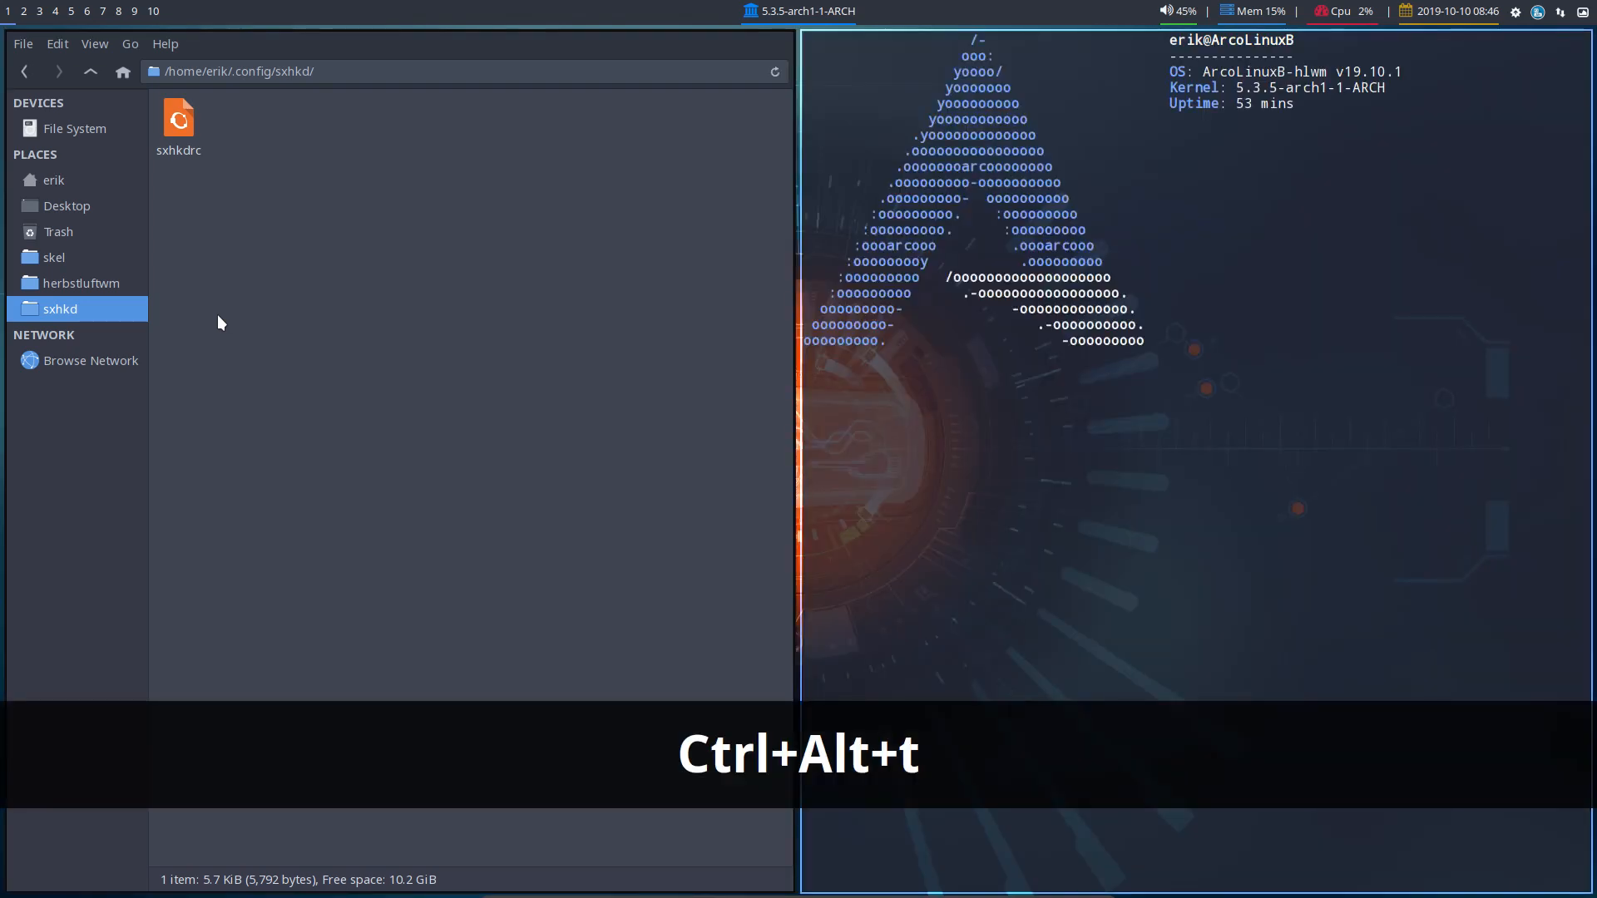
{"action": "key", "text": "ctrl+alt+t"}
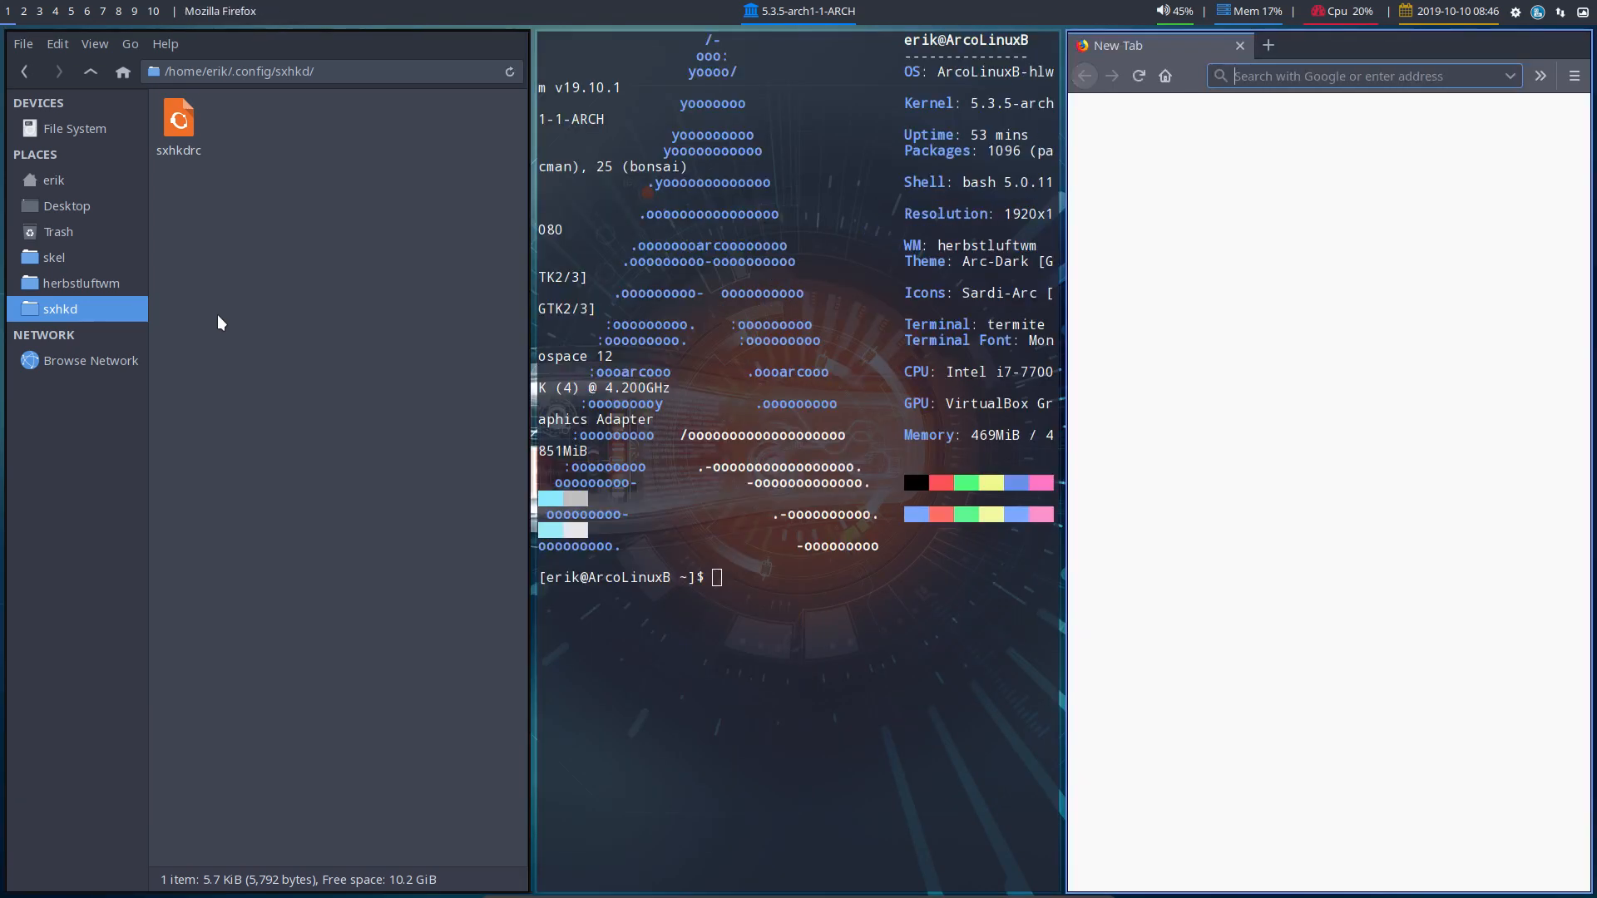
{"action": "key", "text": "Super+q"}
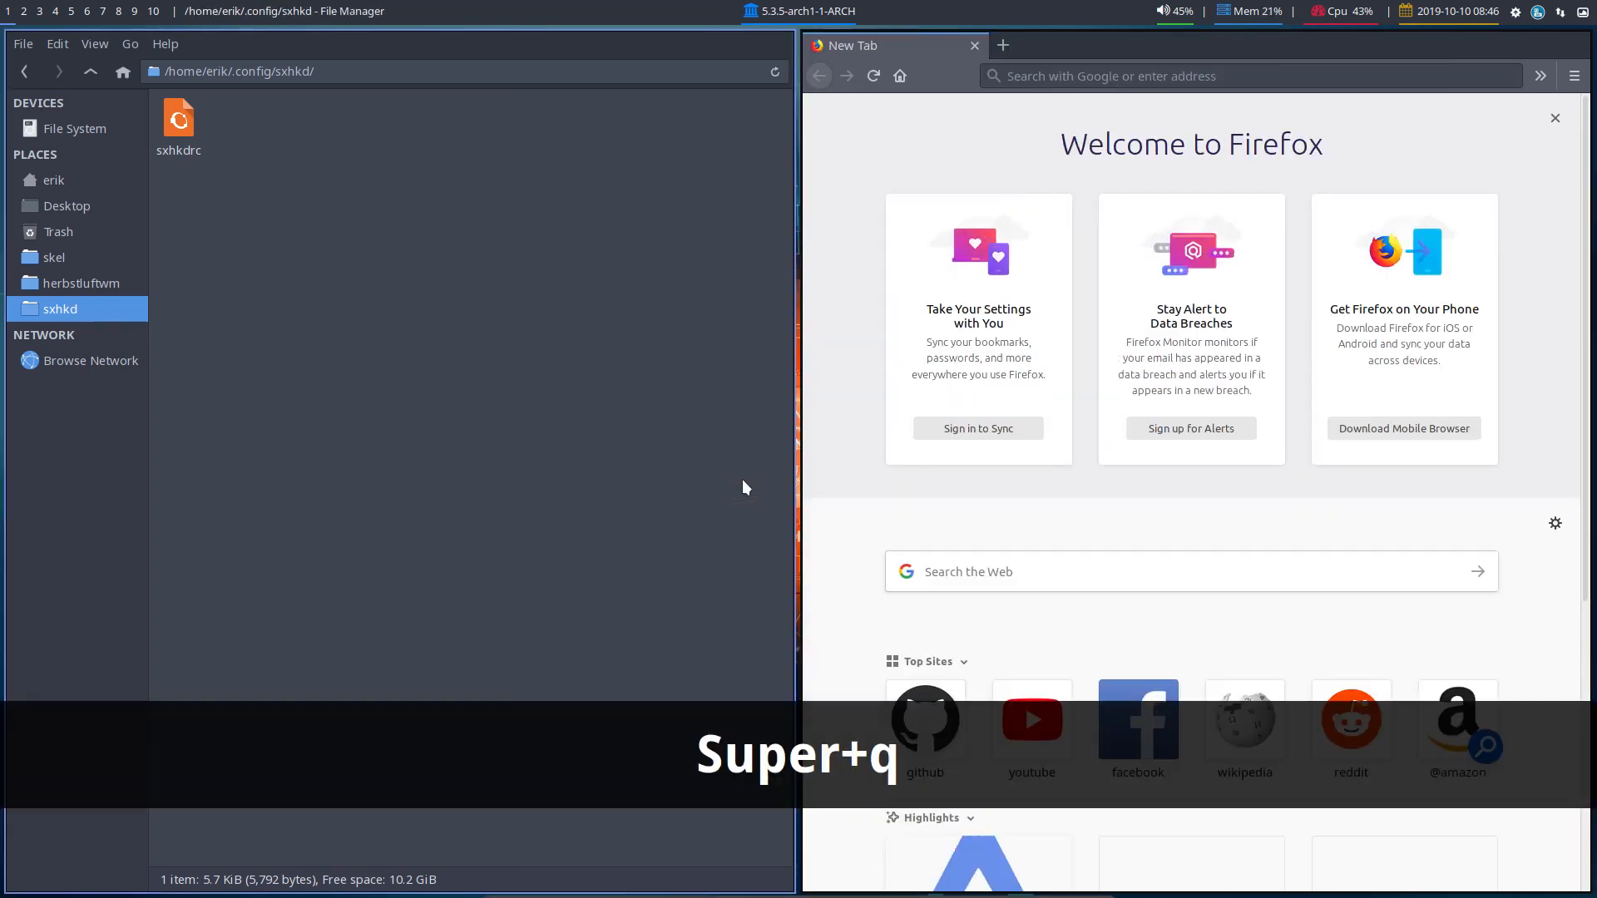
{"action": "key", "text": "Super+q"}
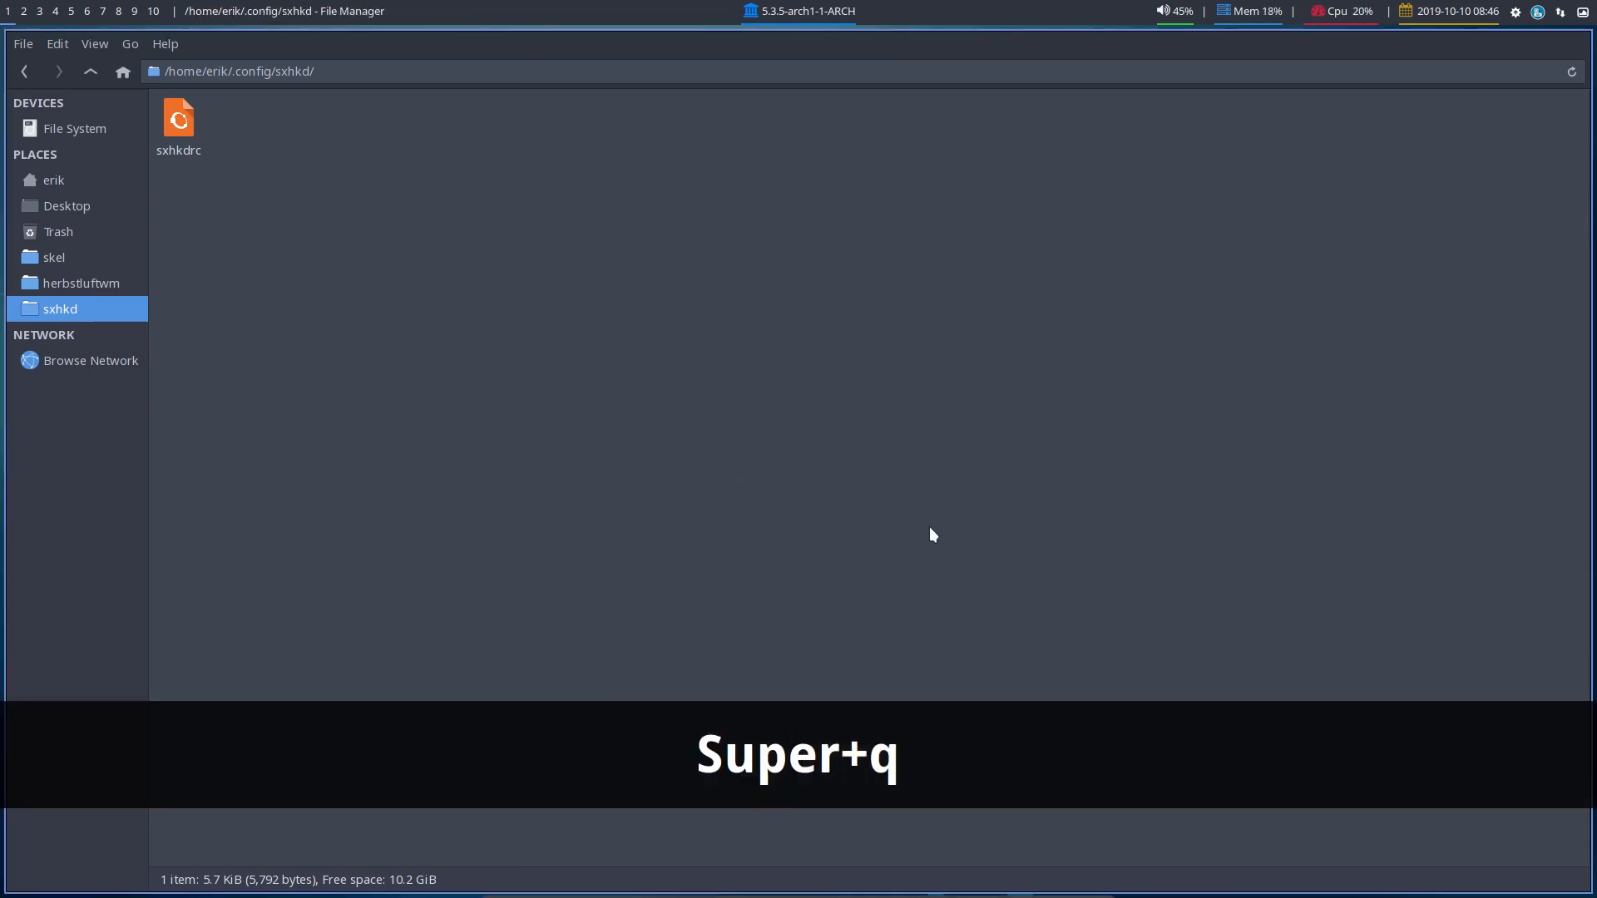
{"action": "key", "text": "Super+q"}
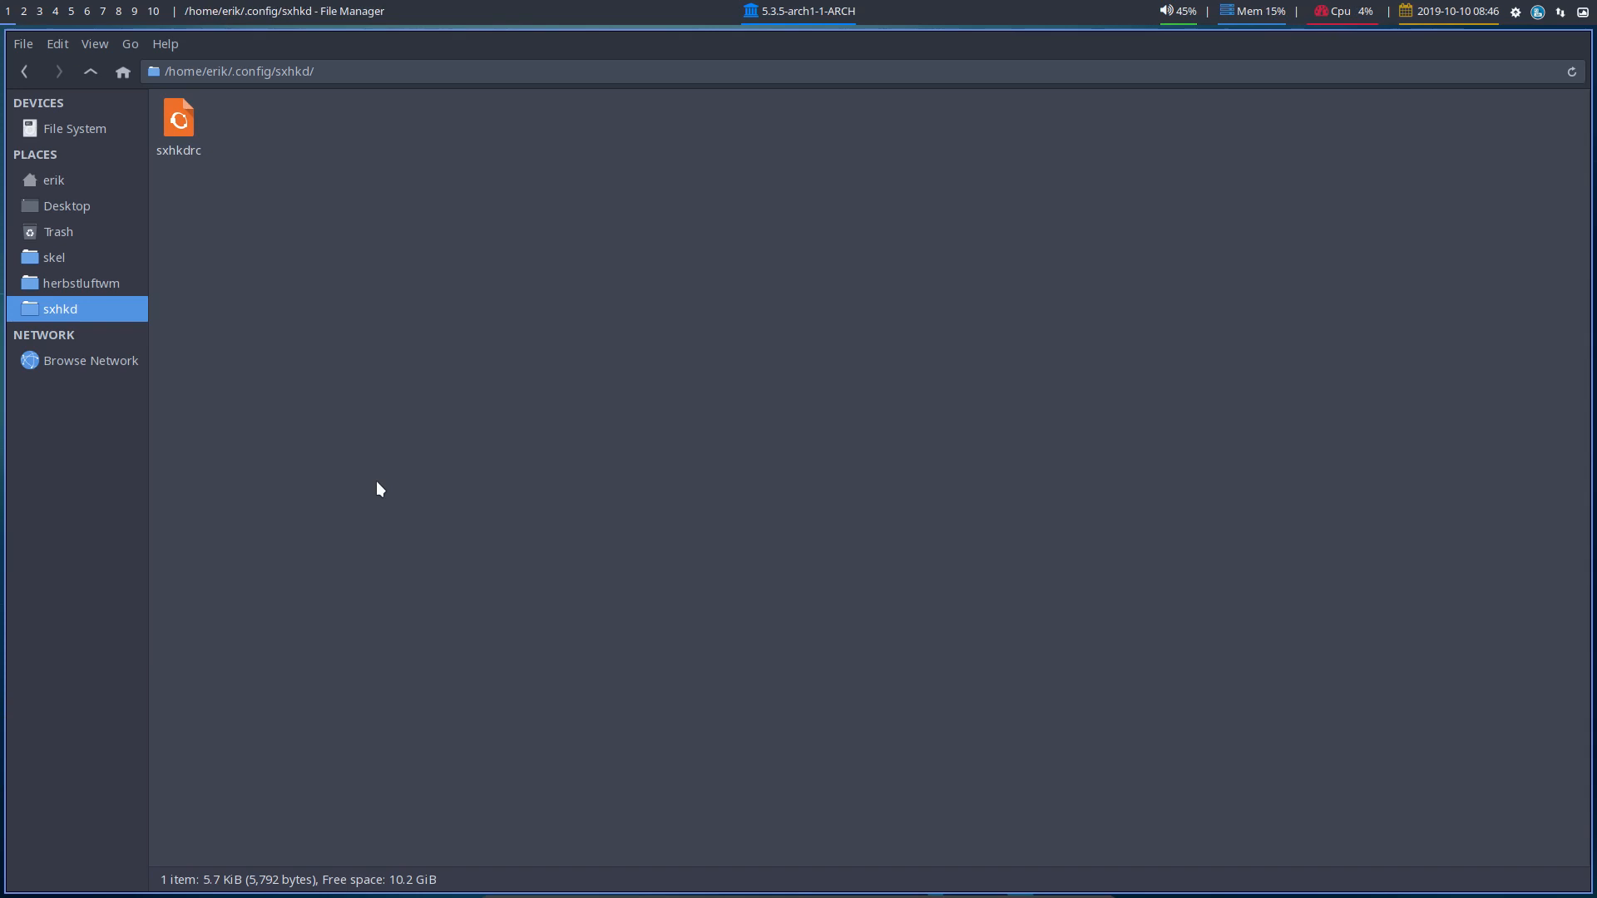
{"action": "mouse_move", "coordinate": [90, 304]}
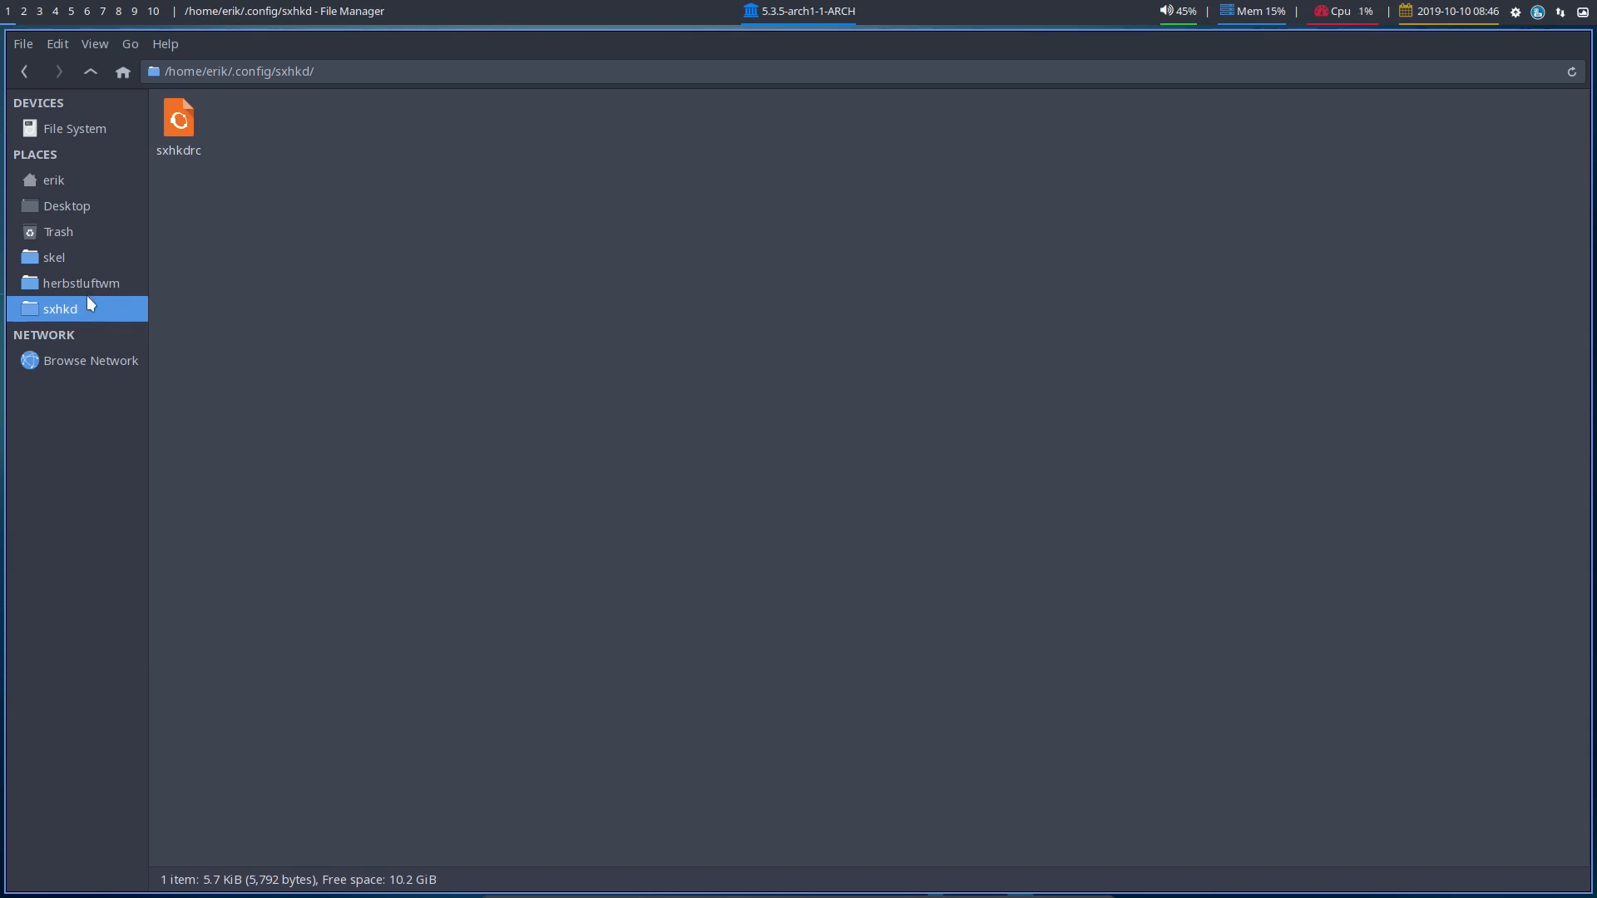
Step: Open herbstluftwm from Places, select autostart and view its Open With applications
{"action": "left_click", "coordinate": [81, 282]}
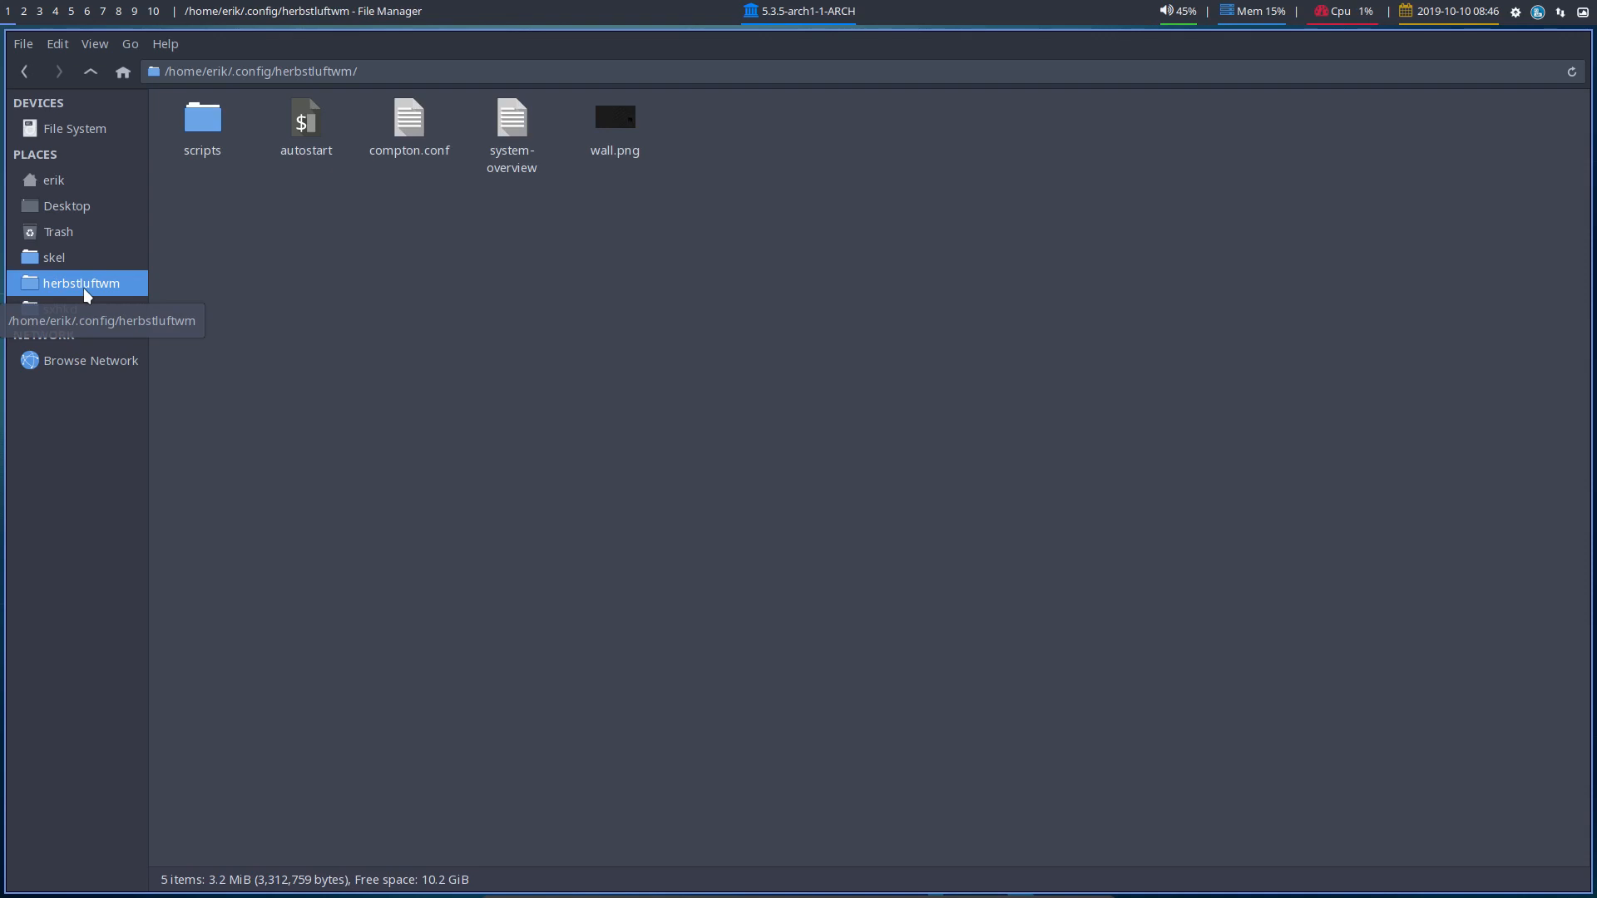
{"action": "mouse_move", "coordinate": [272, 288]}
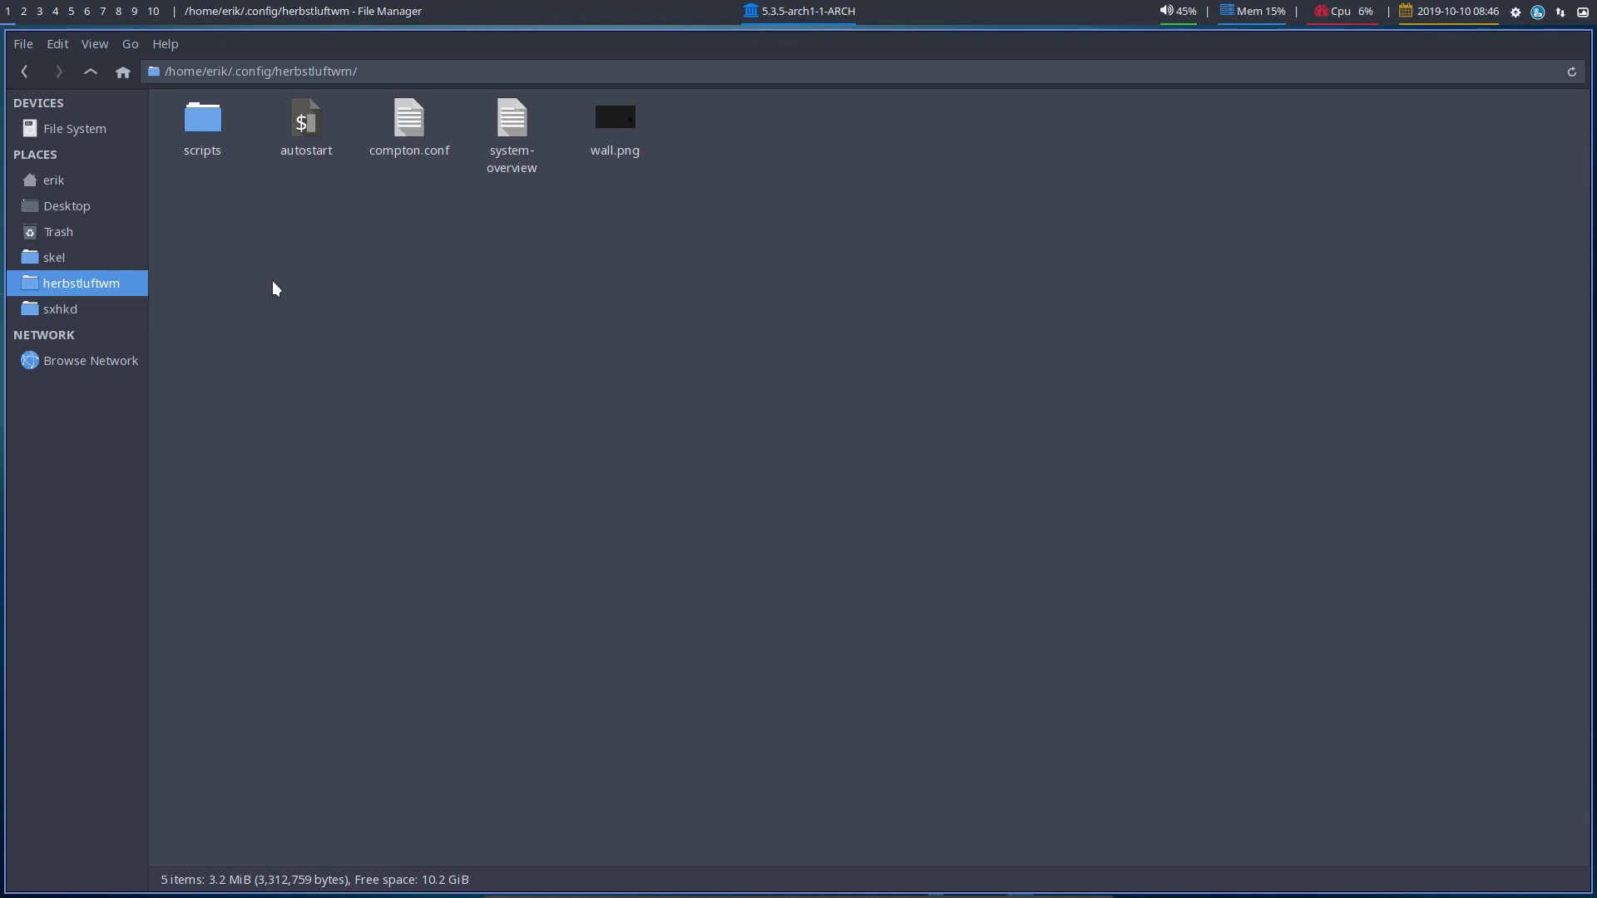
{"action": "mouse_move", "coordinate": [105, 290]}
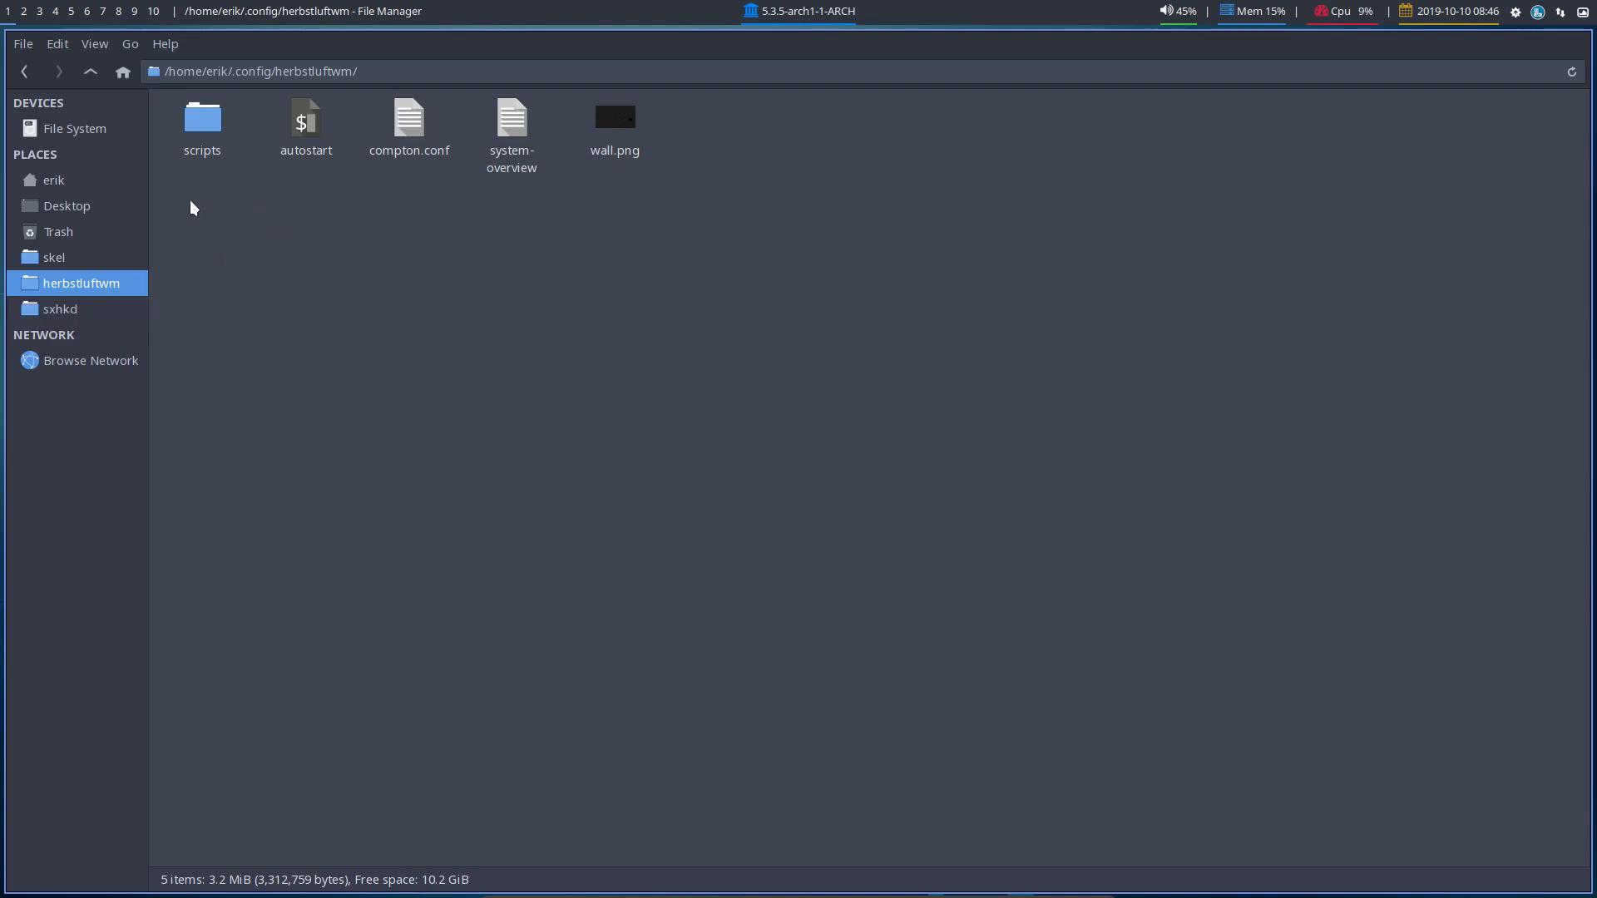
{"action": "mouse_move", "coordinate": [471, 344]}
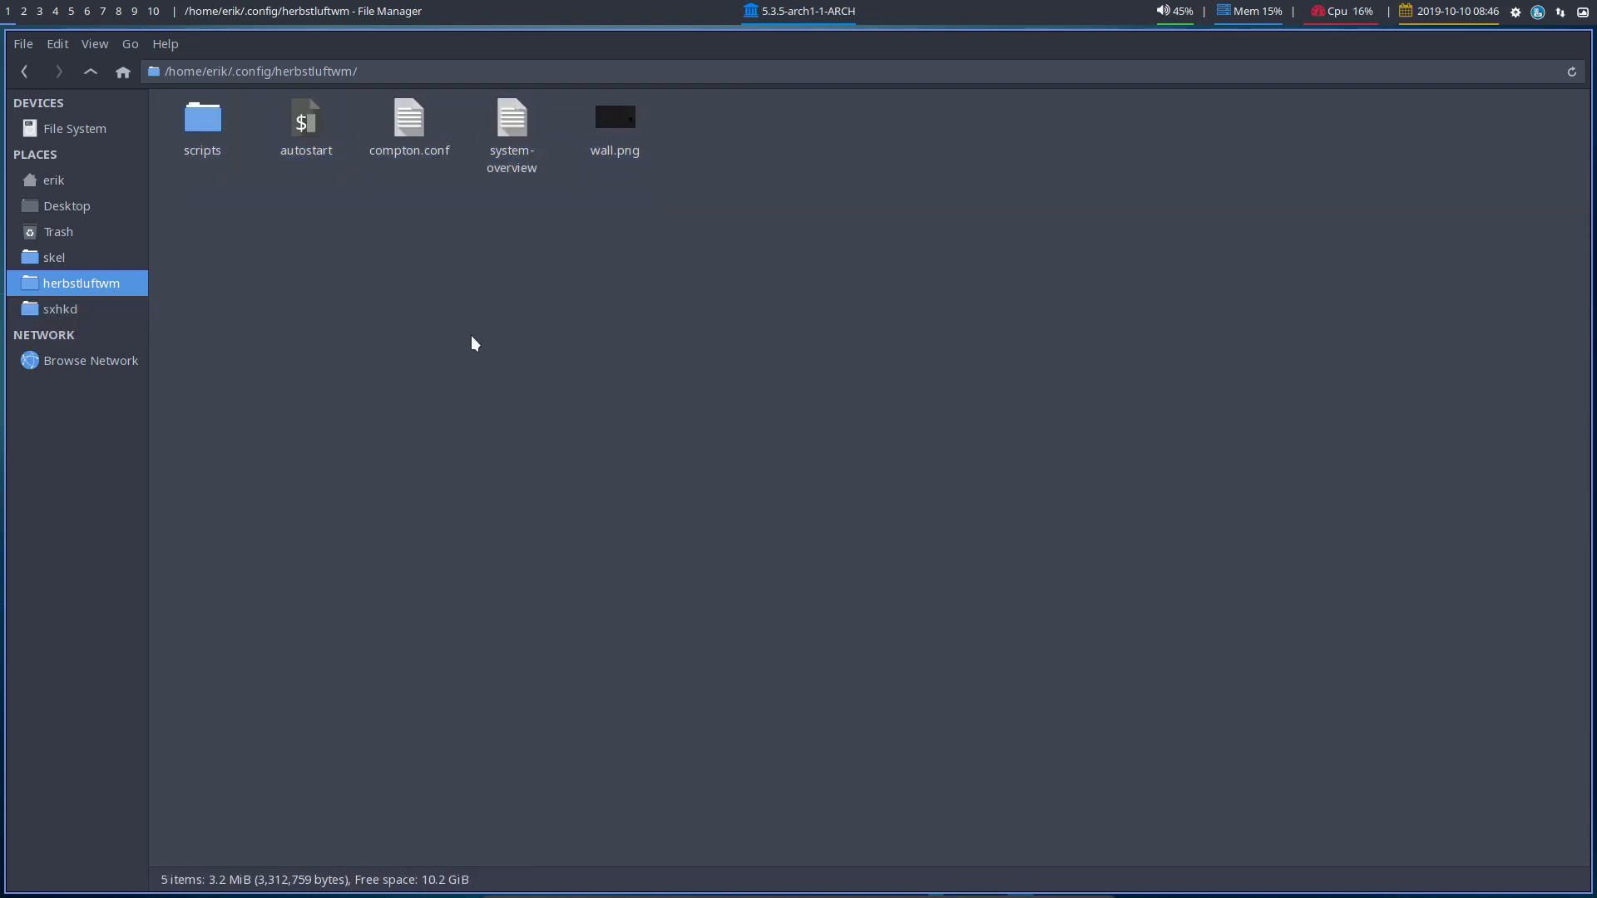
{"action": "left_click", "coordinate": [305, 122]}
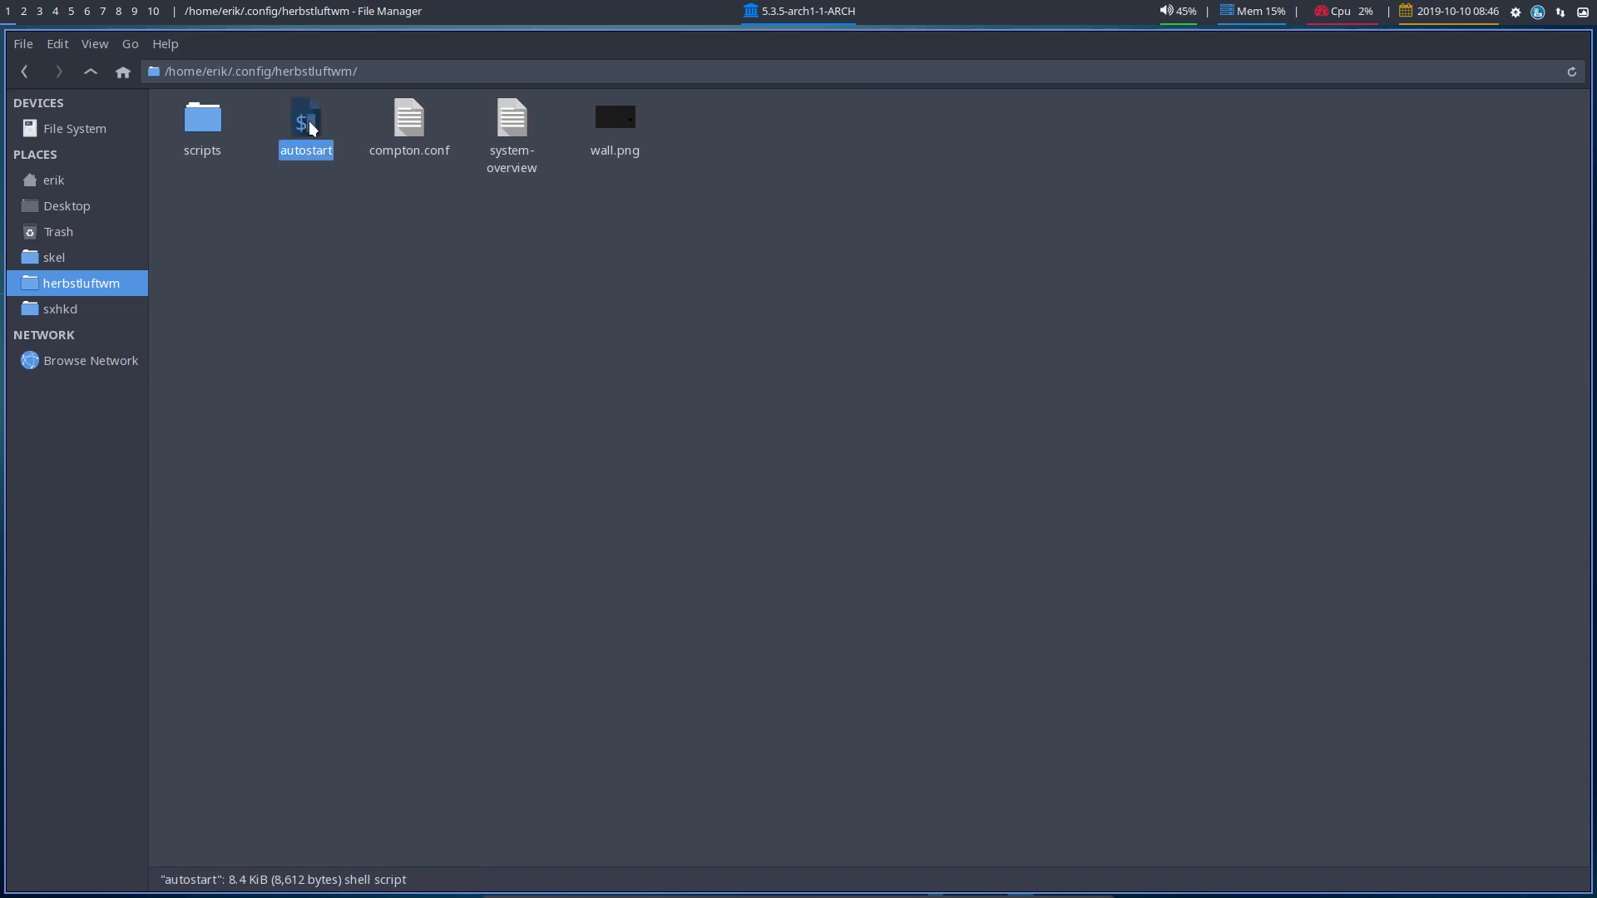
{"action": "right_click", "coordinate": [305, 123]}
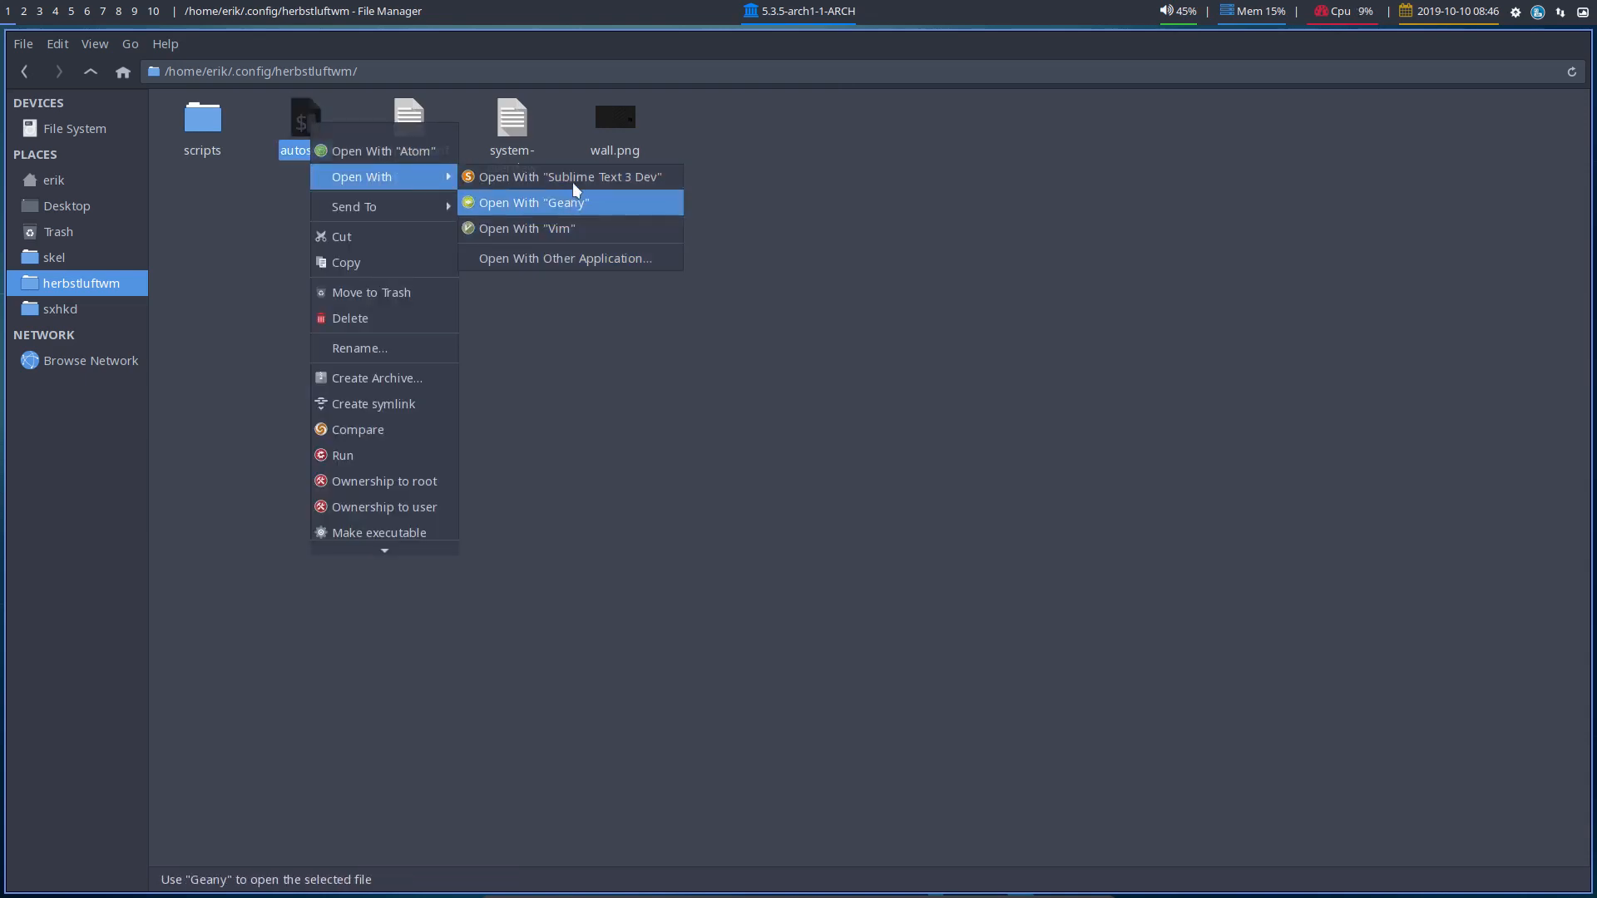
{"action": "mouse_move", "coordinate": [385, 151]}
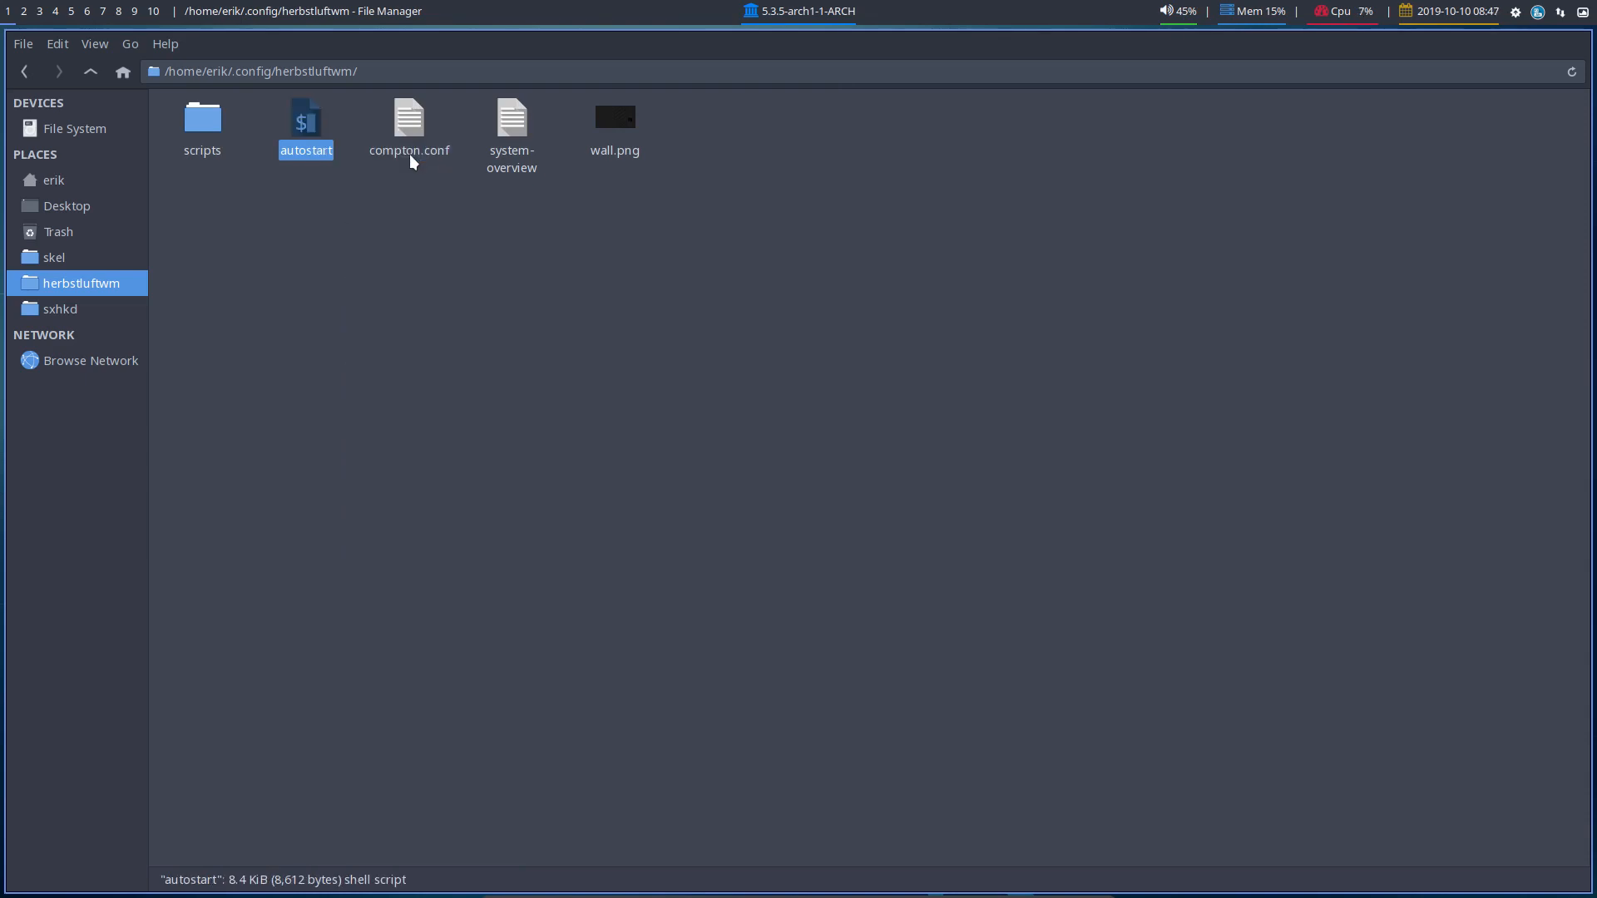
Step: Open autostart in Atom and add the herbstluftwm folder as a project
{"action": "double_click", "coordinate": [306, 117]}
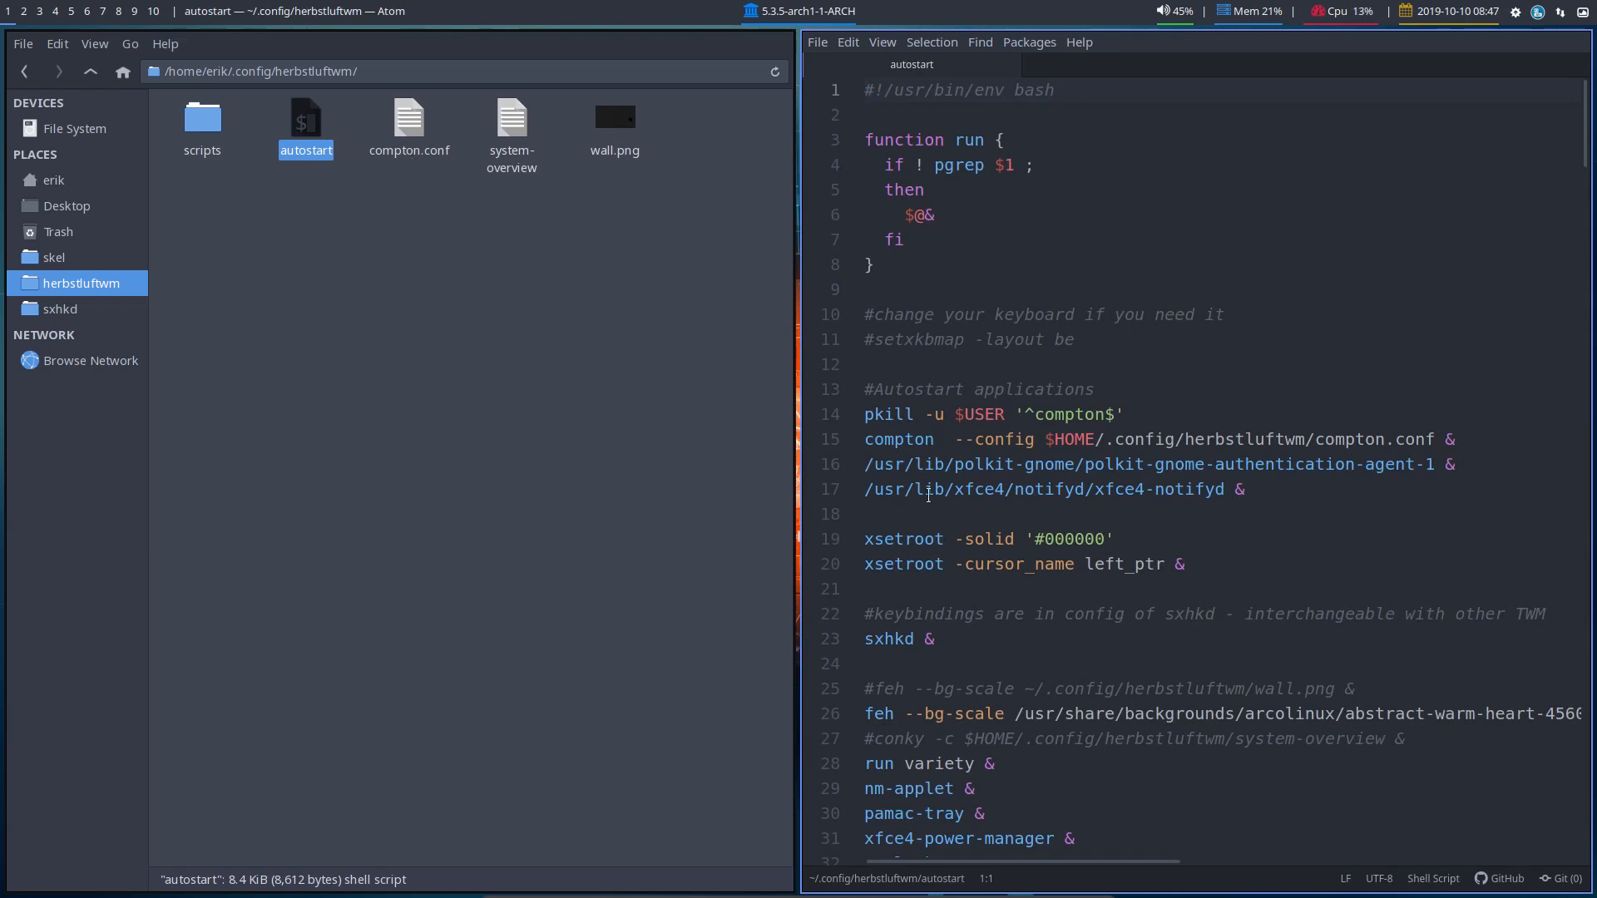
{"action": "left_click", "coordinate": [817, 41]}
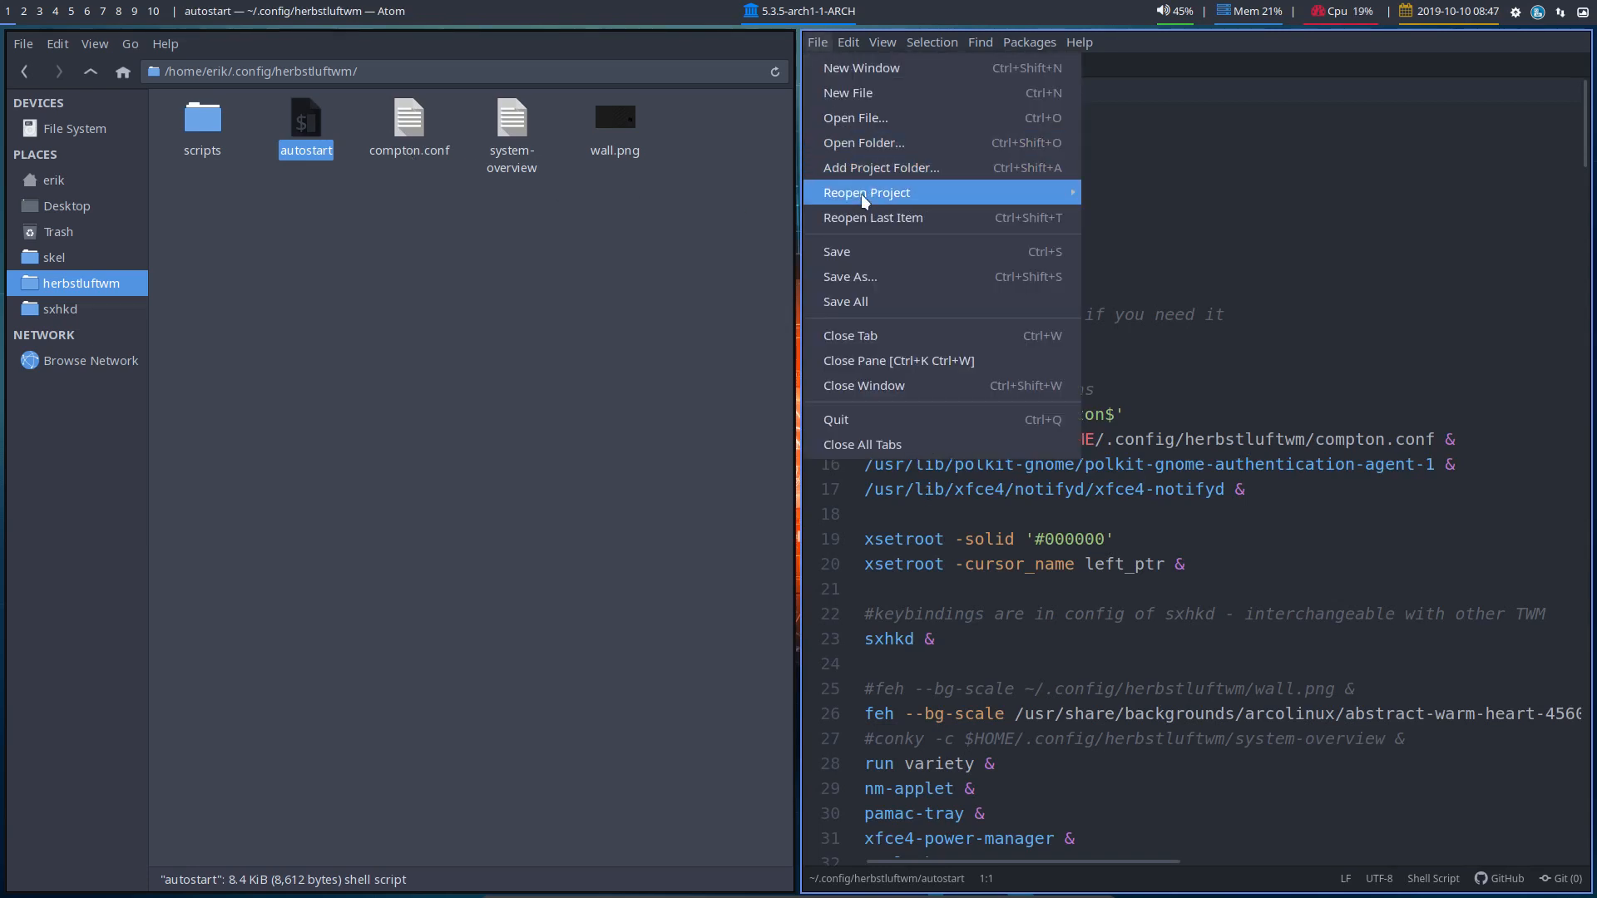
{"action": "mouse_move", "coordinate": [866, 192]}
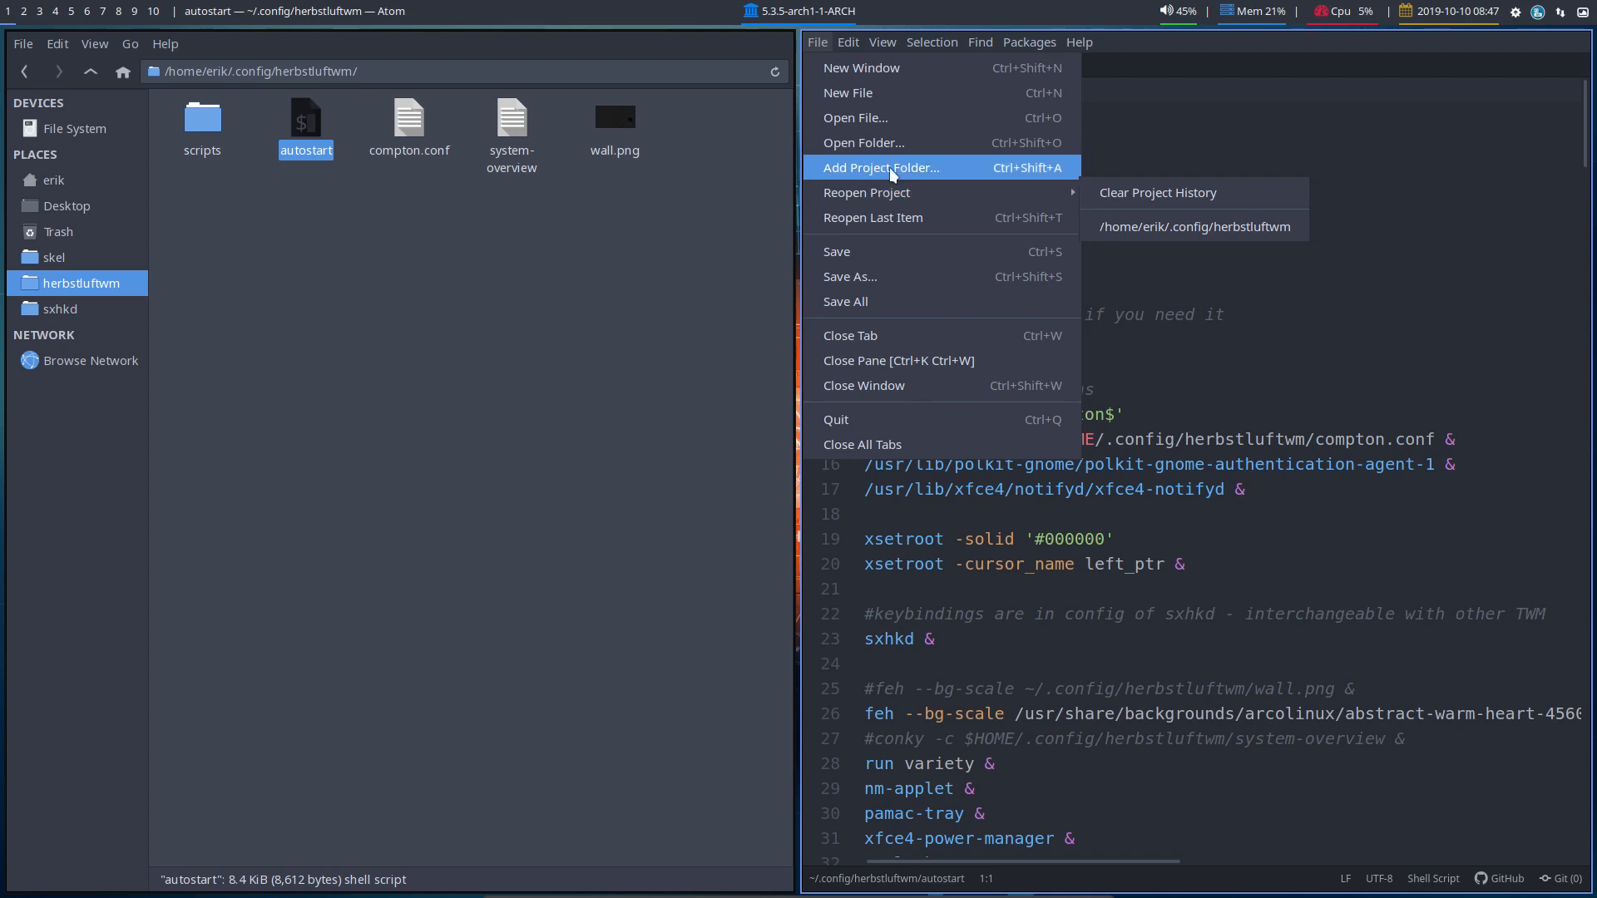
{"action": "left_click", "coordinate": [863, 142]}
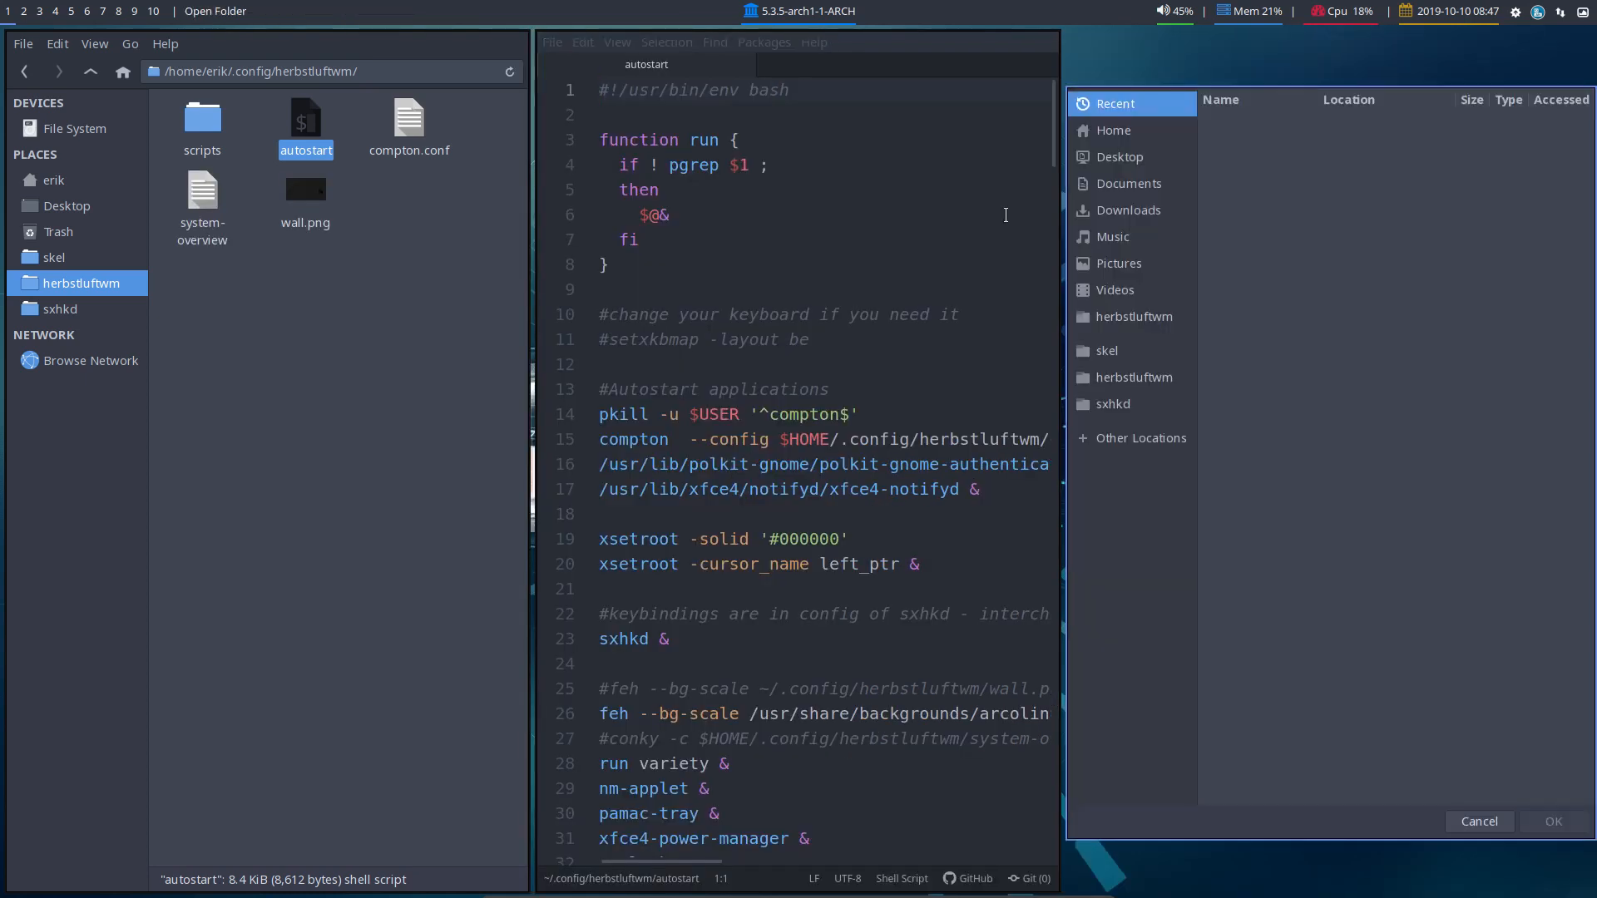
{"action": "left_click", "coordinate": [1131, 316]}
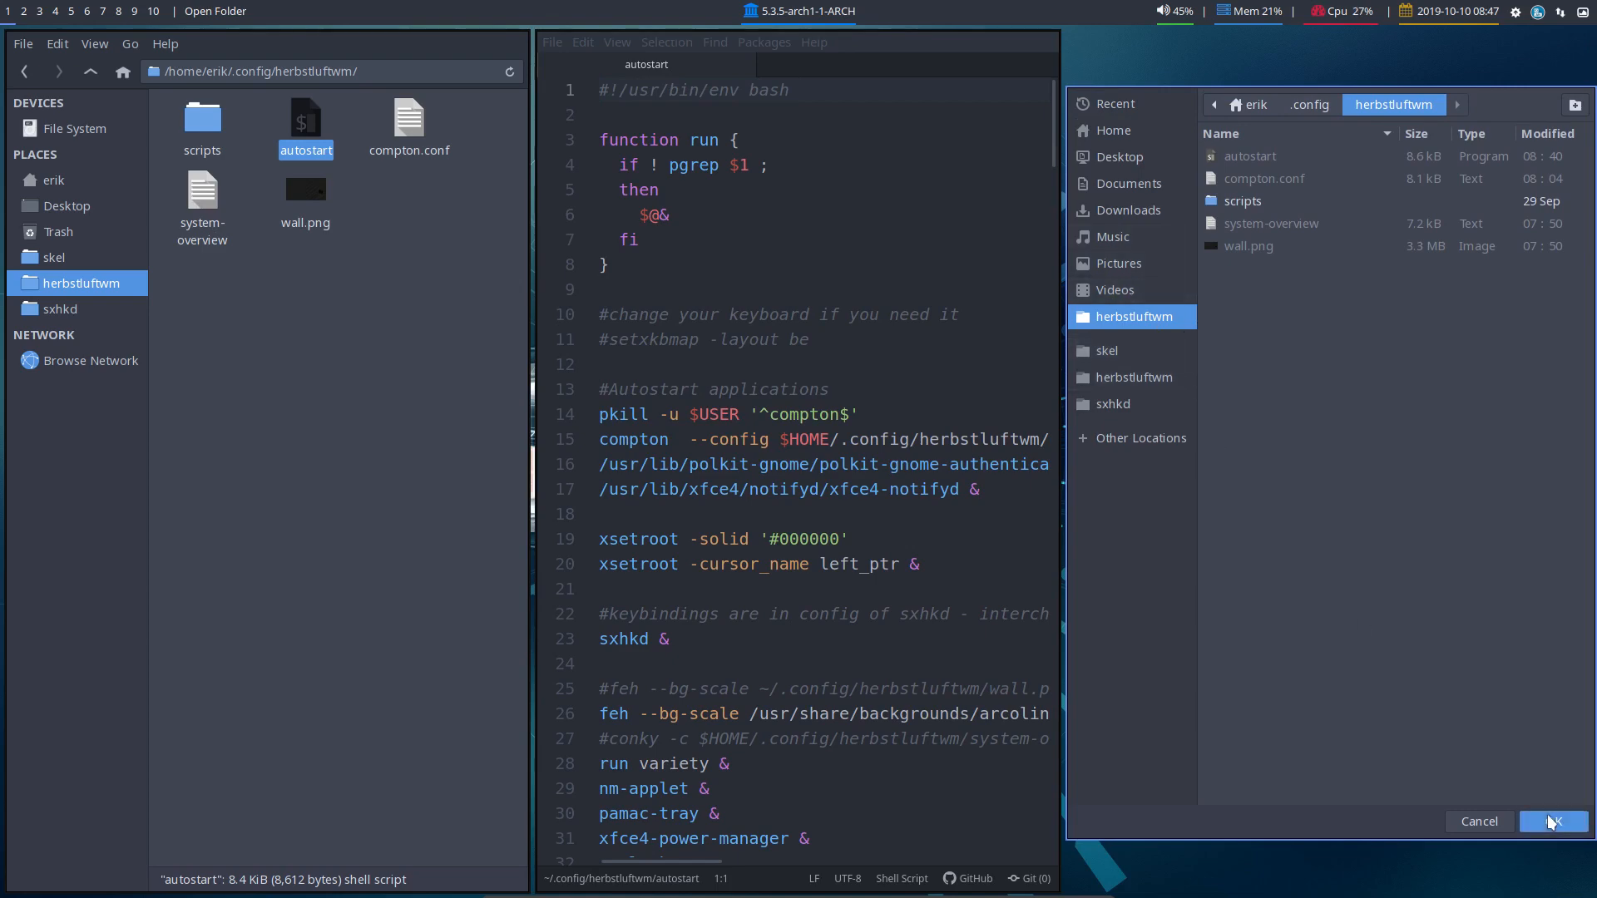
{"action": "left_click", "coordinate": [1551, 822]}
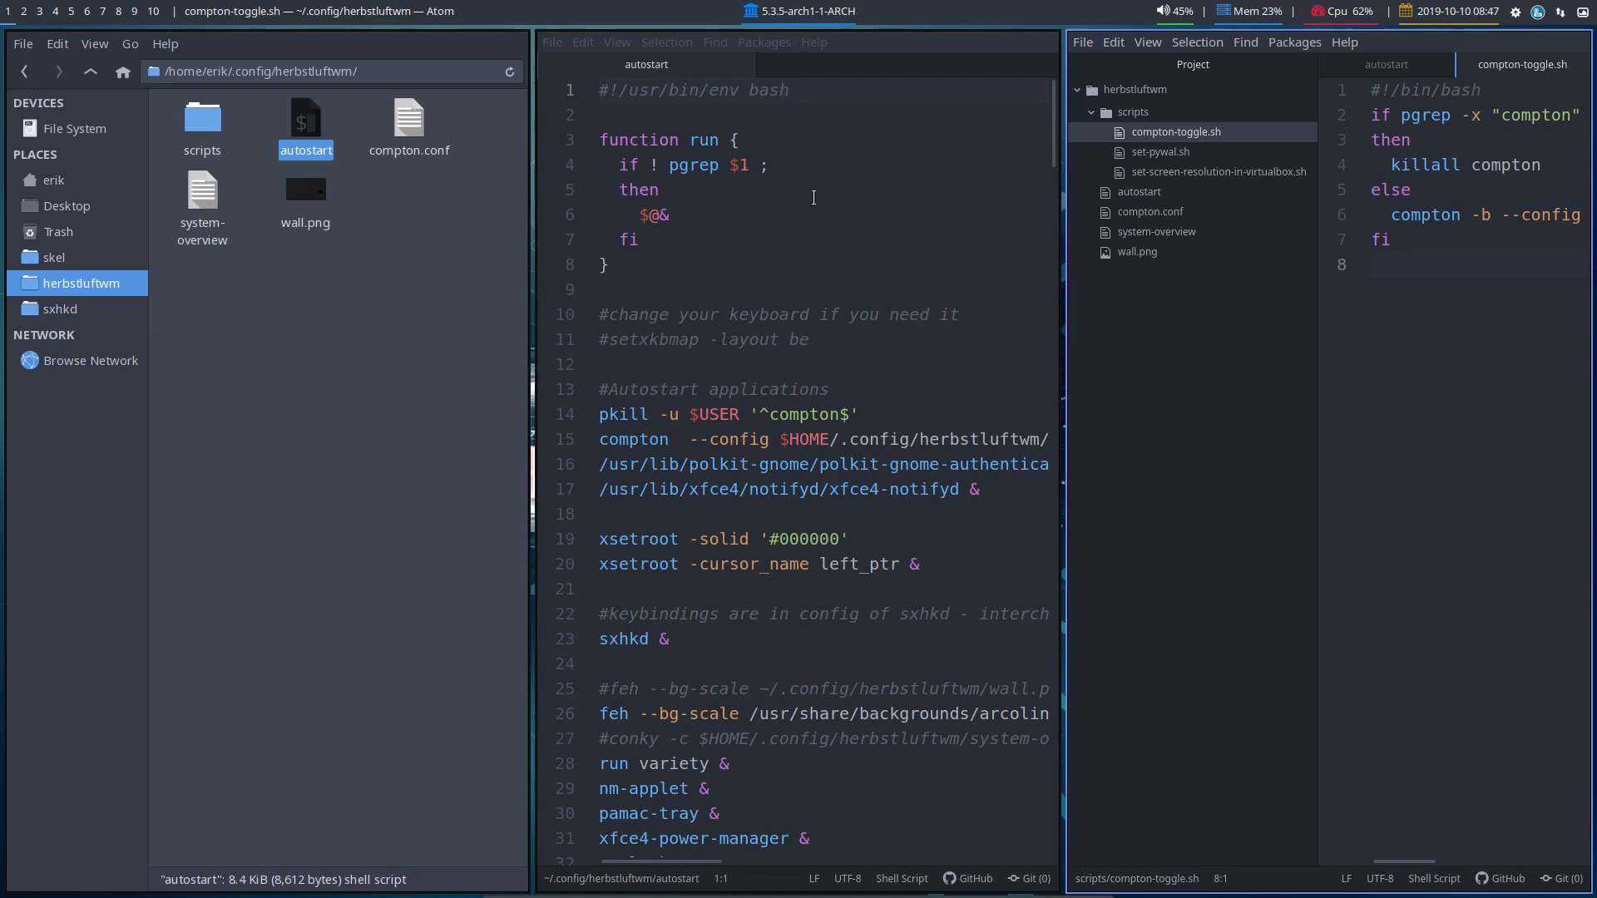
Step: Close the extra Atom window and open system-overview from the project tree
{"action": "key", "text": "Super+q"}
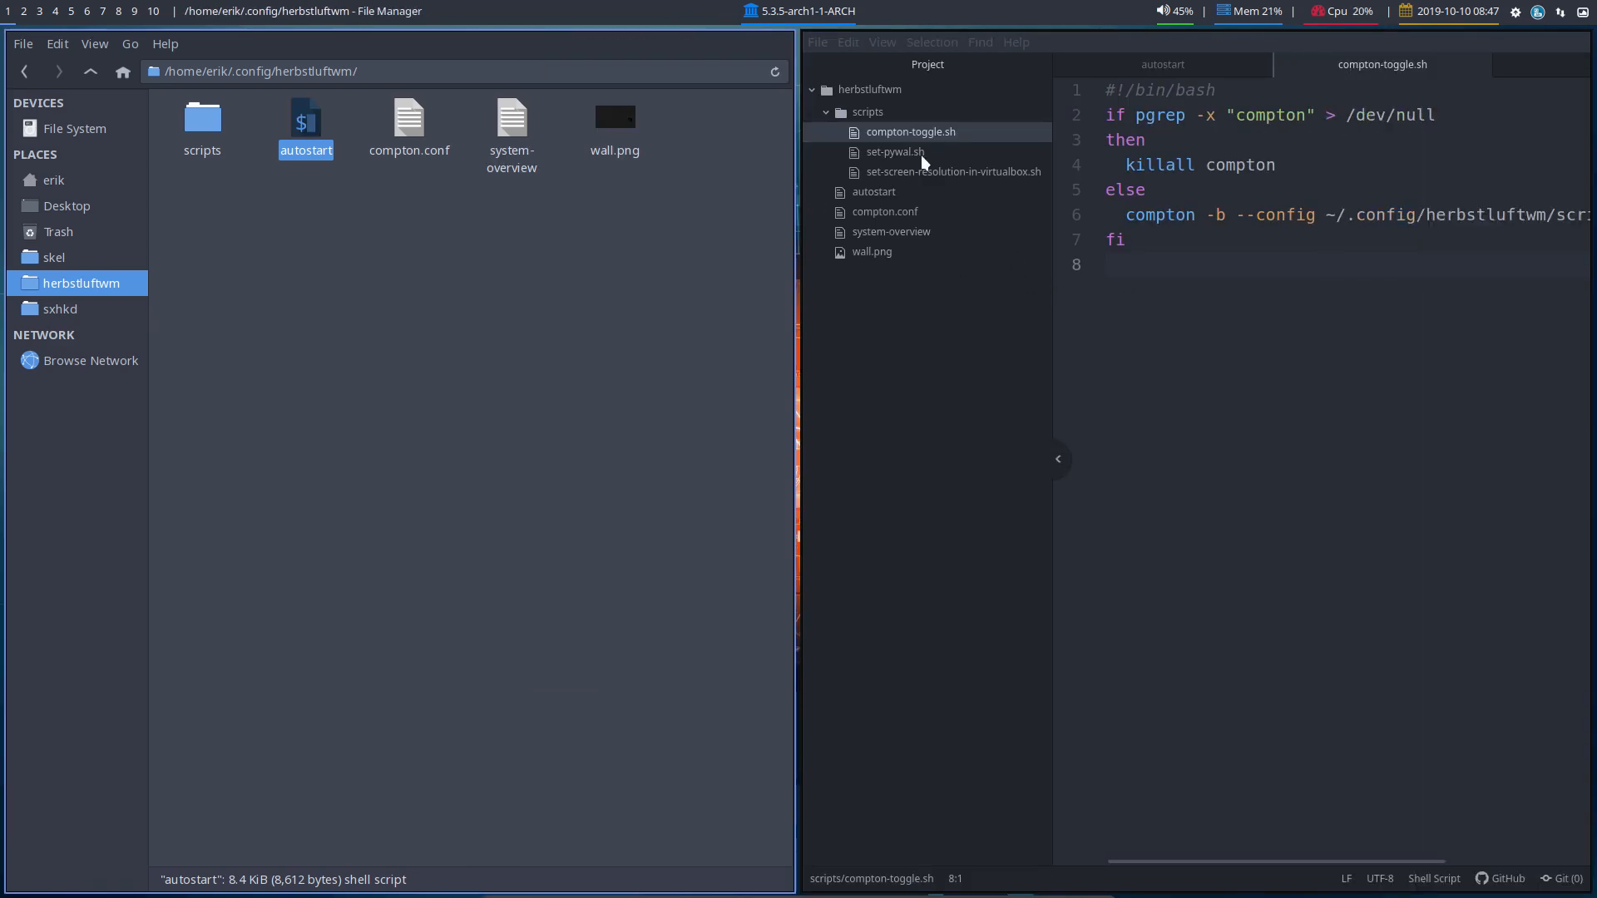
{"action": "left_click", "coordinate": [885, 211]}
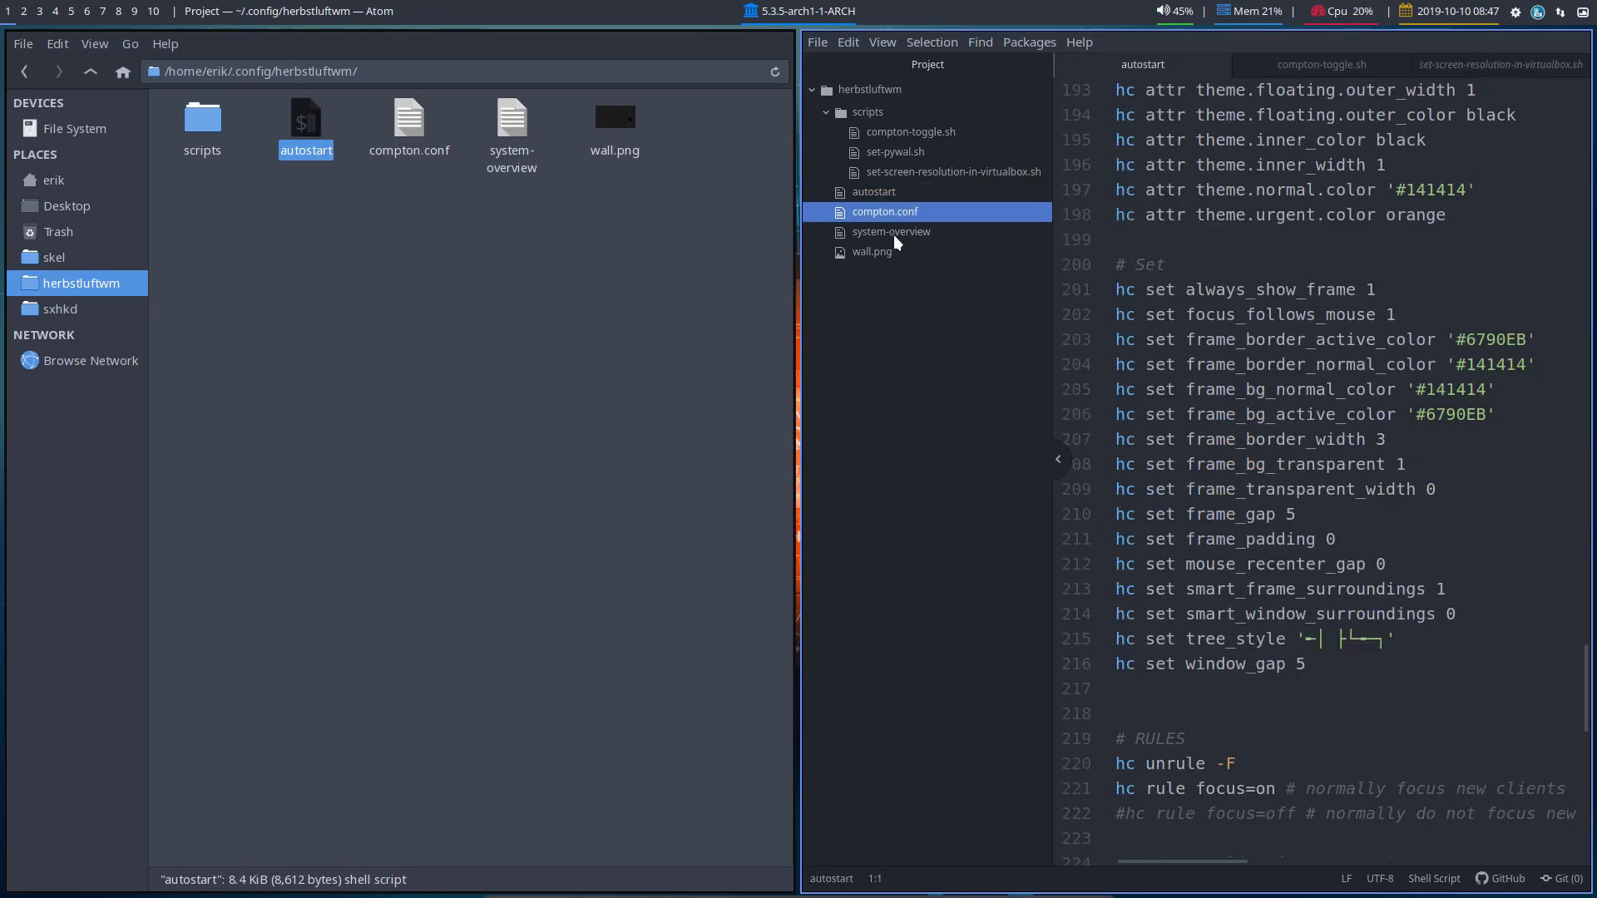
{"action": "left_click", "coordinate": [891, 231]}
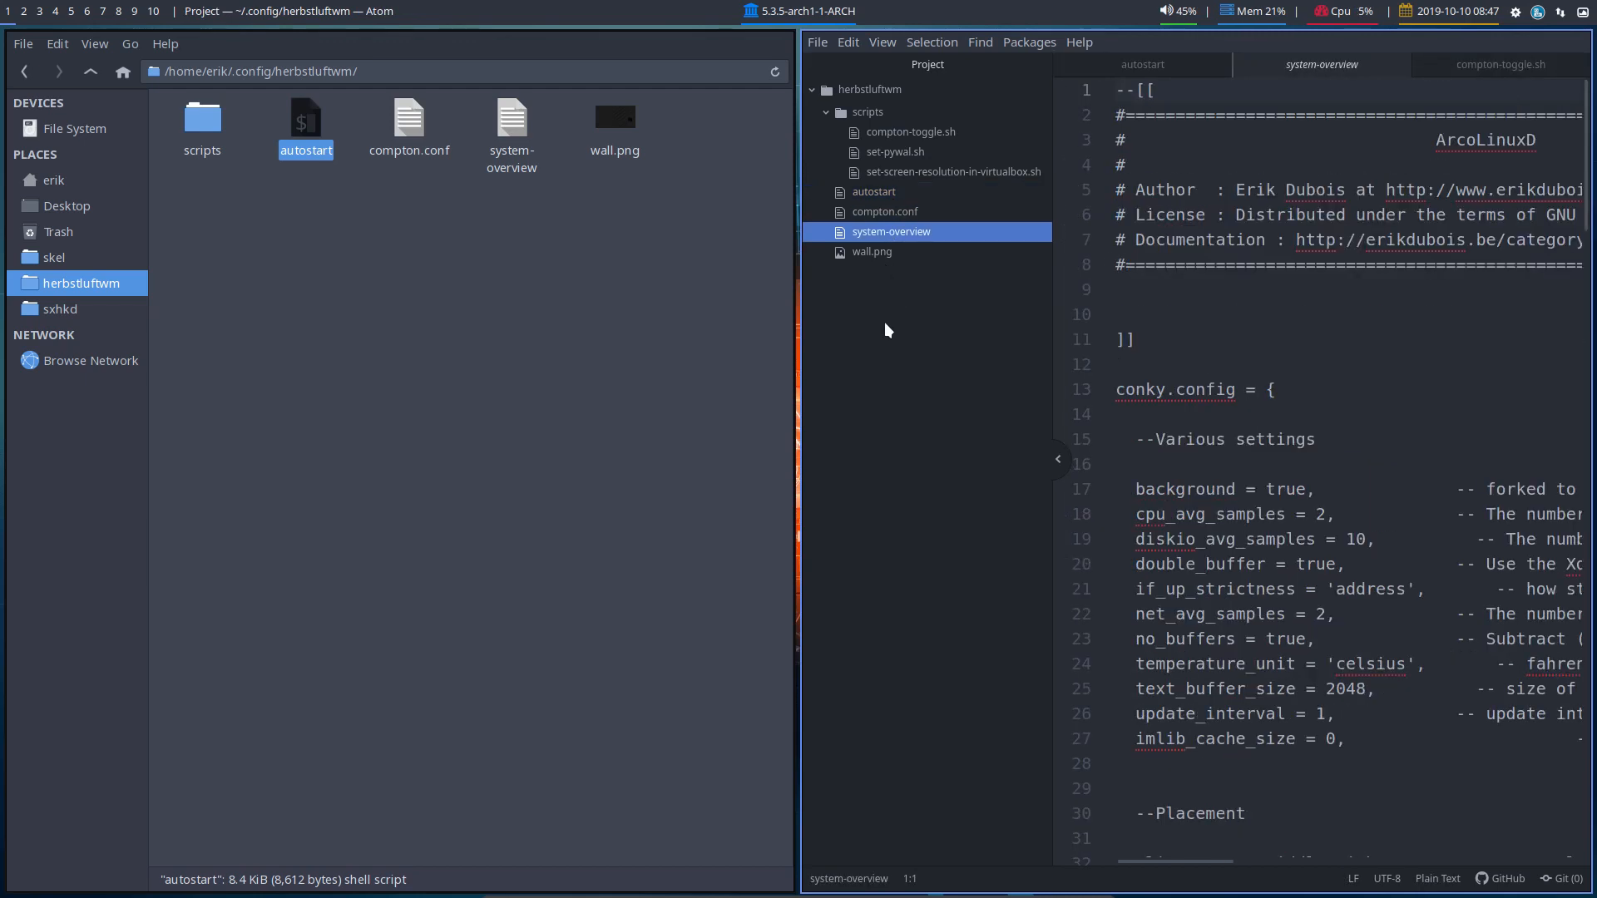
{"action": "mouse_move", "coordinate": [969, 456]}
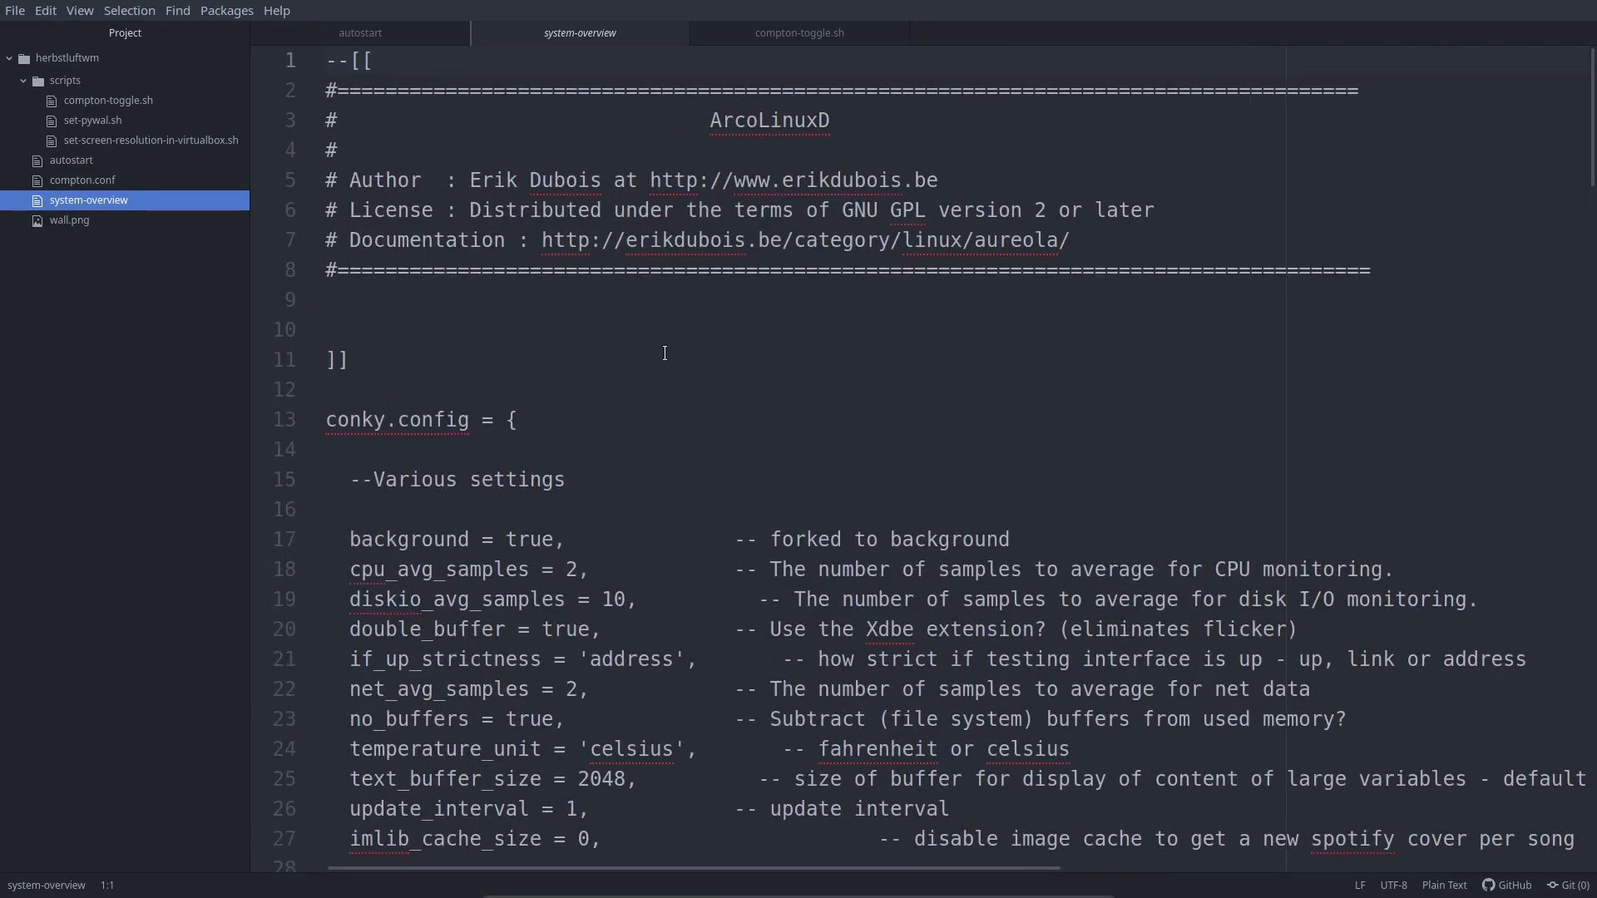
Step: Open compton.conf and scroll down to its shadow-exclude application list
{"action": "scroll", "scroll_direction": "down", "scroll_amount": 3}
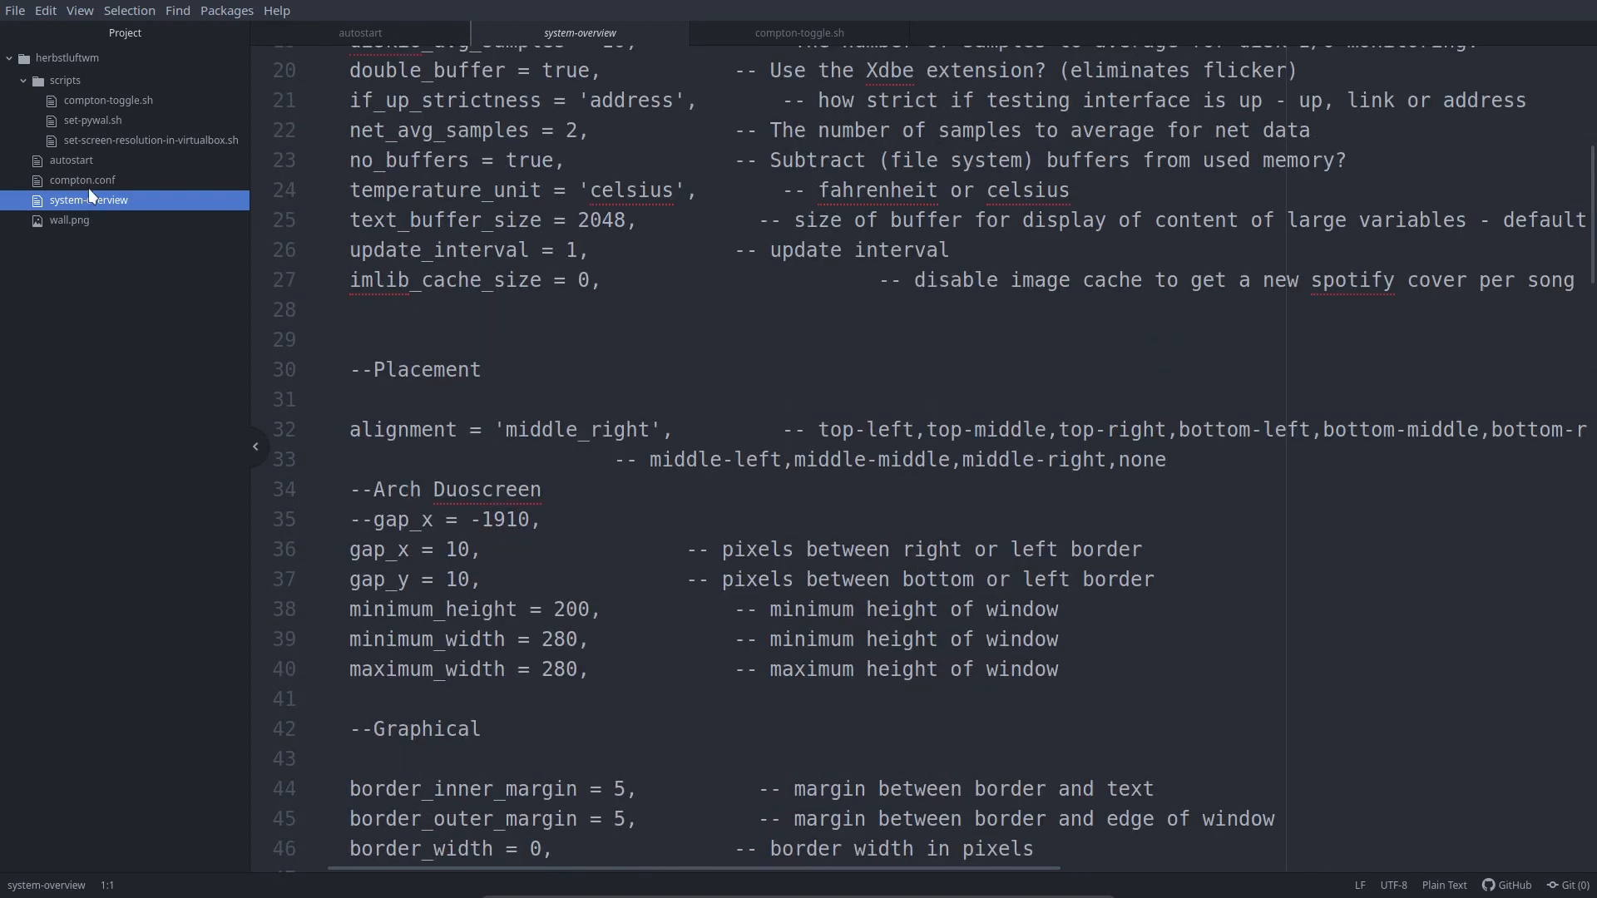
{"action": "left_click", "coordinate": [81, 181]}
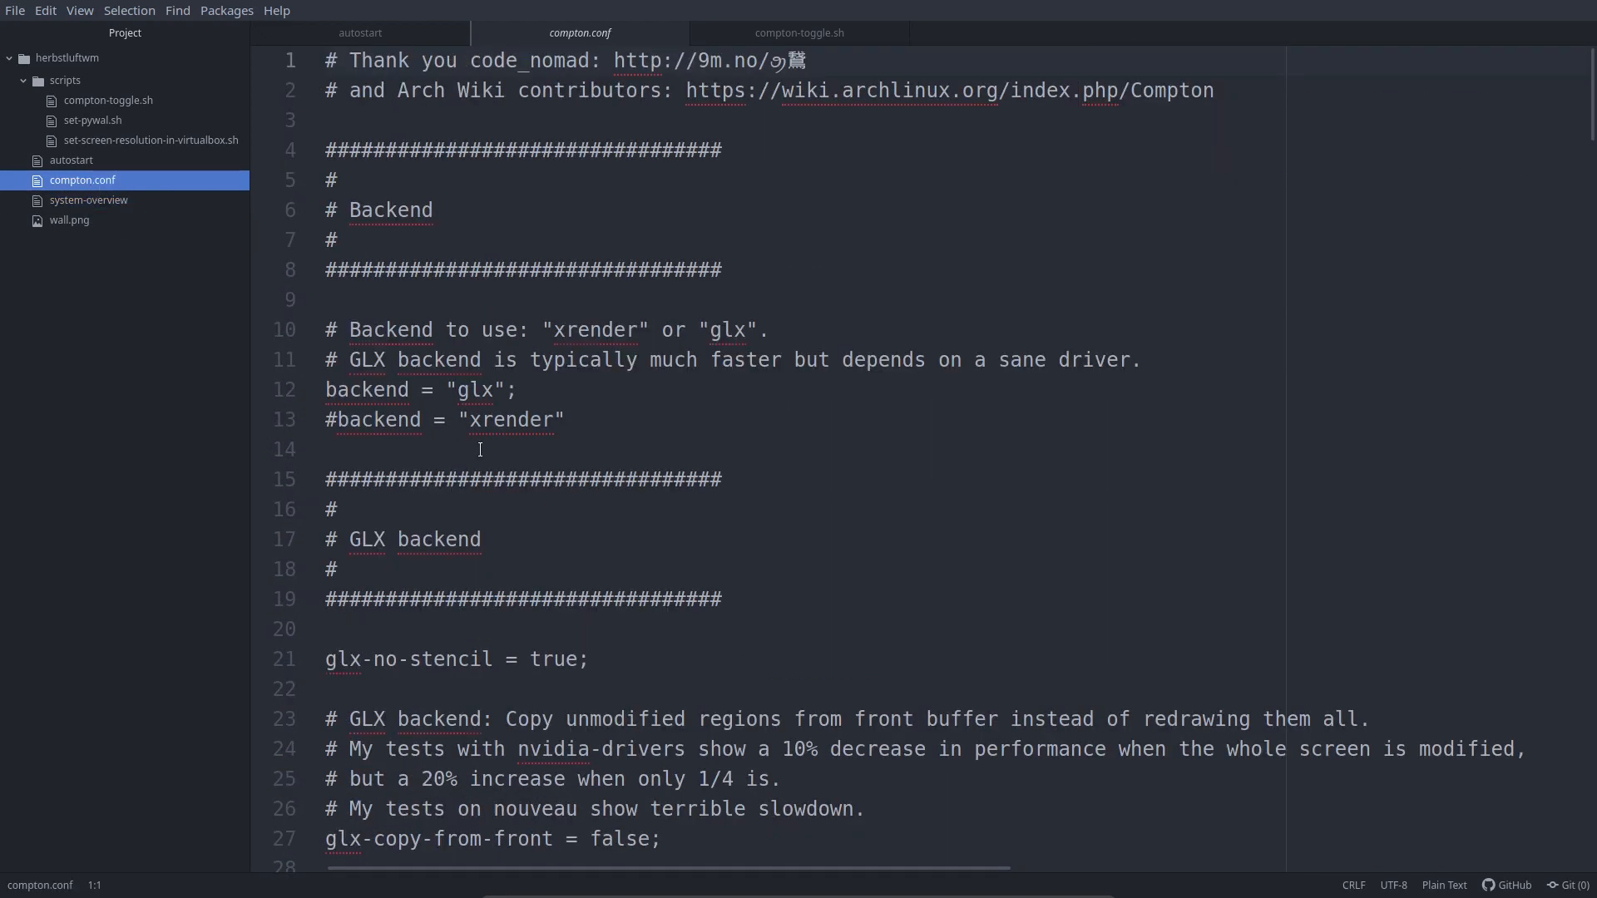
{"action": "scroll", "scroll_direction": "down", "scroll_amount": 3}
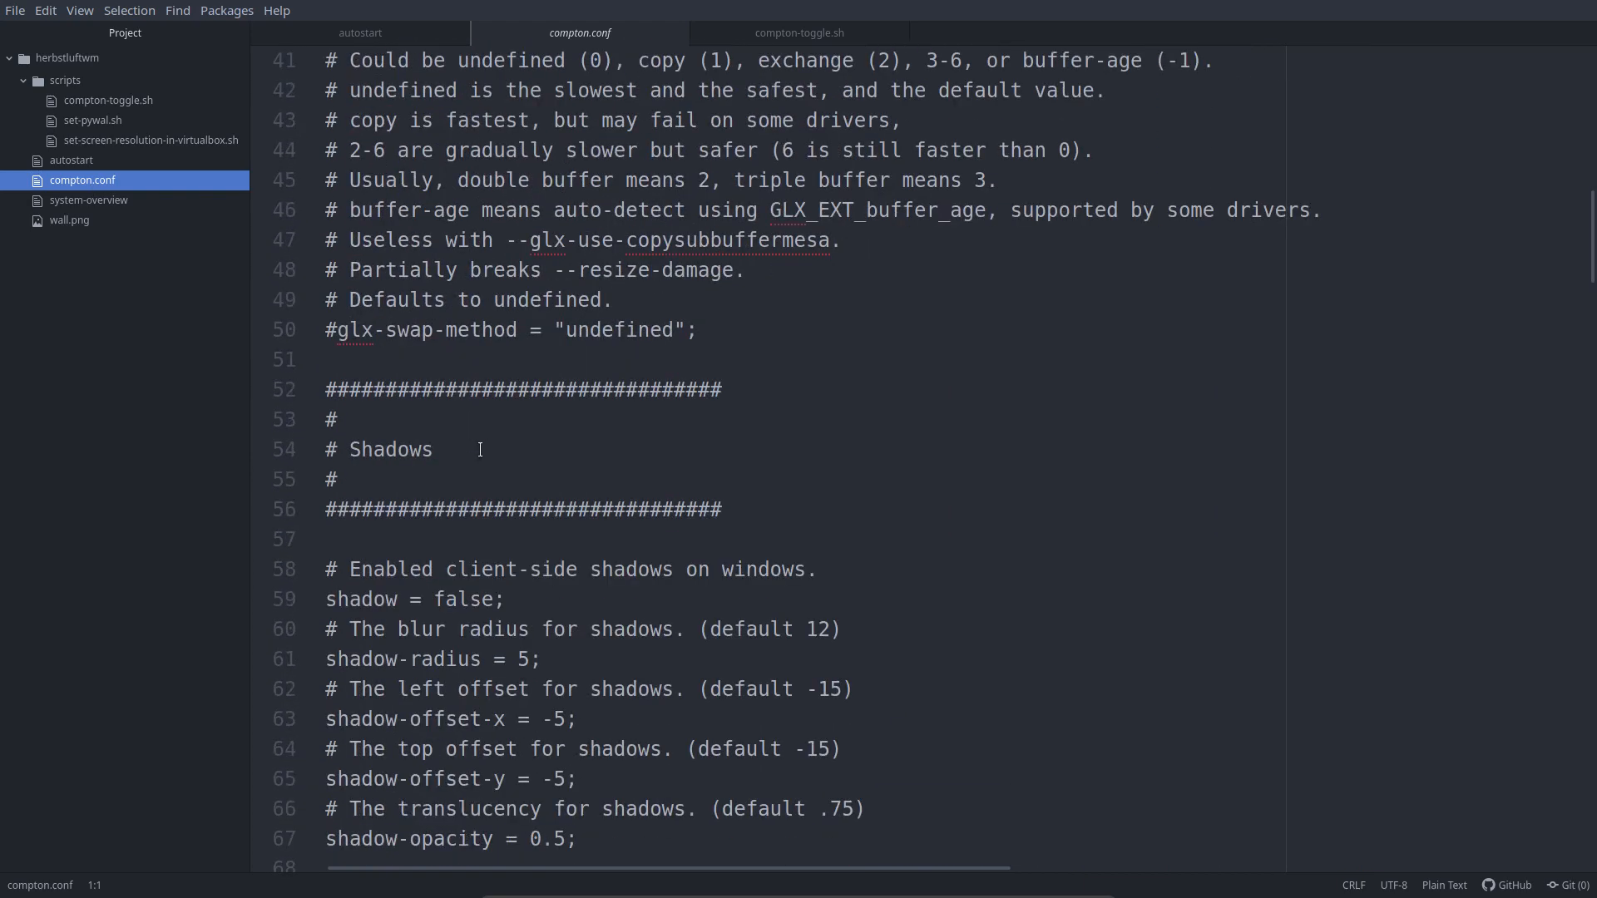
{"action": "scroll", "scroll_direction": "down", "scroll_amount": 3}
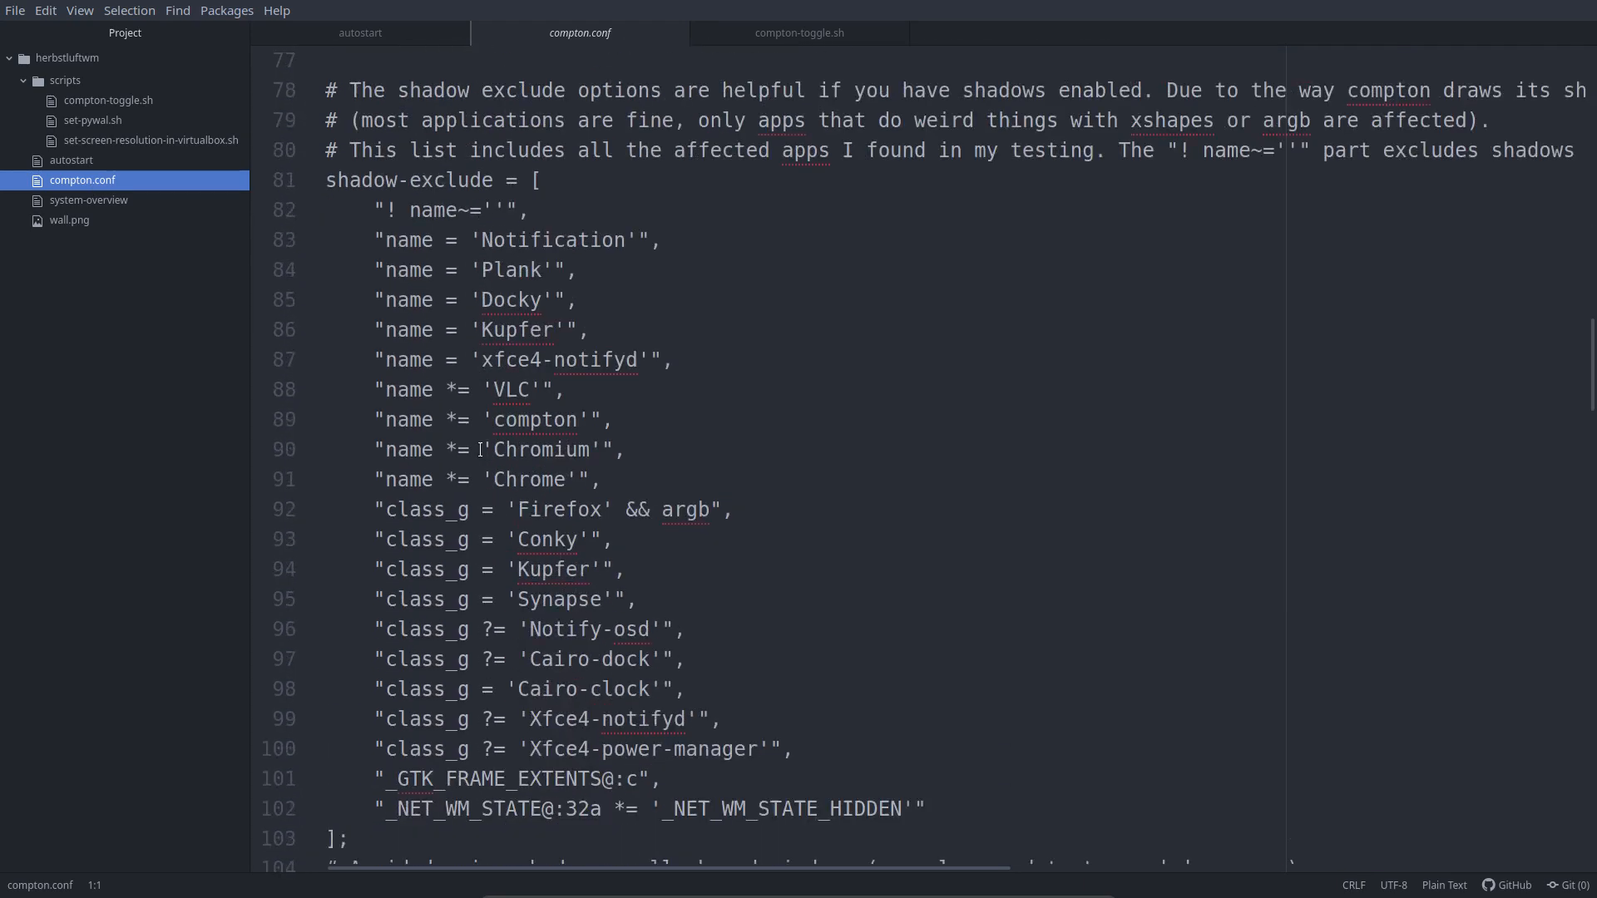
{"action": "scroll", "scroll_direction": "down", "scroll_amount": 3}
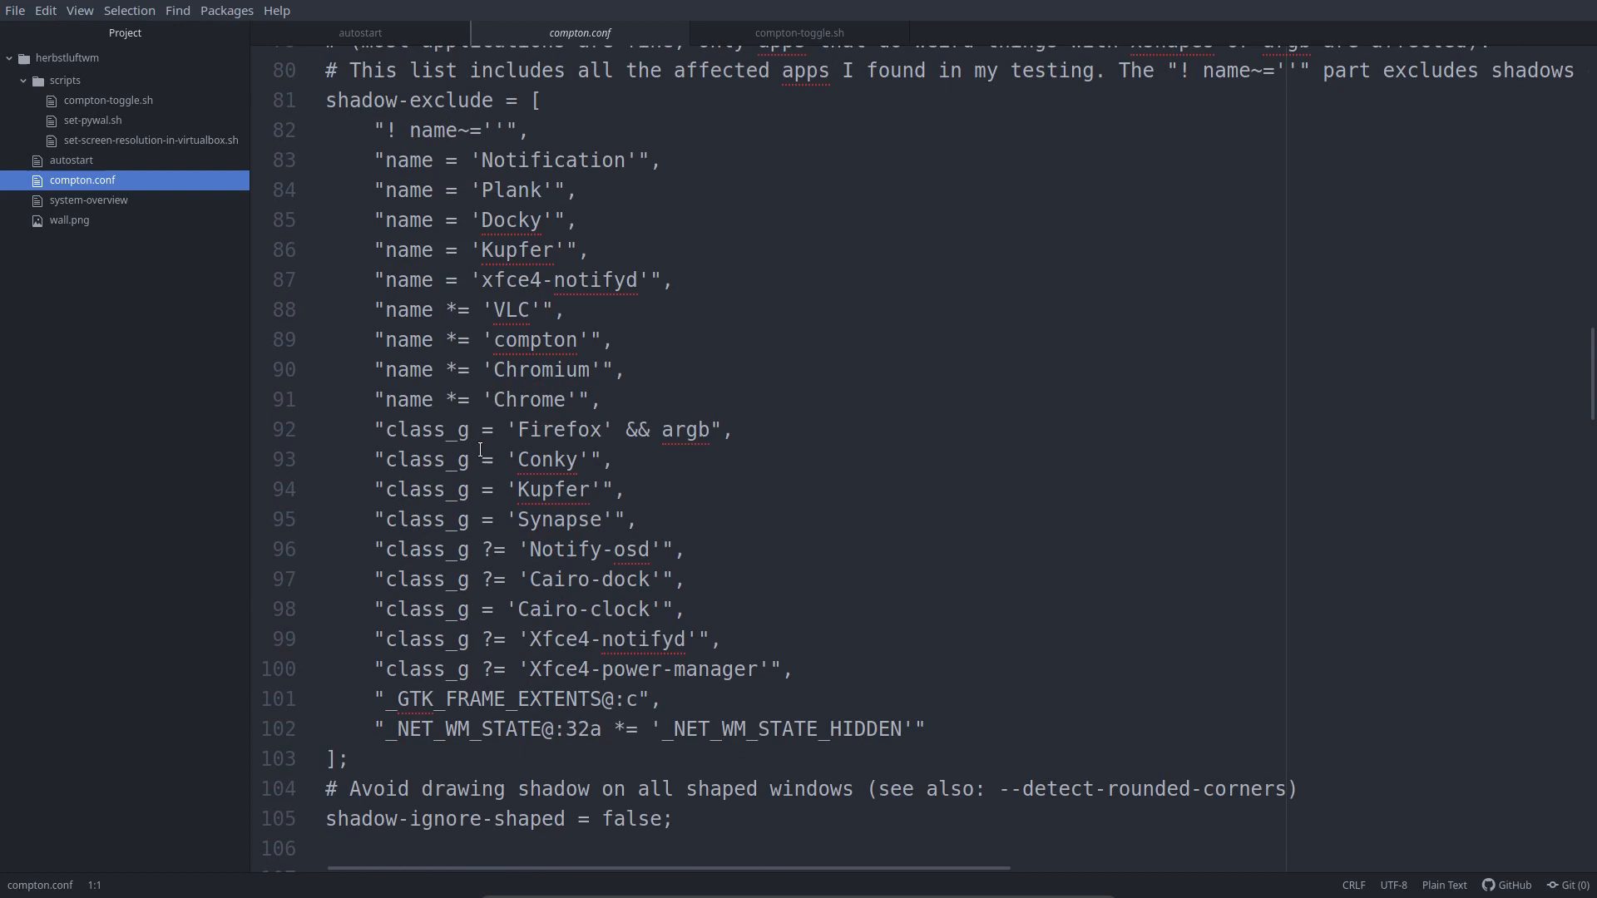
Step: Search compton.conf for 'virtual' to find the vsync transparency note
{"action": "key", "text": "ctrl+f"}
{"action": "type", "text": "virtual"}
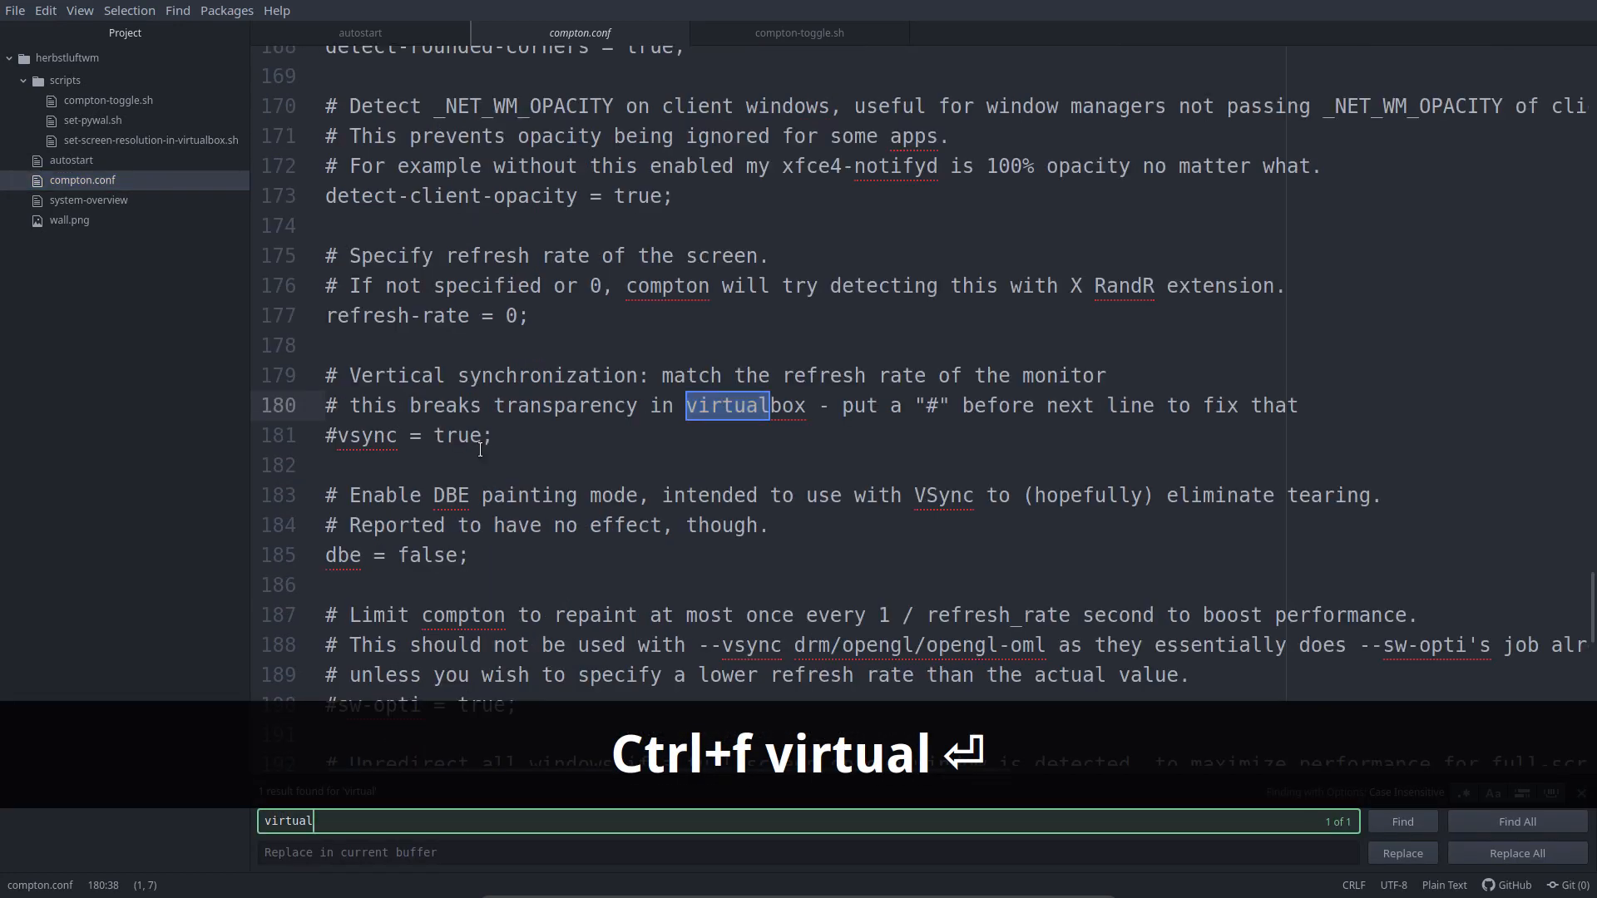
{"action": "key", "text": "Return"}
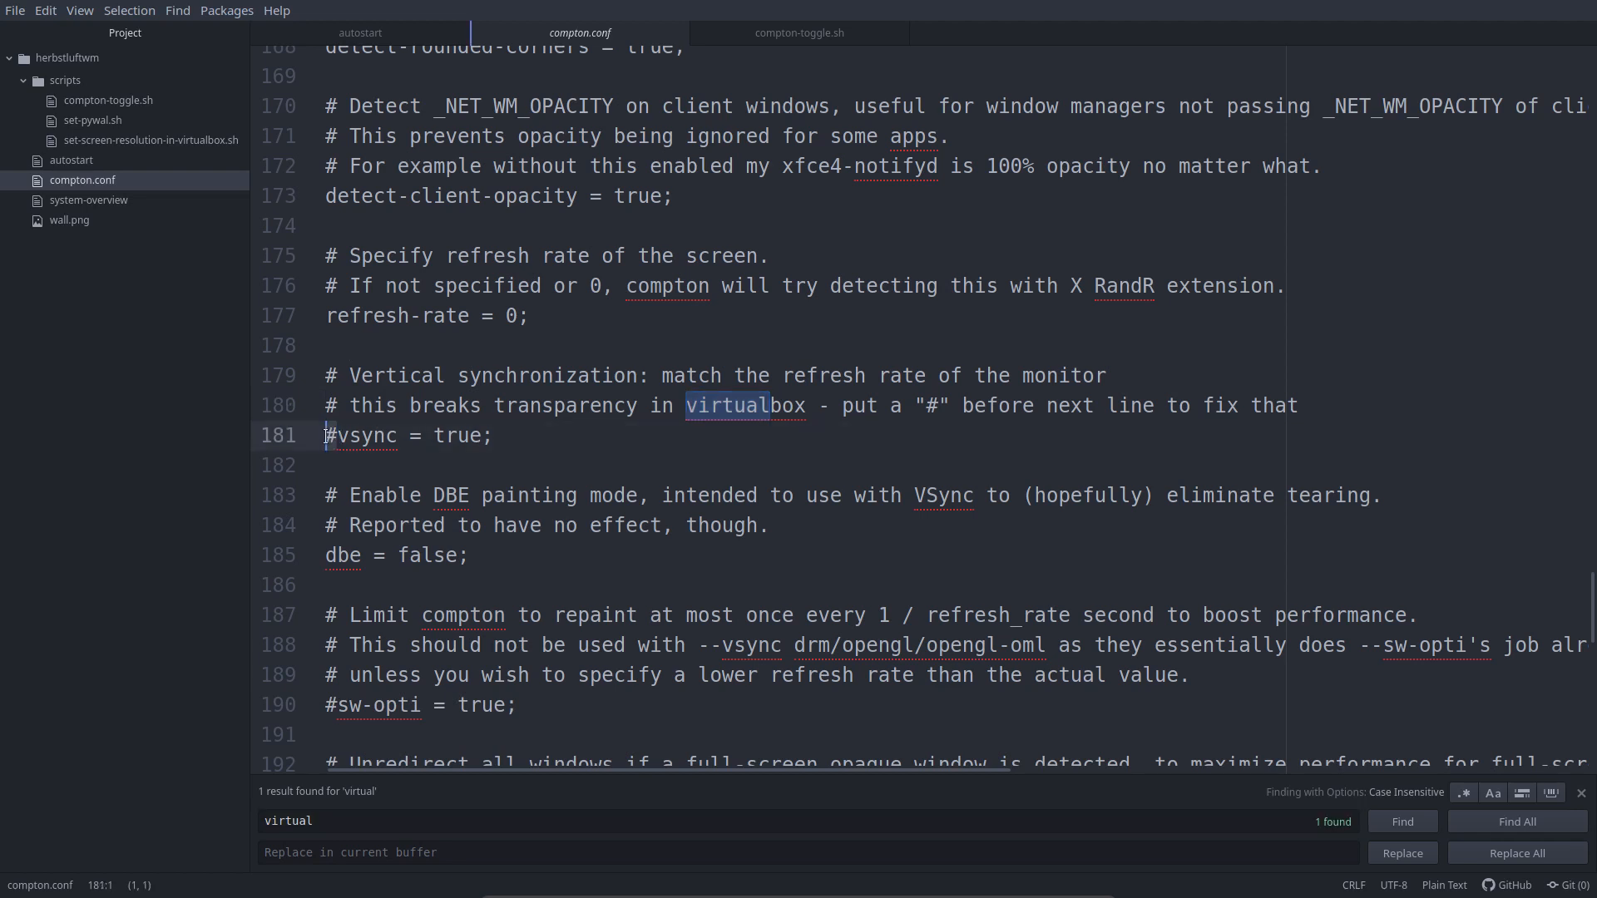
{"action": "mouse_move", "coordinate": [917, 490]}
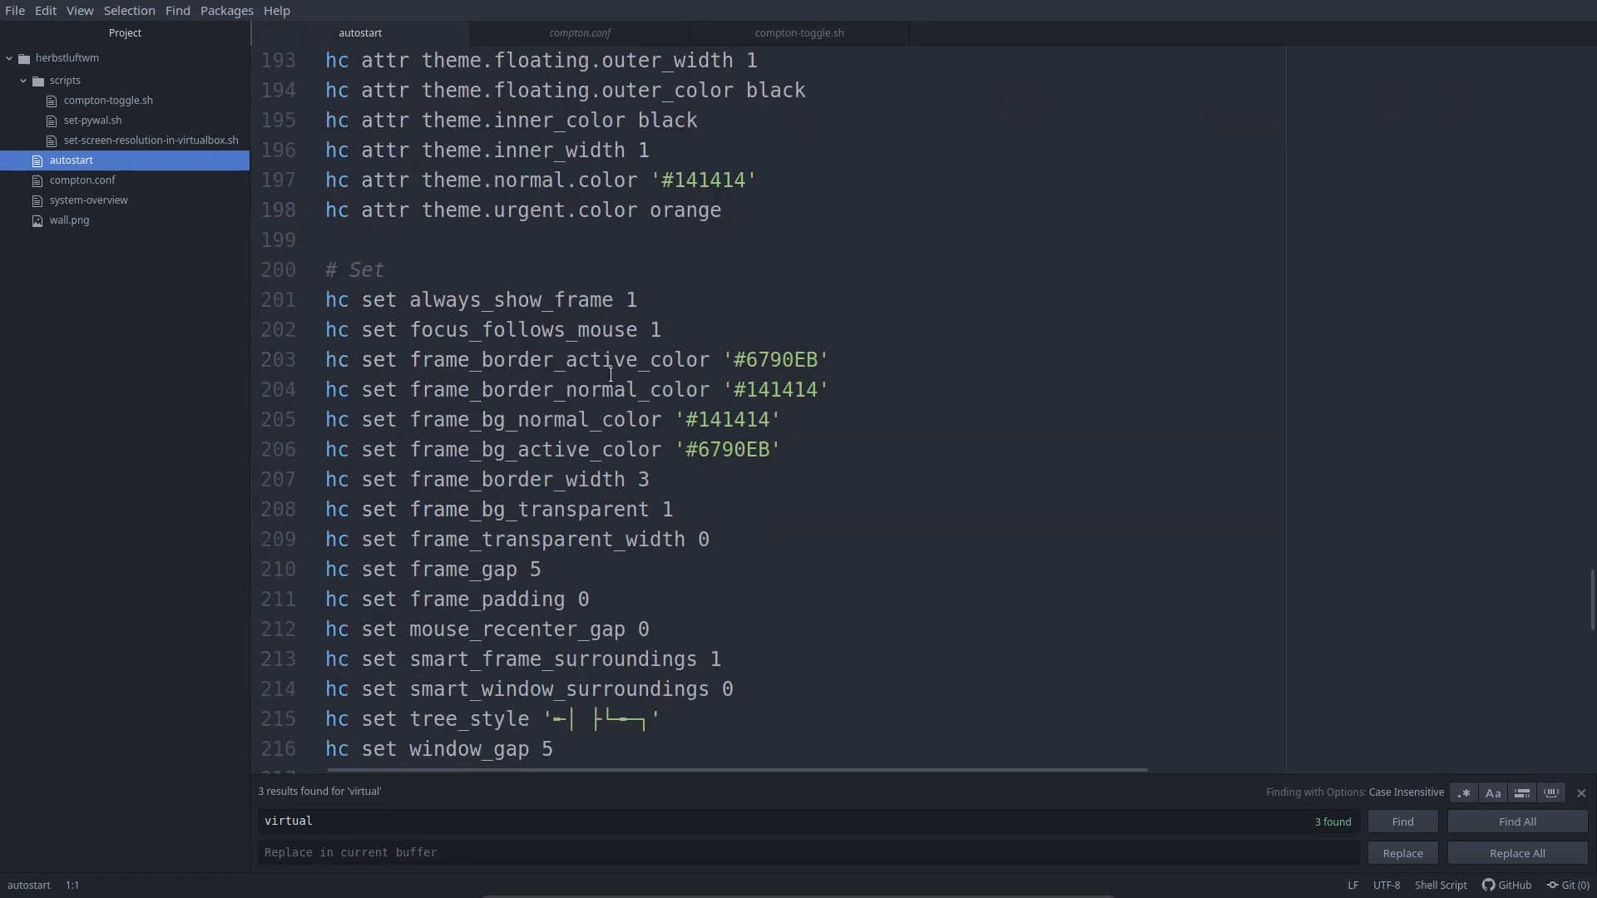
{"action": "scroll", "scroll_direction": "up", "scroll_amount": 3}
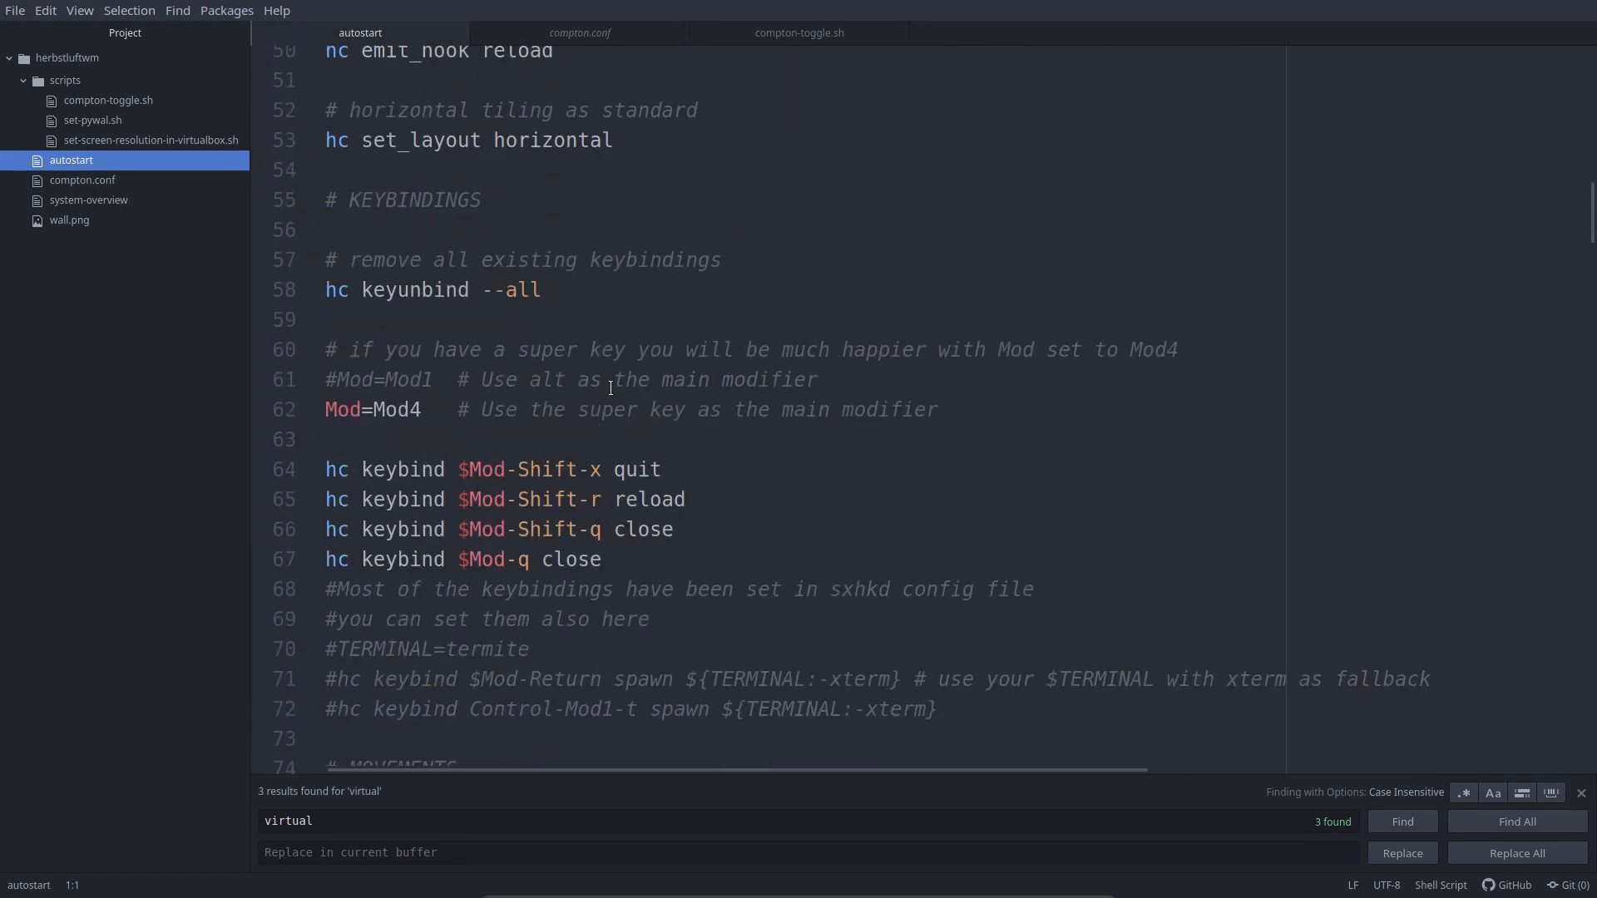
{"action": "scroll", "scroll_direction": "up", "scroll_amount": 3}
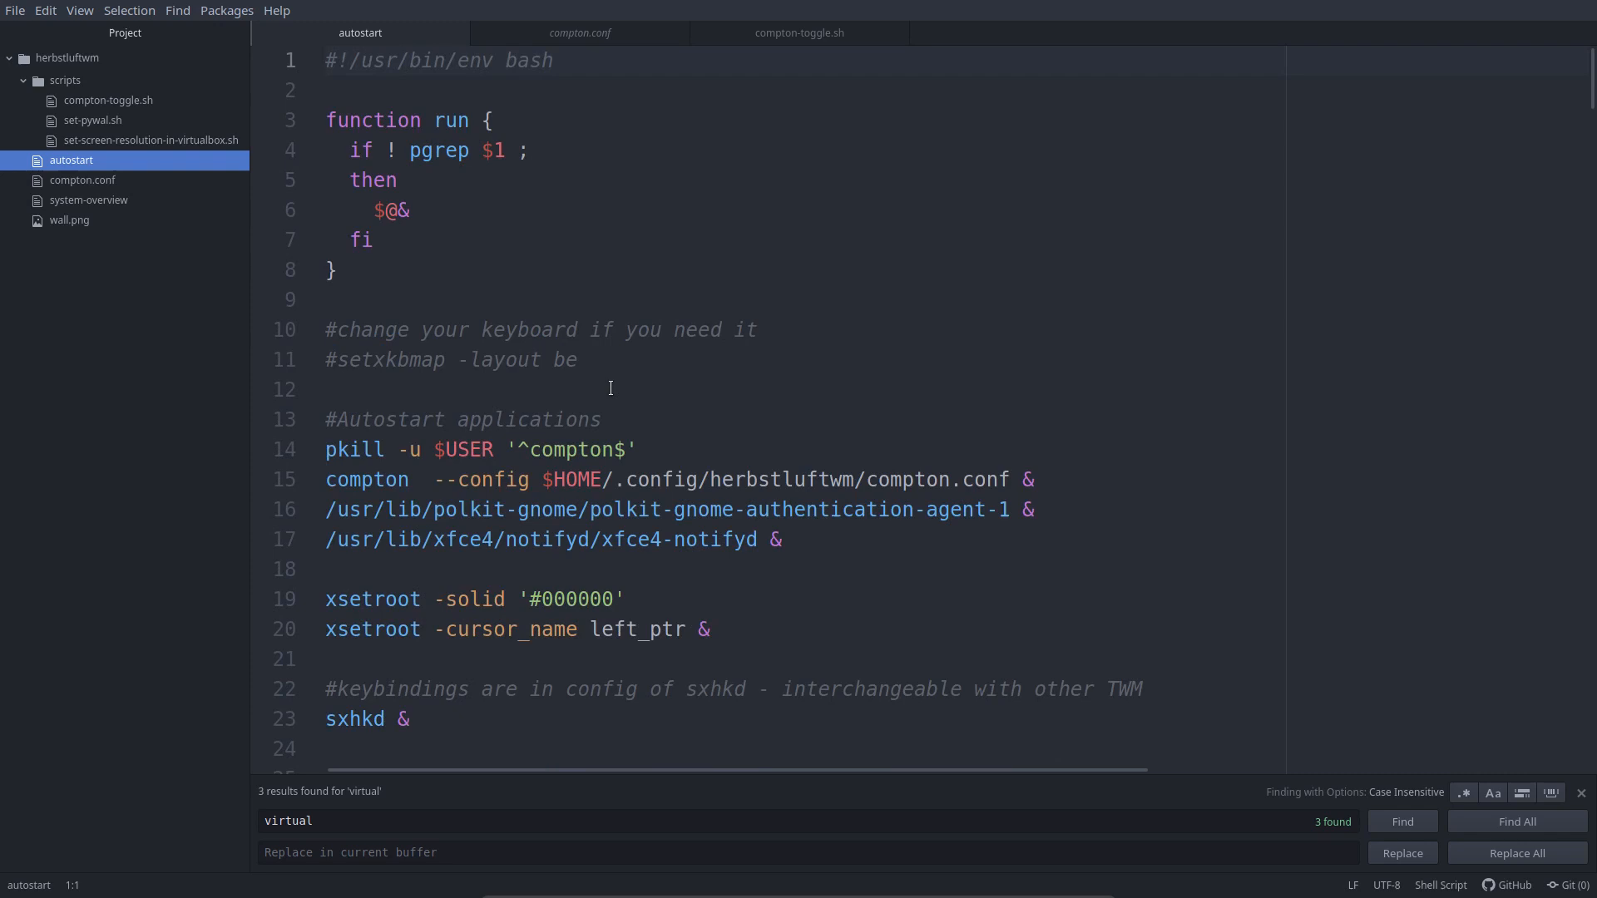
Step: Read through the autostart script and collapse the scripts folder in the tree
{"action": "scroll", "scroll_direction": "down", "scroll_amount": 3}
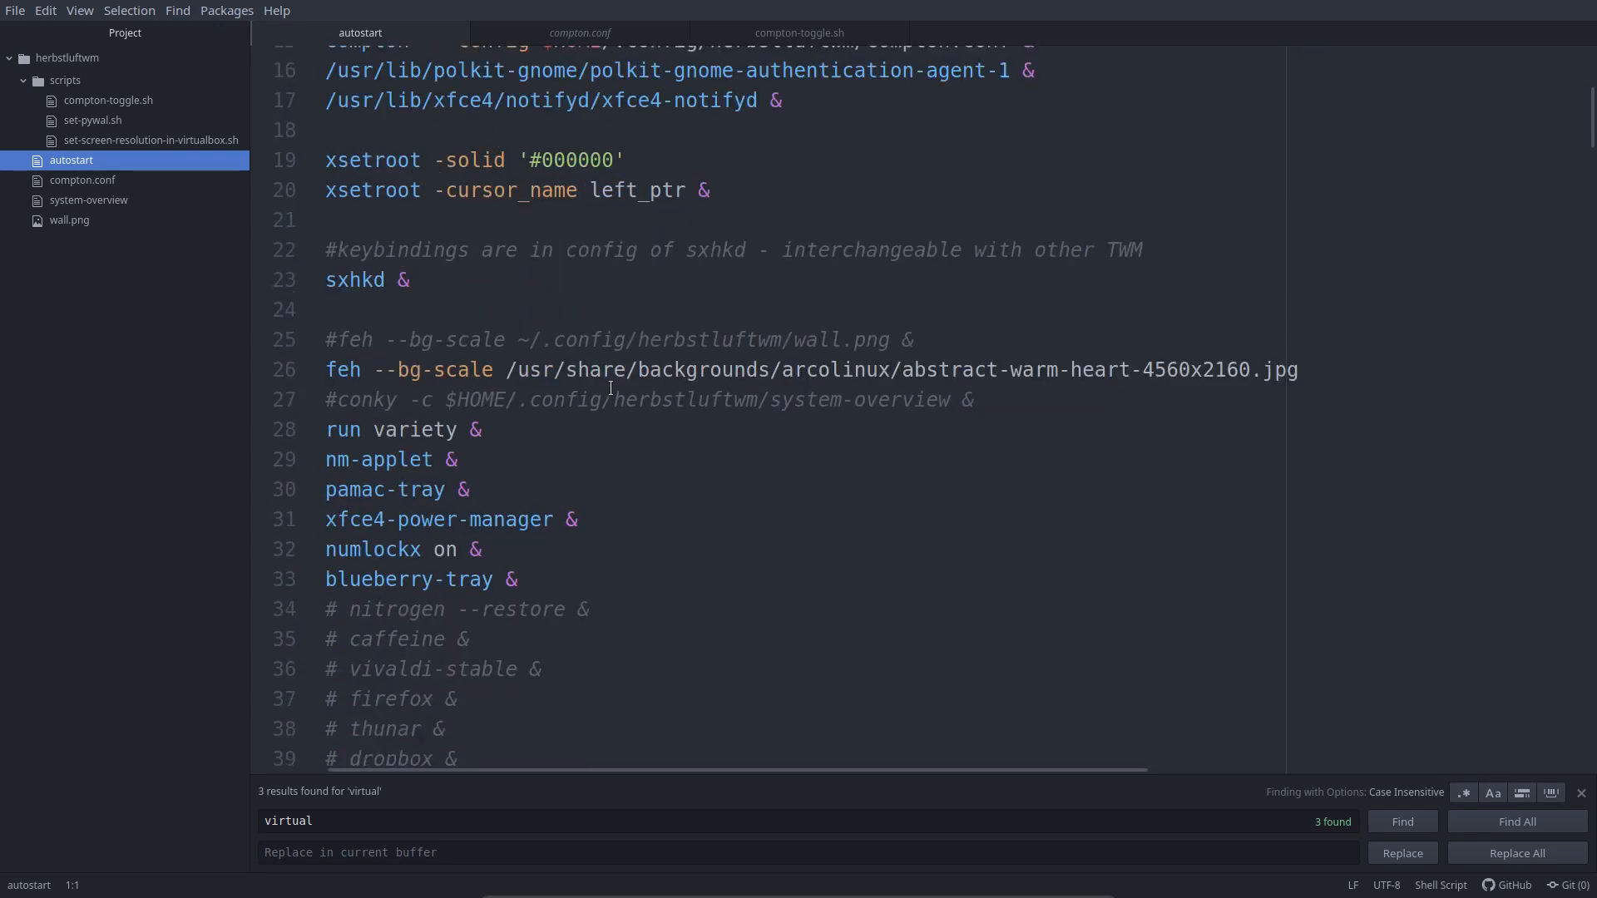
{"action": "scroll", "scroll_direction": "down", "scroll_amount": 3}
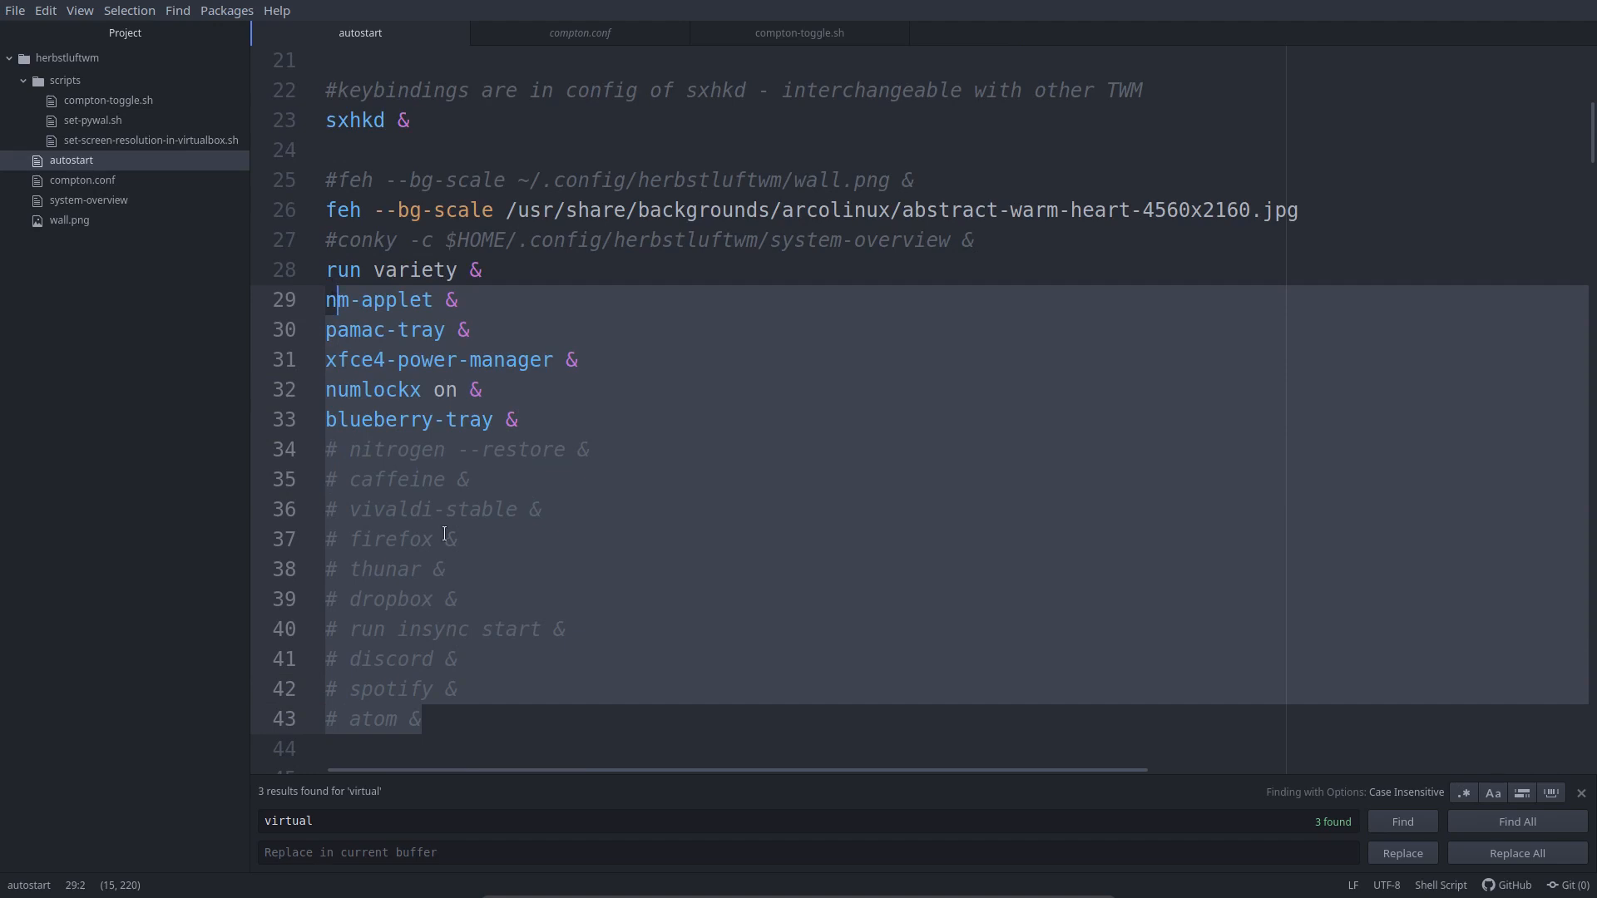
{"action": "scroll", "scroll_direction": "down", "scroll_amount": 3}
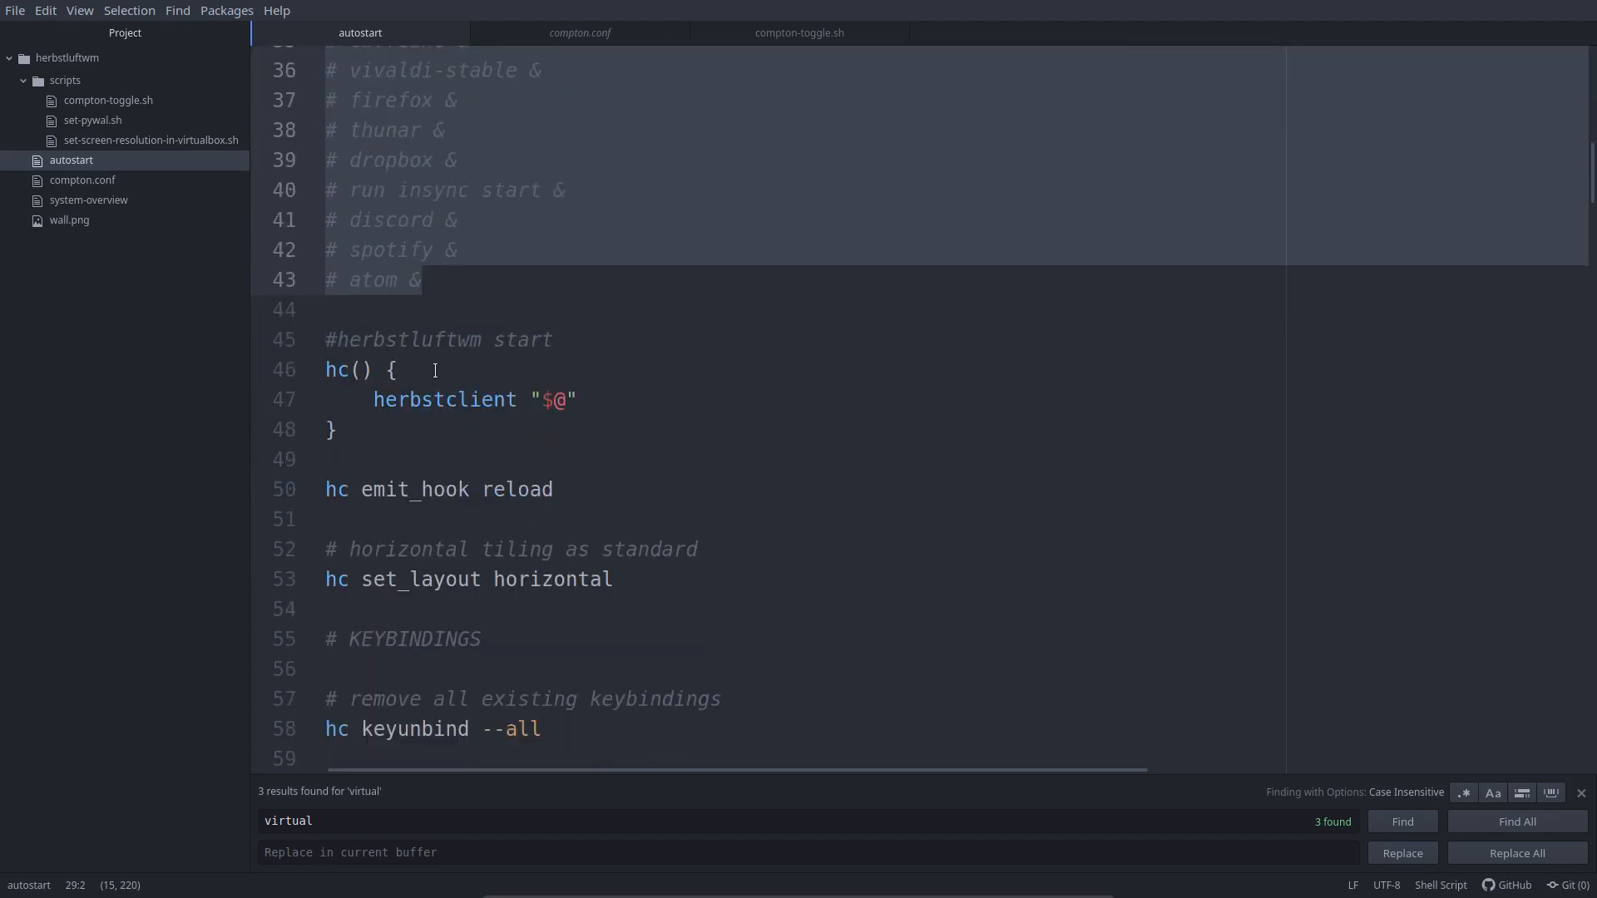
{"action": "mouse_move", "coordinate": [544, 462]}
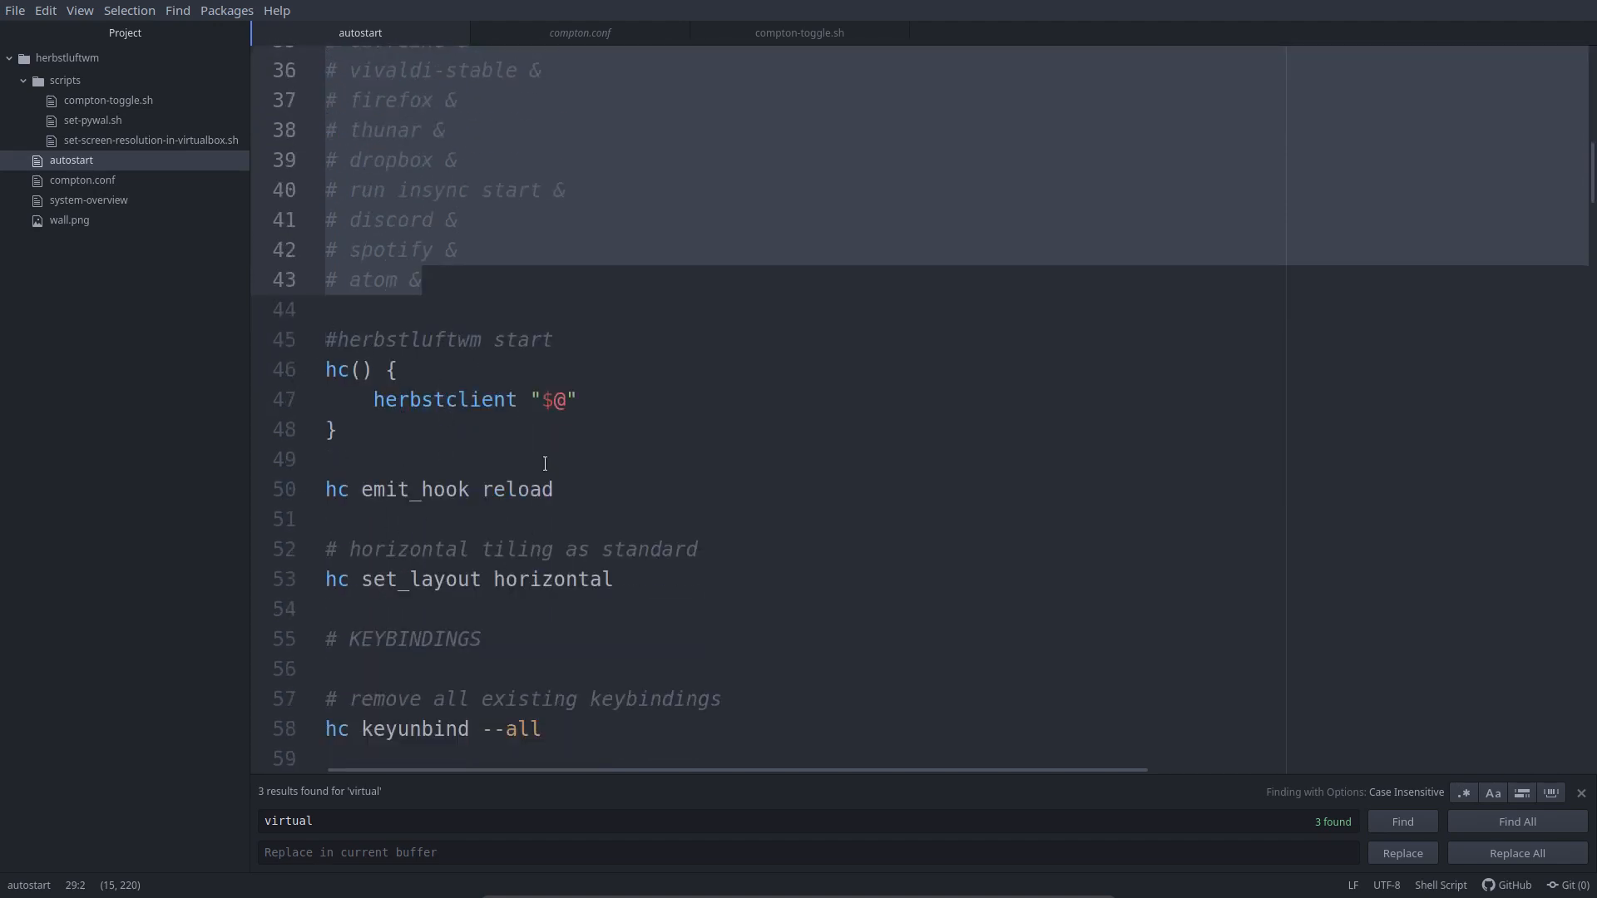
{"action": "scroll", "scroll_direction": "down", "scroll_amount": 3}
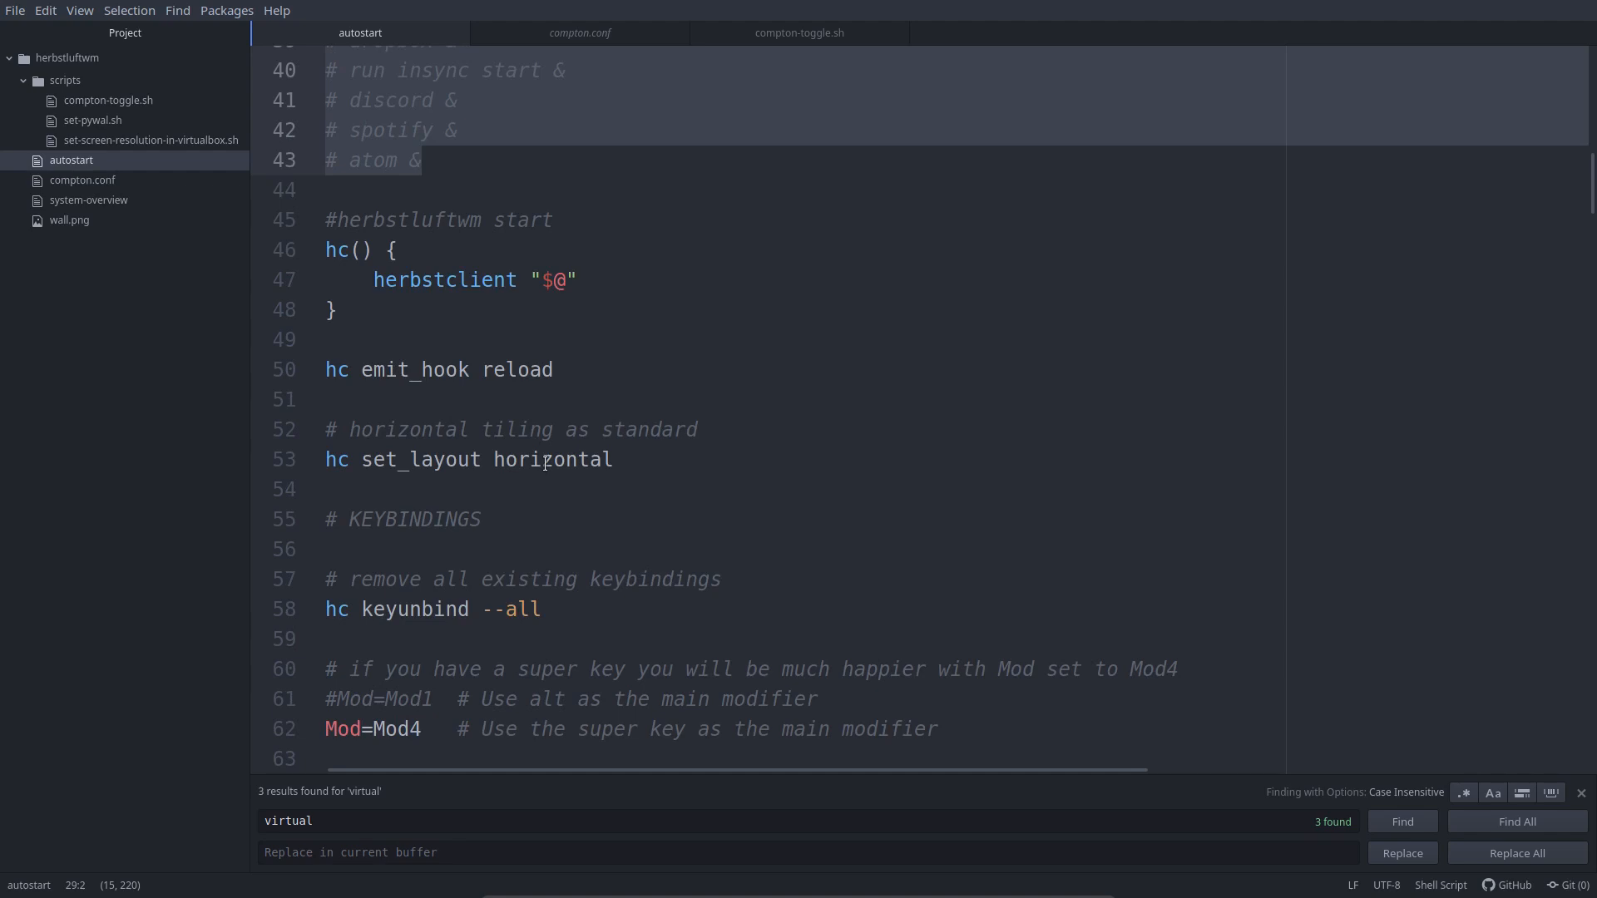
{"action": "left_click", "coordinate": [63, 80]}
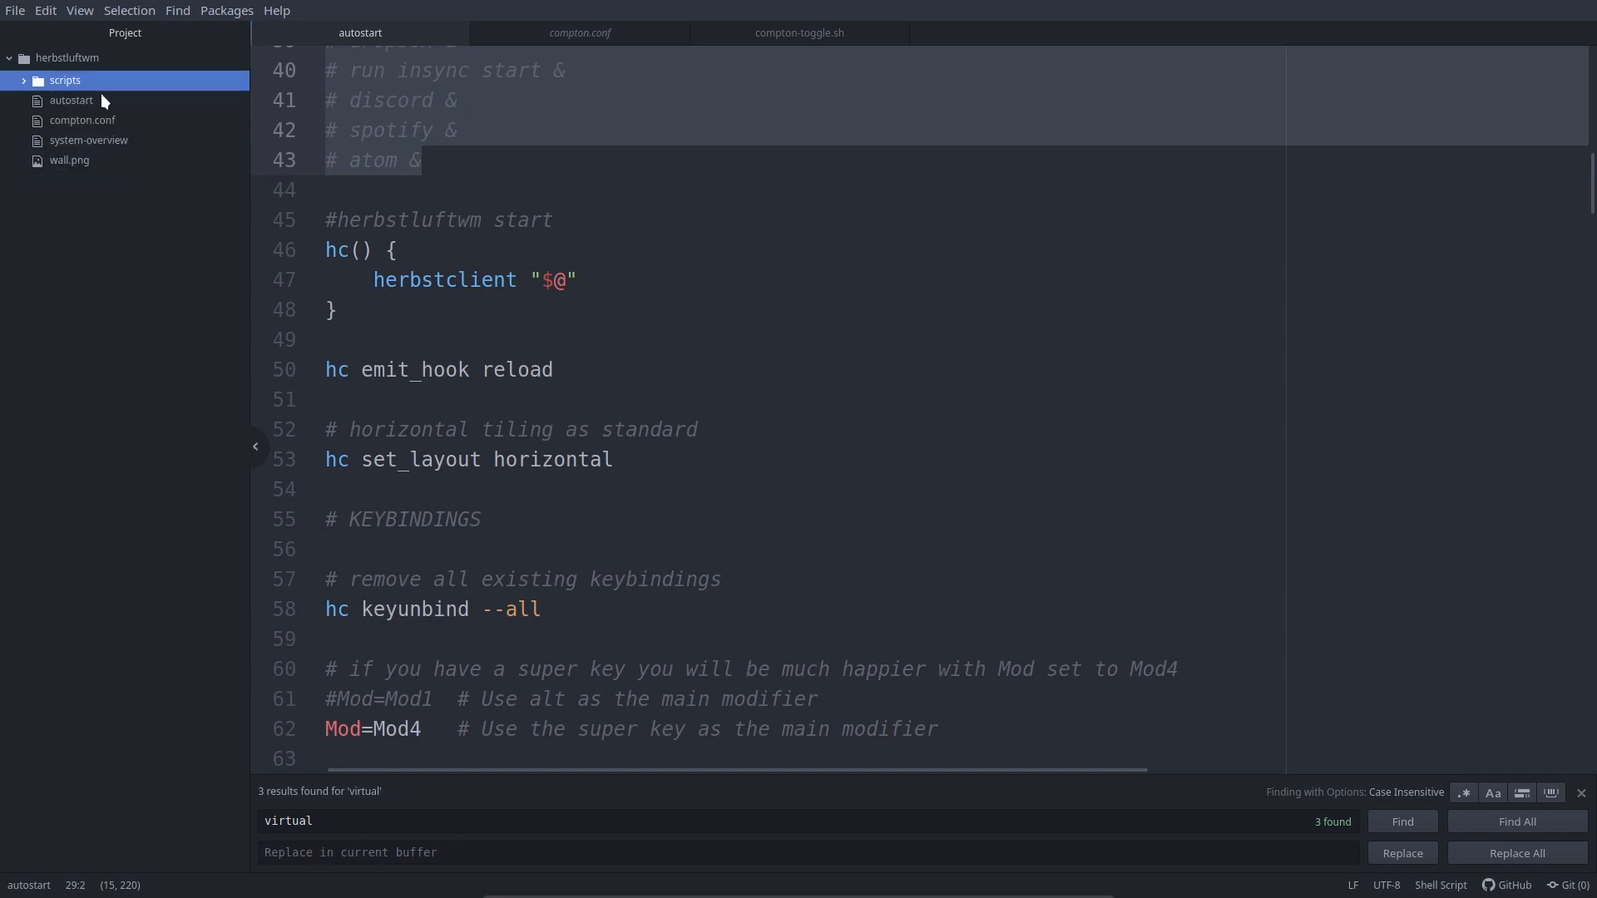
Step: Open set-pywal.sh and the virtualbox resolution script, selecting its line 16 mode name
{"action": "left_click", "coordinate": [108, 99]}
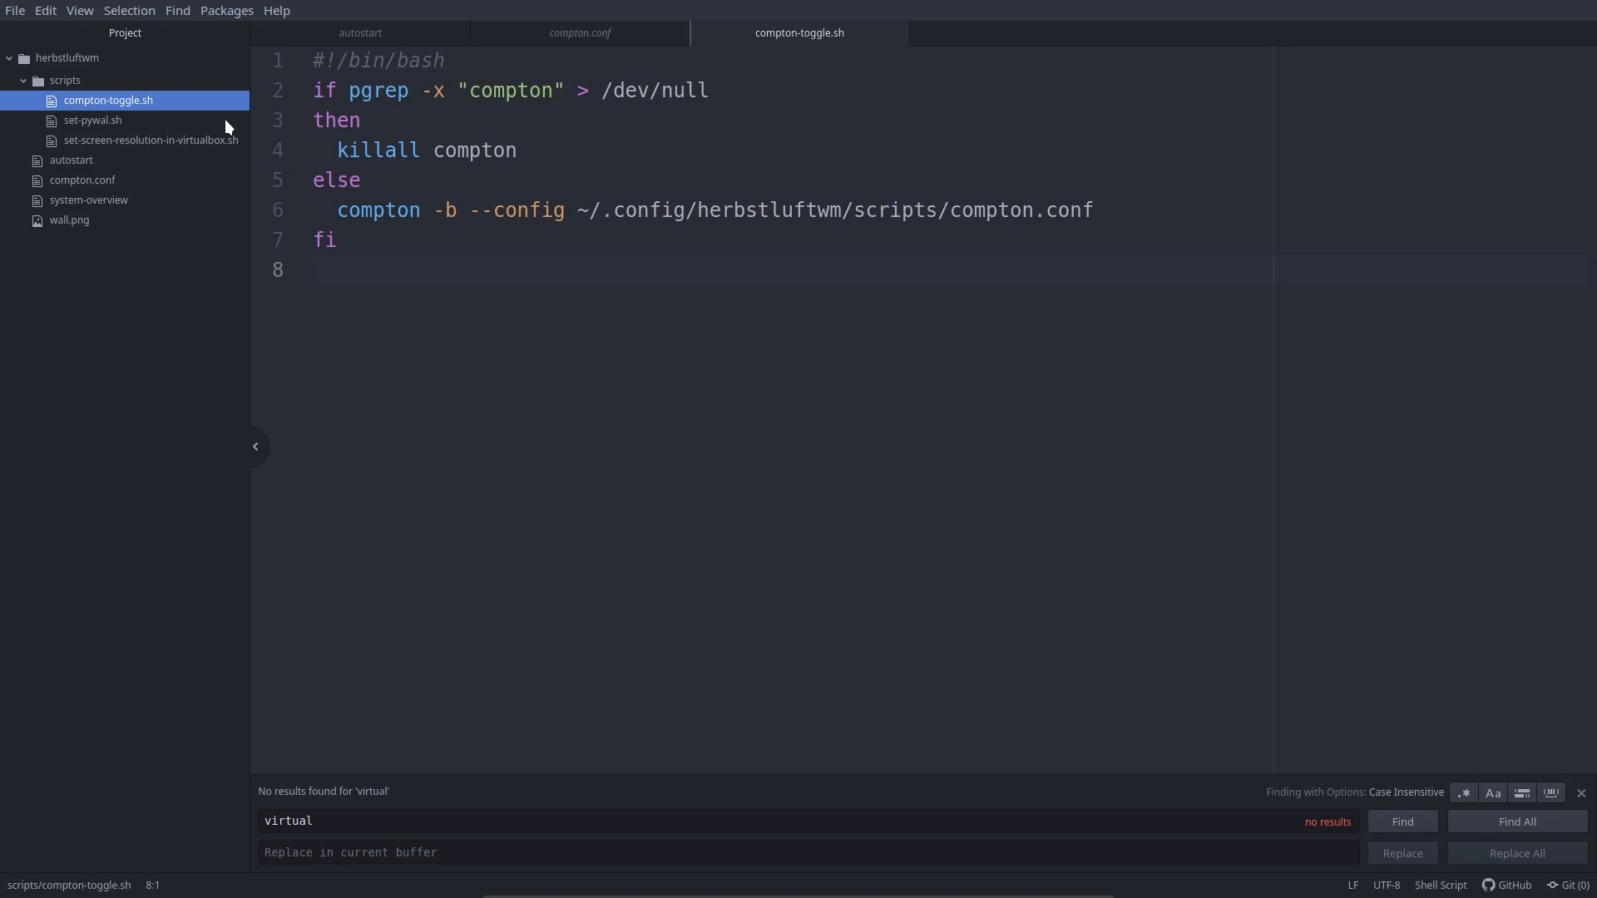
{"action": "left_click", "coordinate": [92, 119]}
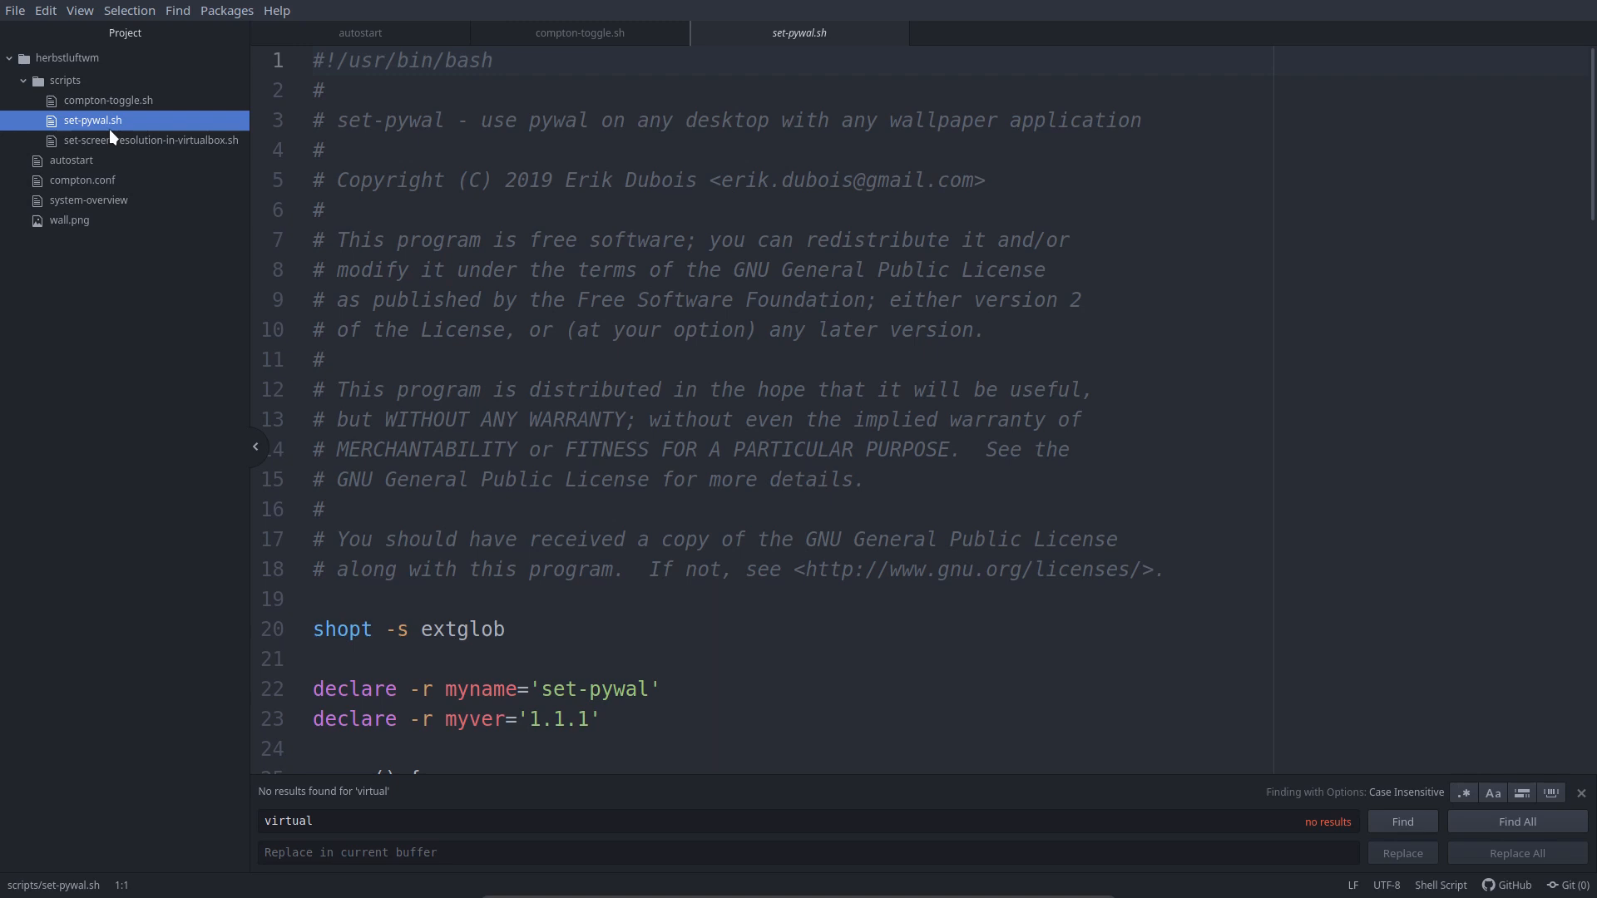
{"action": "left_click", "coordinate": [150, 140]}
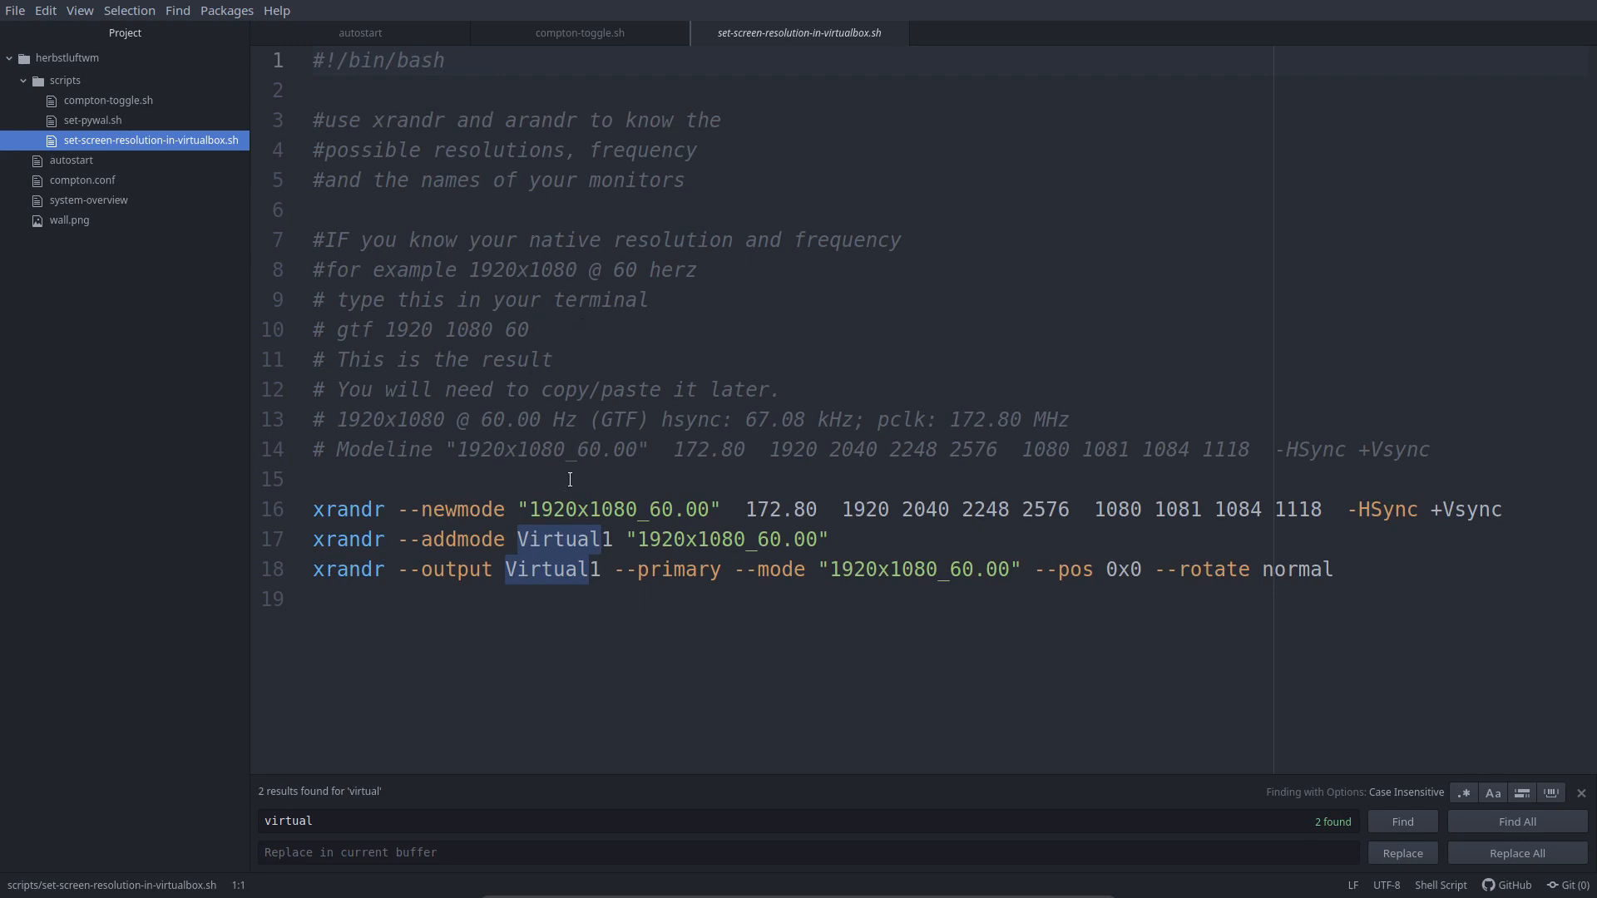
{"action": "left_click", "coordinate": [517, 509]}
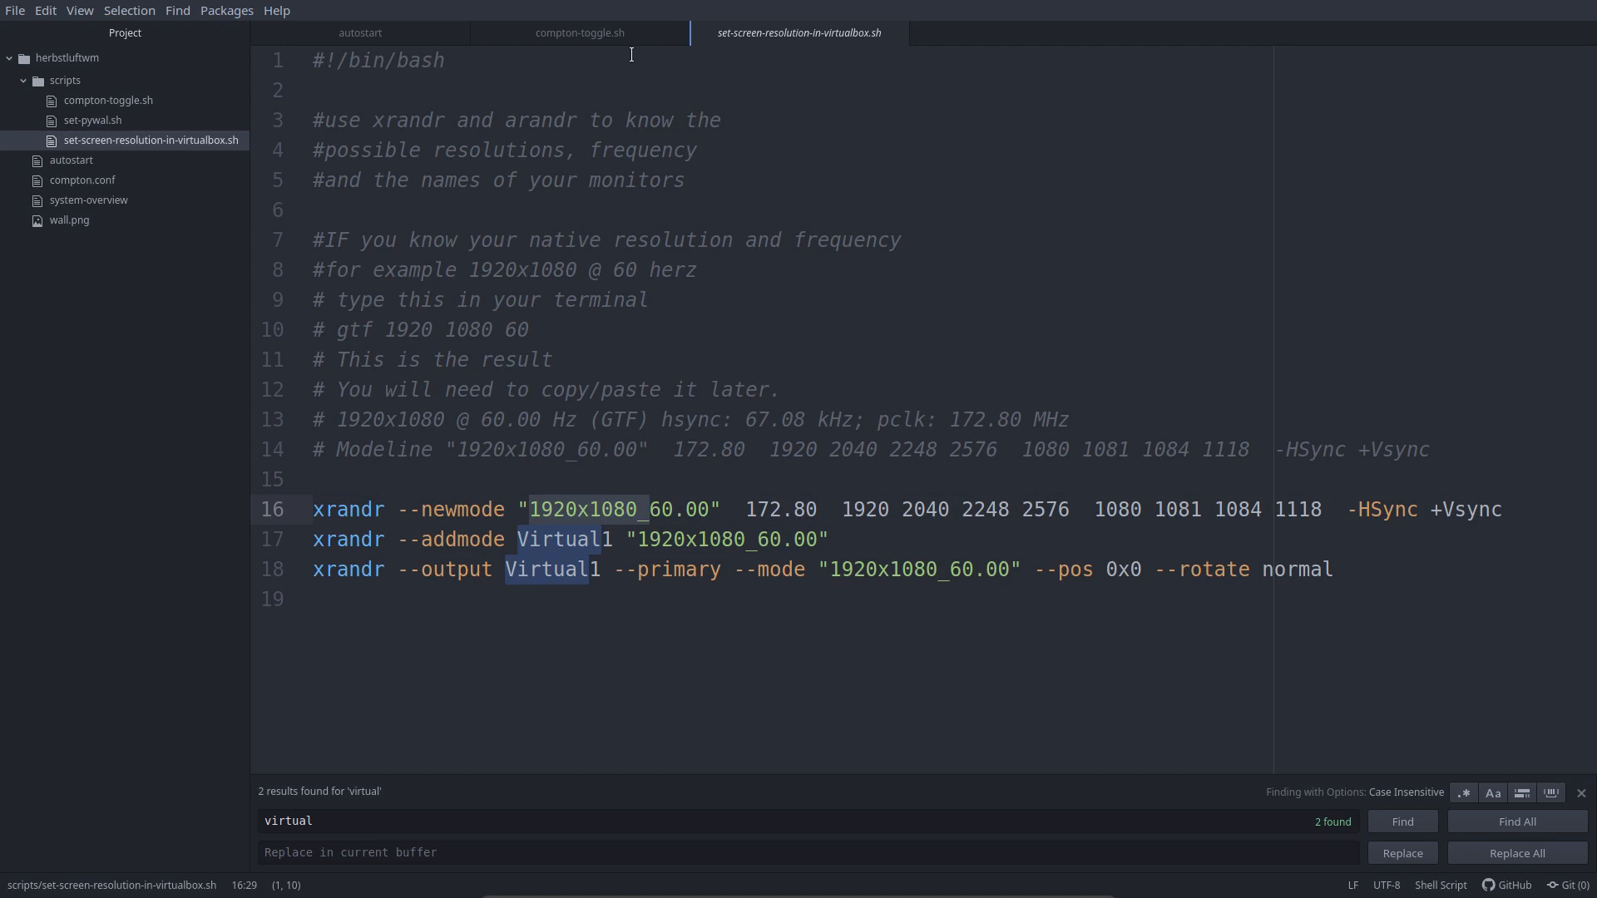
{"action": "mouse_move", "coordinate": [246, 289]}
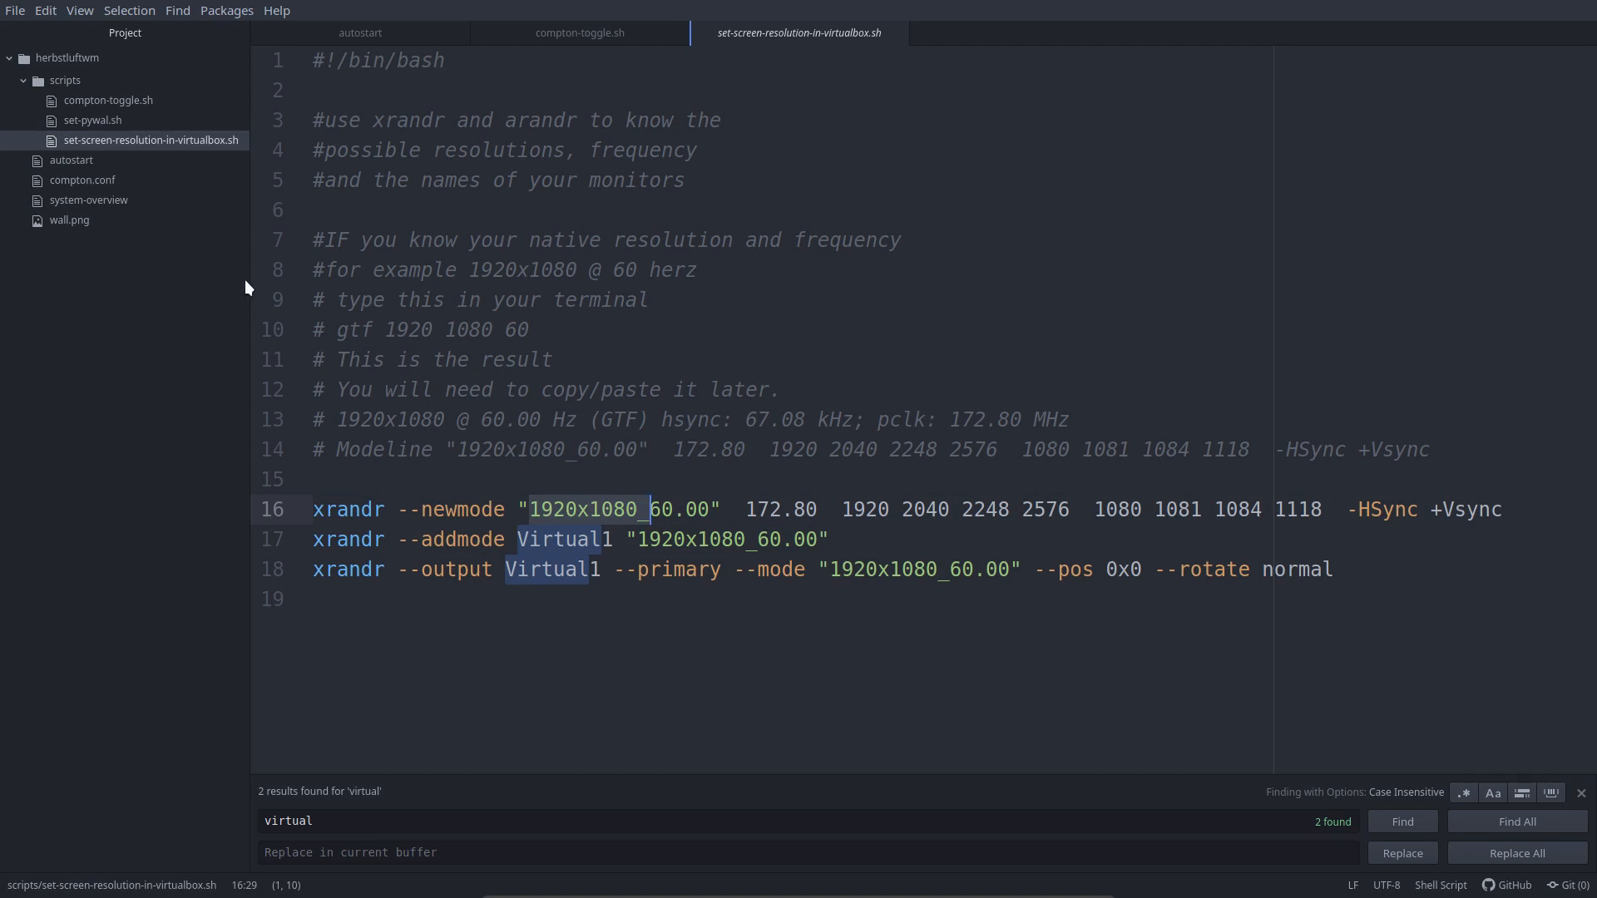
Step: Collapse the scripts and herbstluftwm folders and open sxhkdrc from Thunar
{"action": "left_click", "coordinate": [64, 80]}
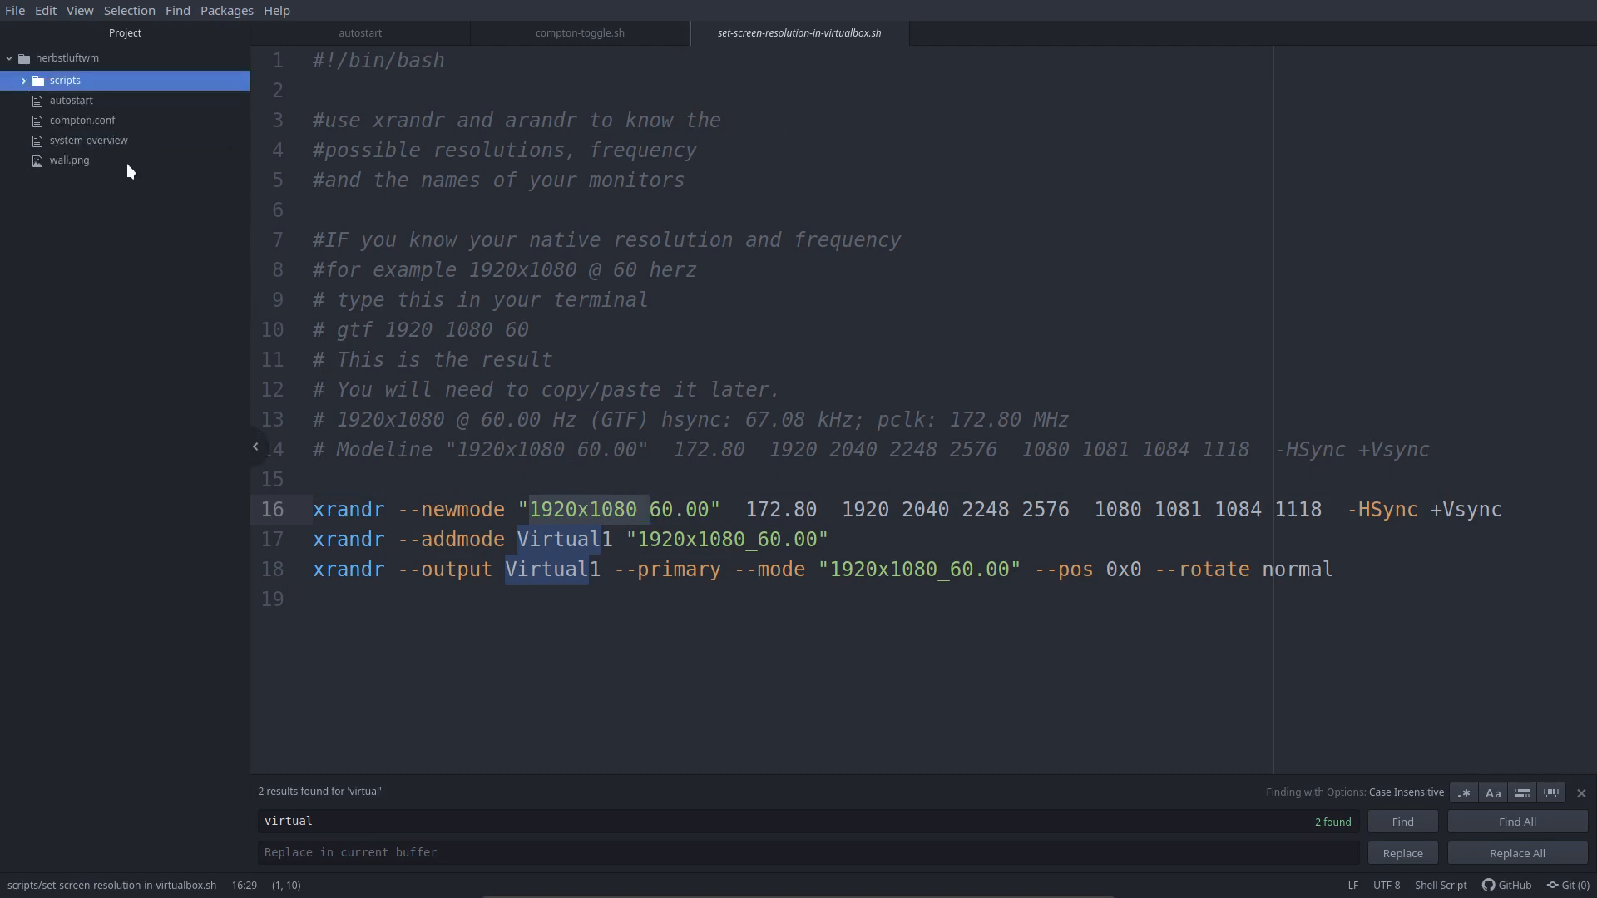
{"action": "left_click", "coordinate": [64, 80]}
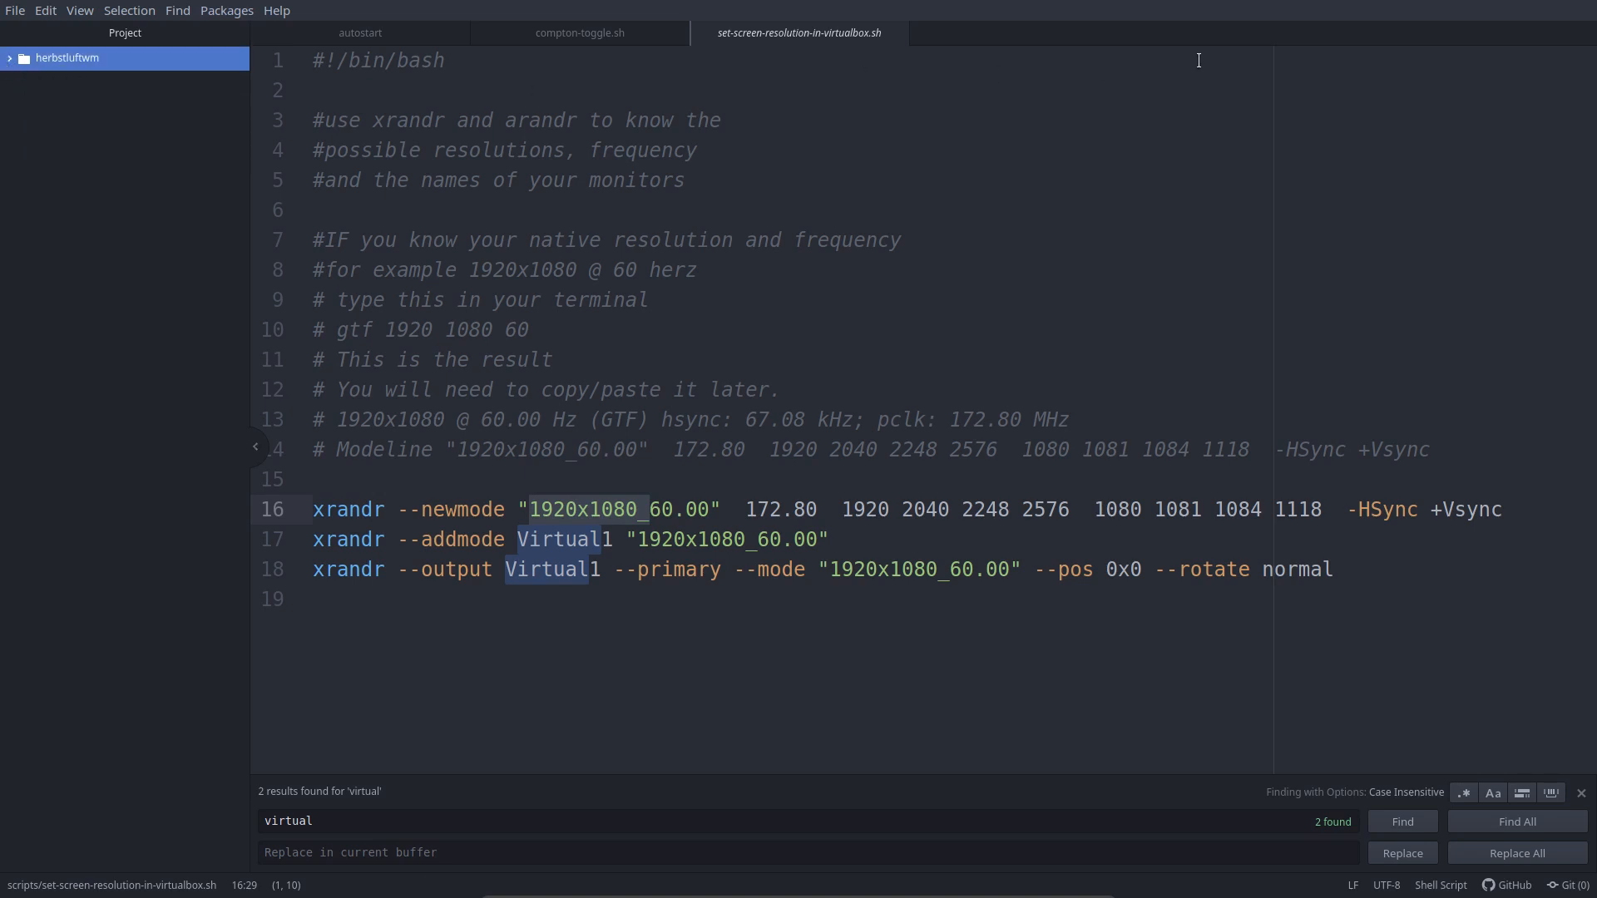
{"action": "mouse_move", "coordinate": [1557, 22]}
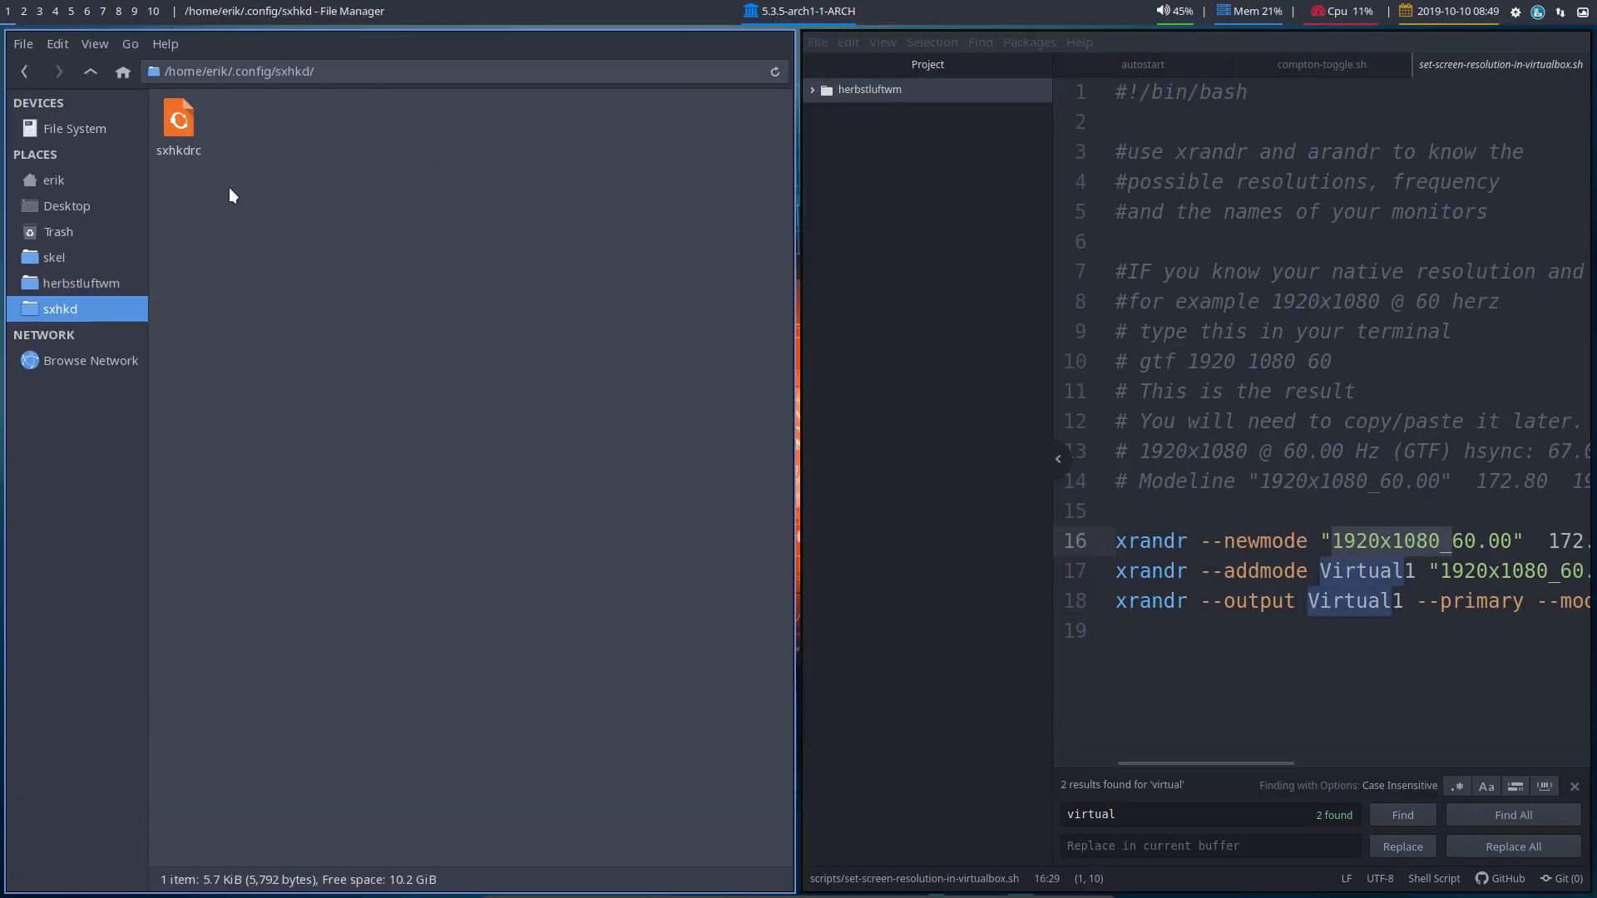
{"action": "double_click", "coordinate": [178, 117]}
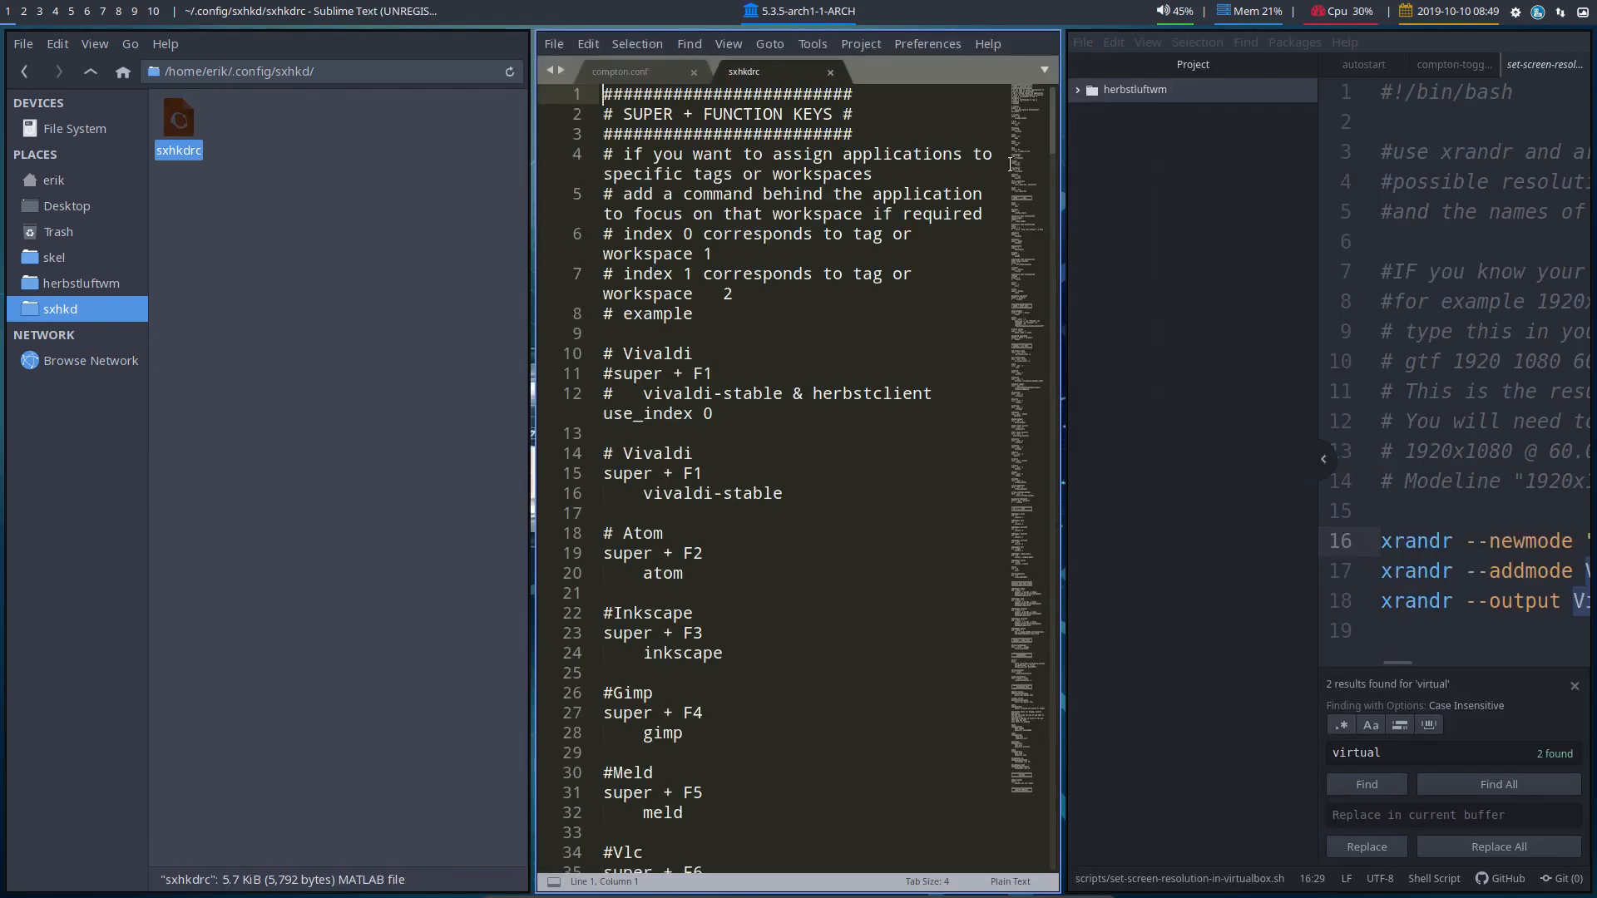
Step: Close Atom and read the first sxhkdrc sections, marking the Pragha keybinding line
{"action": "key", "text": "super+q"}
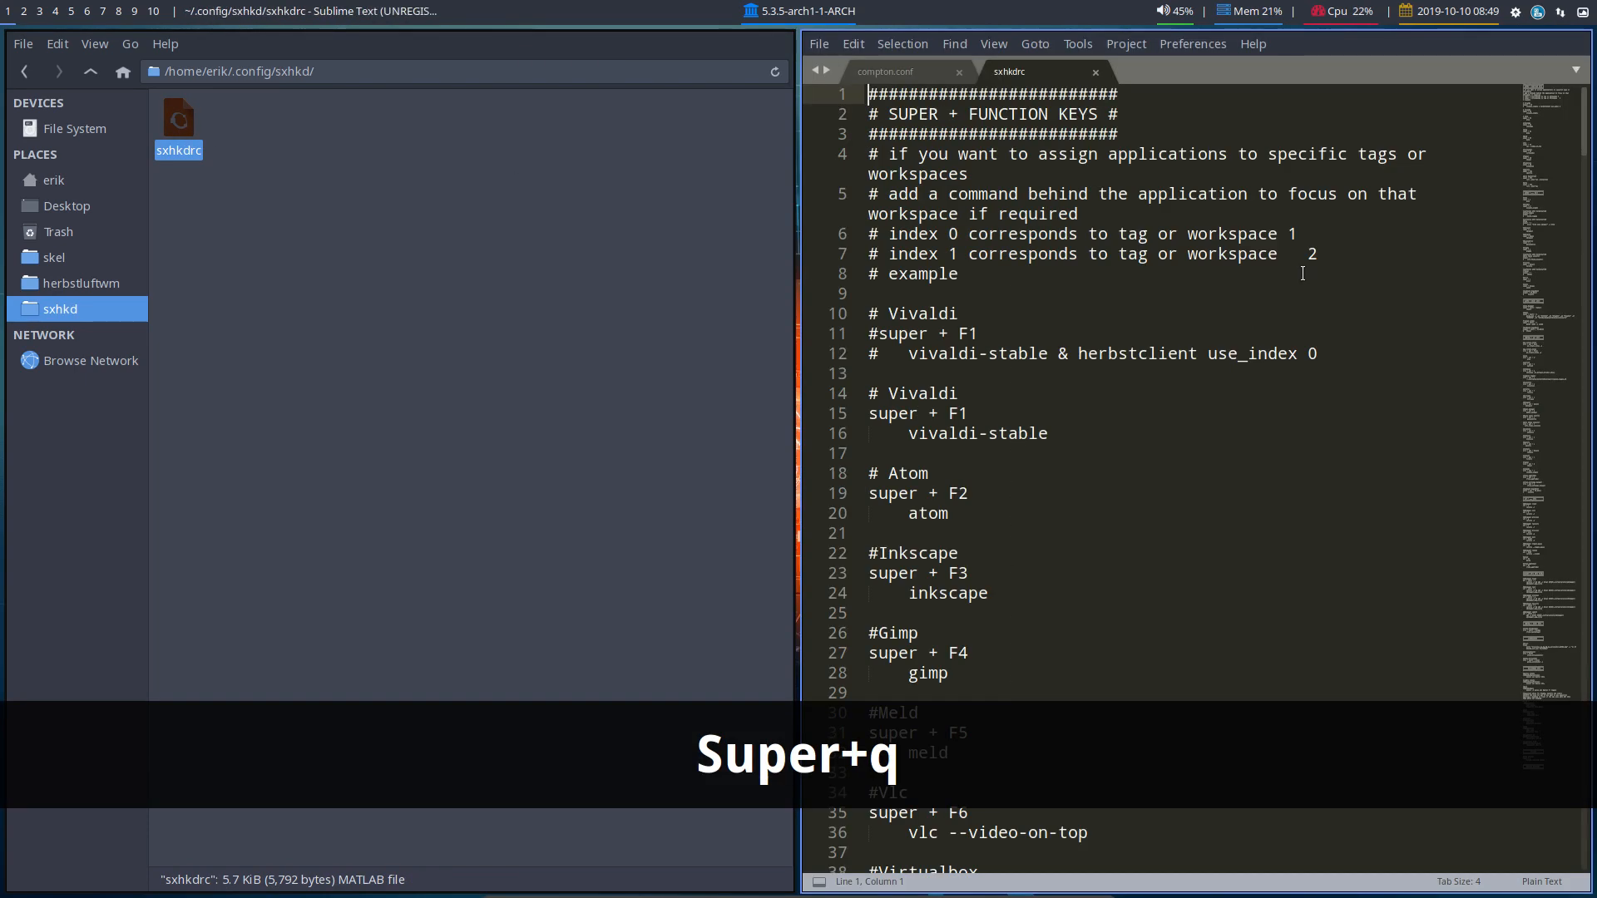
{"action": "scroll", "scroll_direction": "down", "scroll_amount": 3}
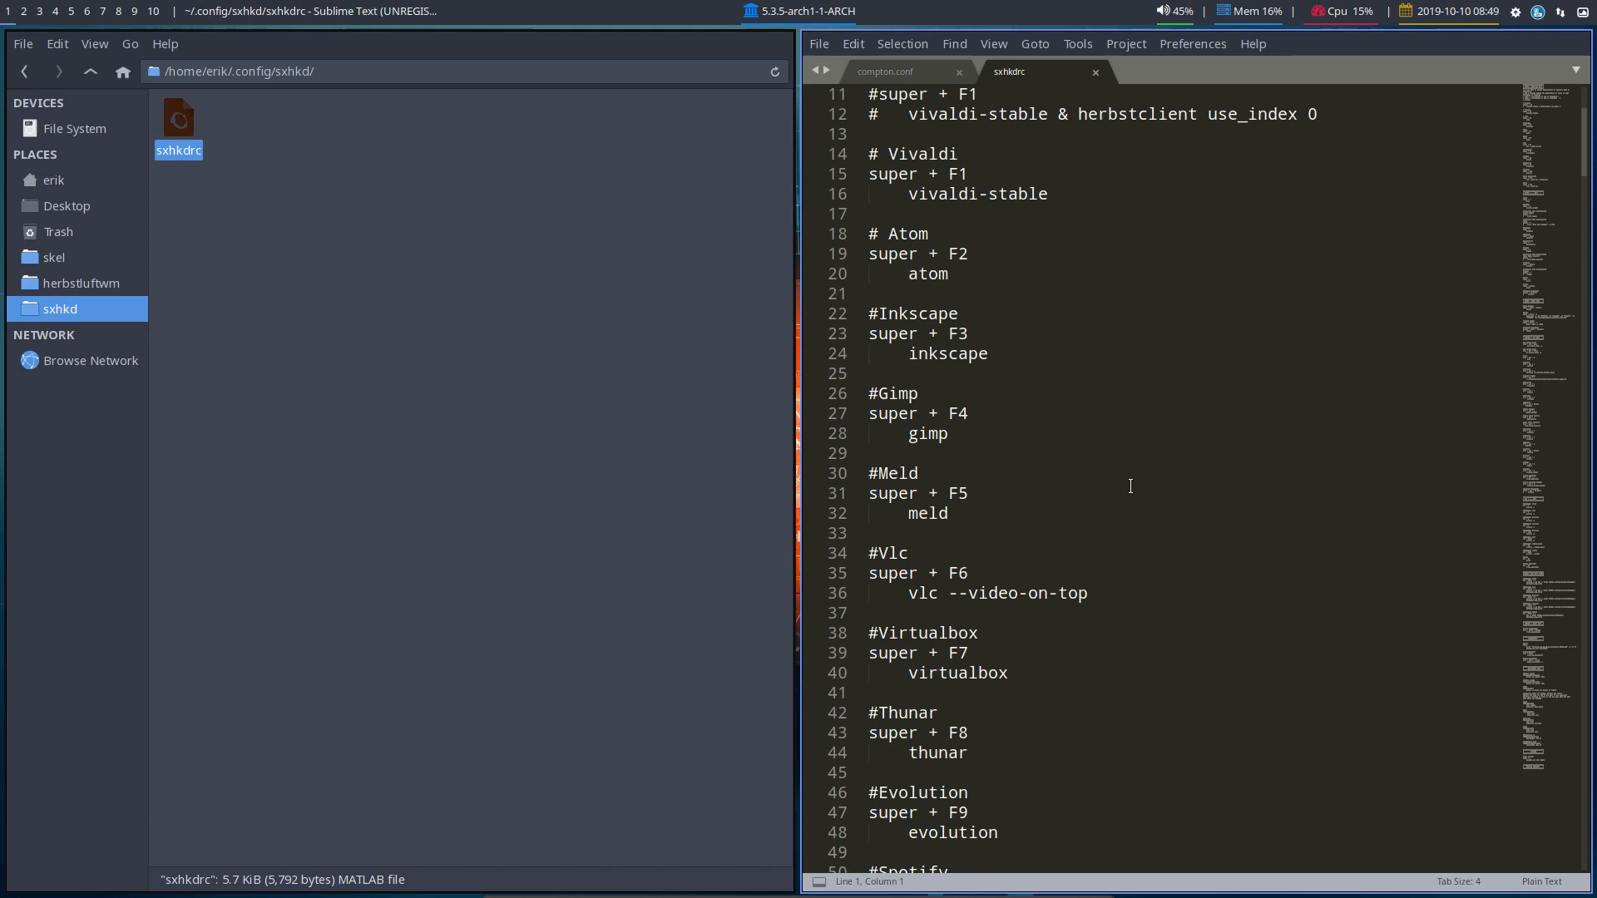
{"action": "scroll", "scroll_direction": "down", "scroll_amount": 3}
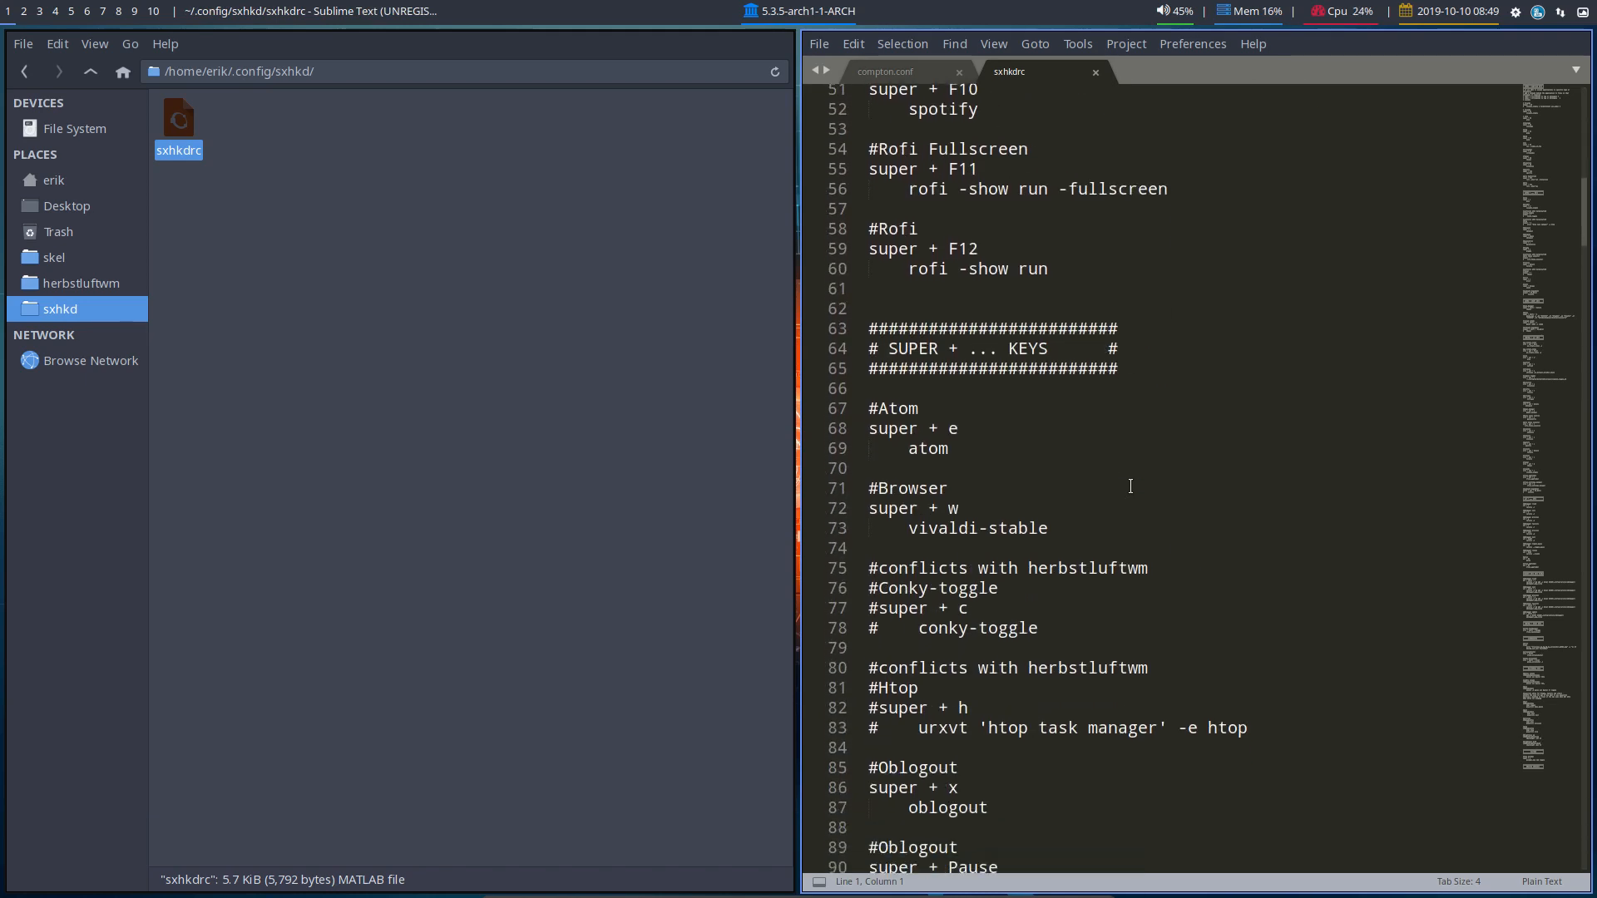
{"action": "scroll", "scroll_direction": "down", "scroll_amount": 3}
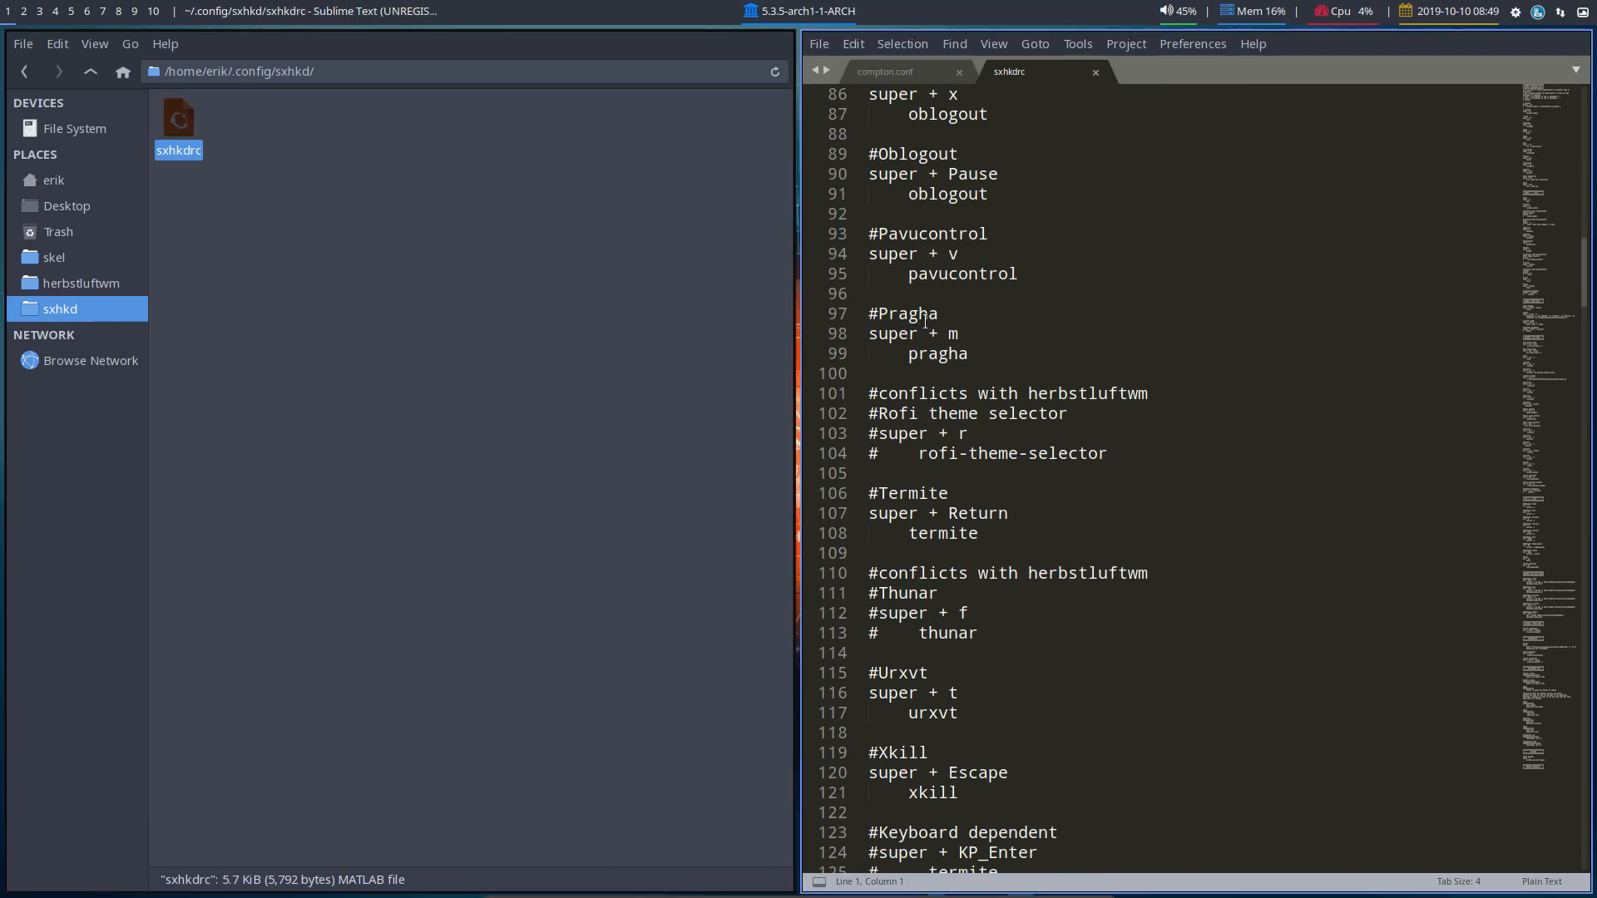
{"action": "left_click", "coordinate": [925, 312]}
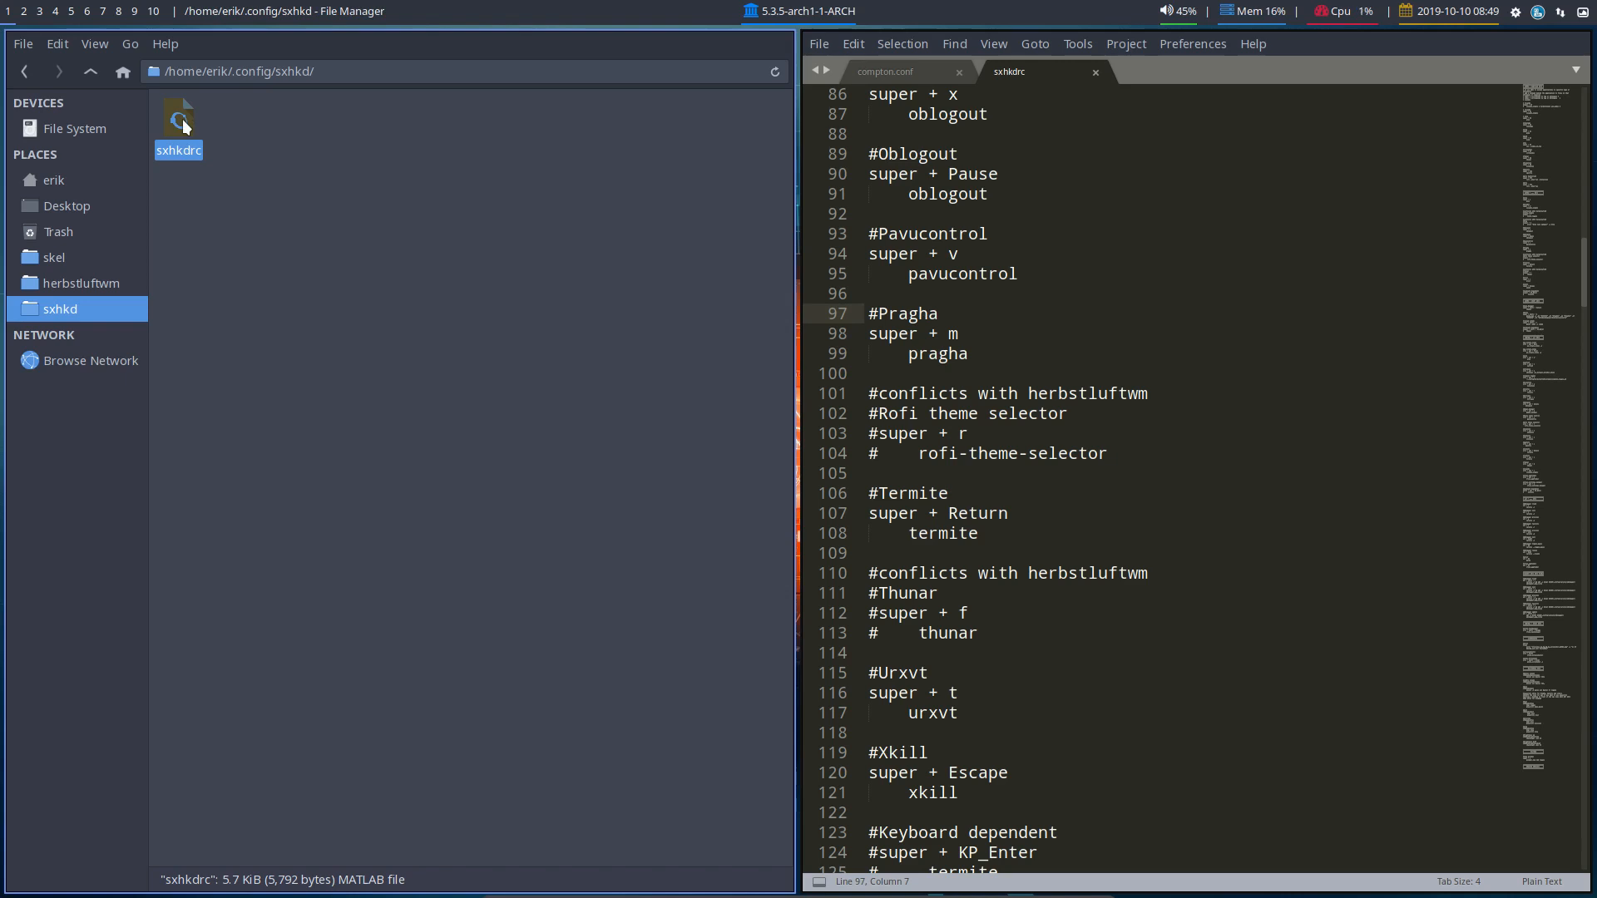
{"action": "left_click", "coordinate": [948, 493]}
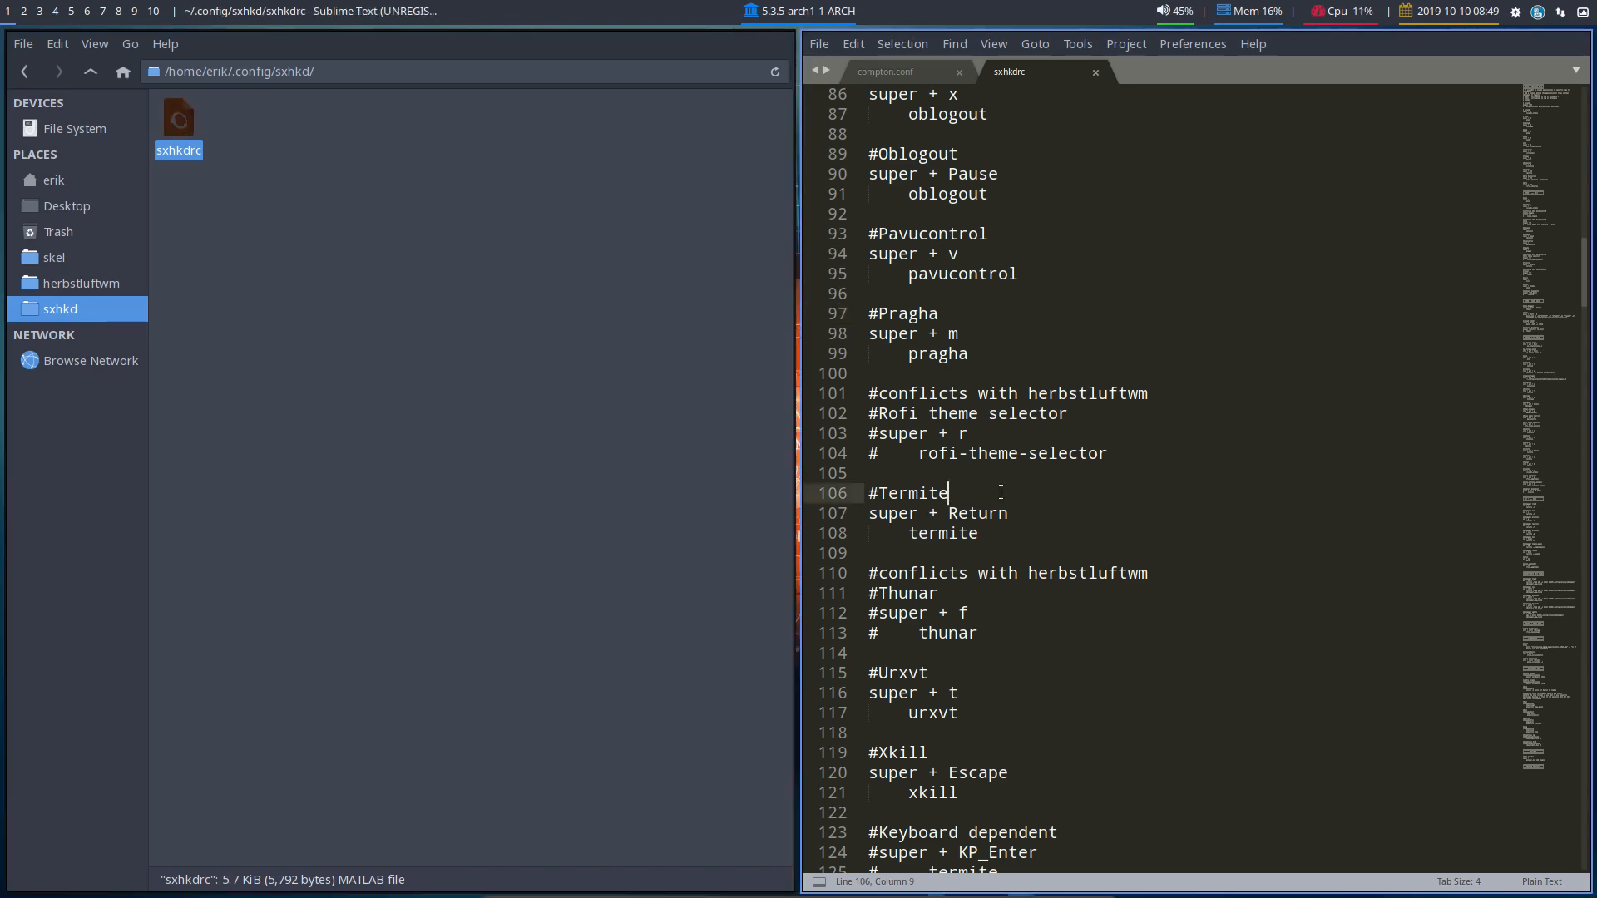
Step: Scroll through the remaining sxhkdrc keybinding sections
{"action": "scroll", "scroll_direction": "down", "scroll_amount": 3}
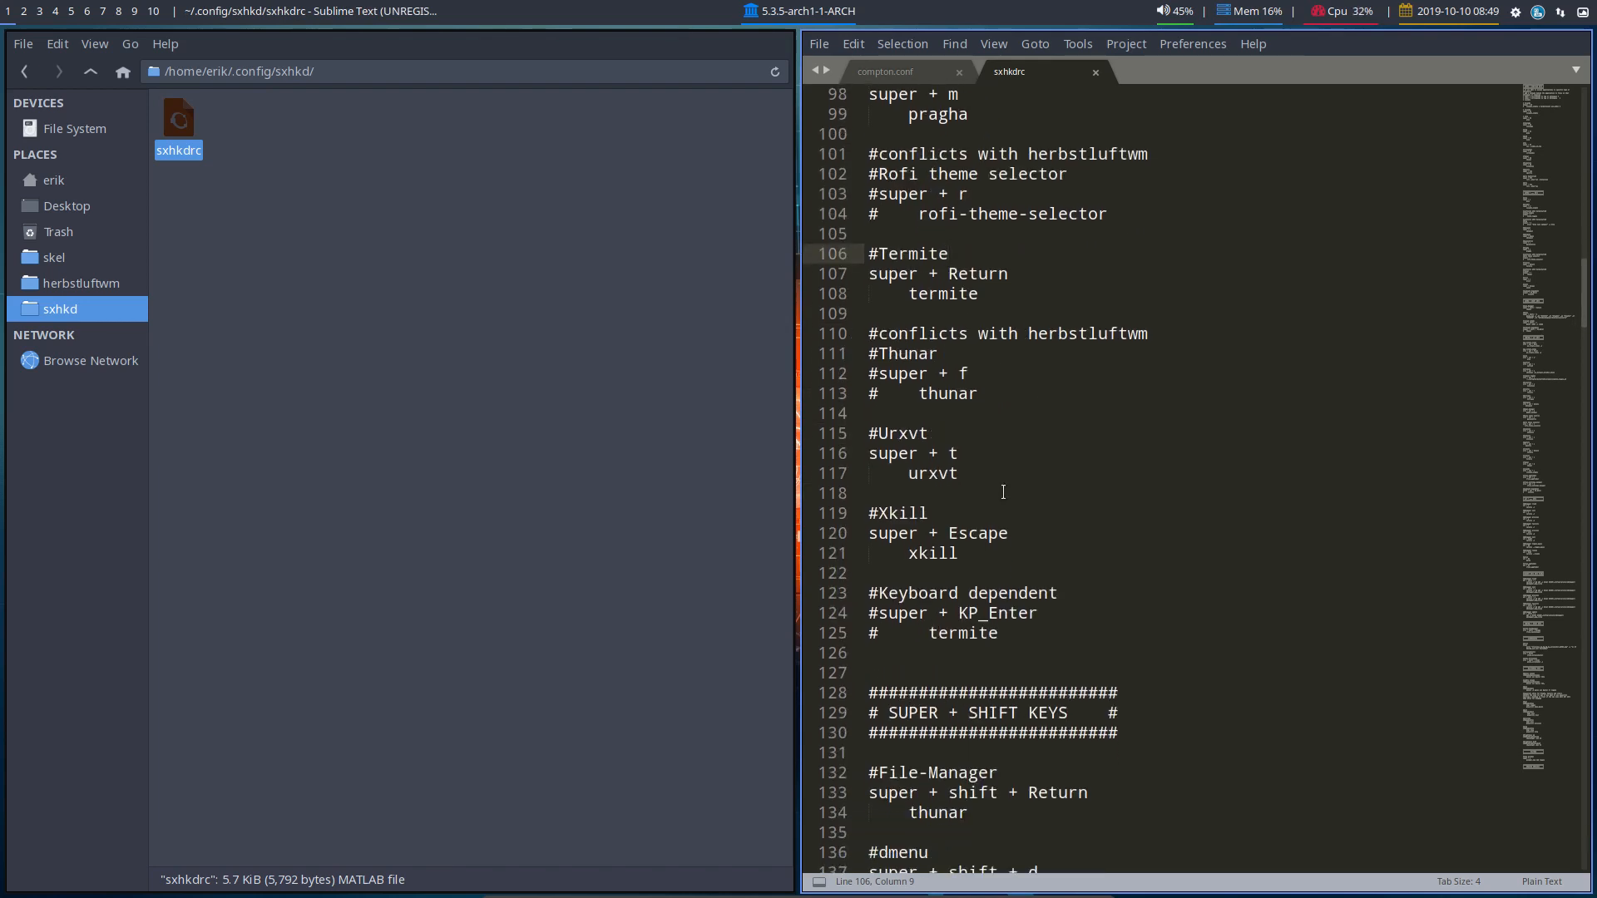
{"action": "scroll", "scroll_direction": "down", "scroll_amount": 3}
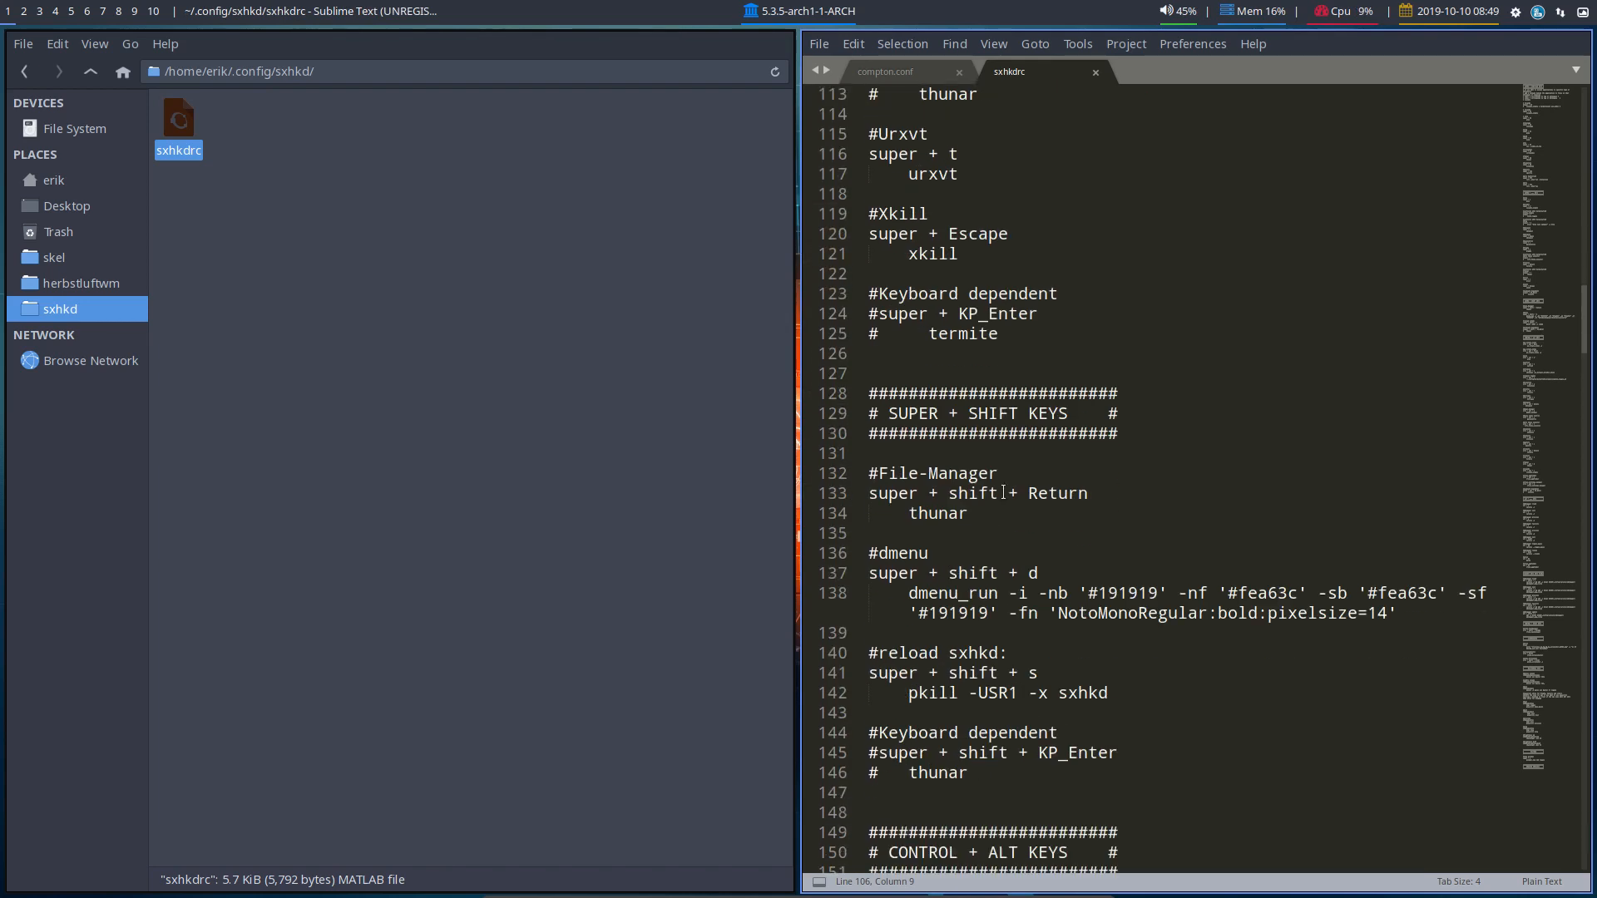
{"action": "scroll", "scroll_direction": "down", "scroll_amount": 3}
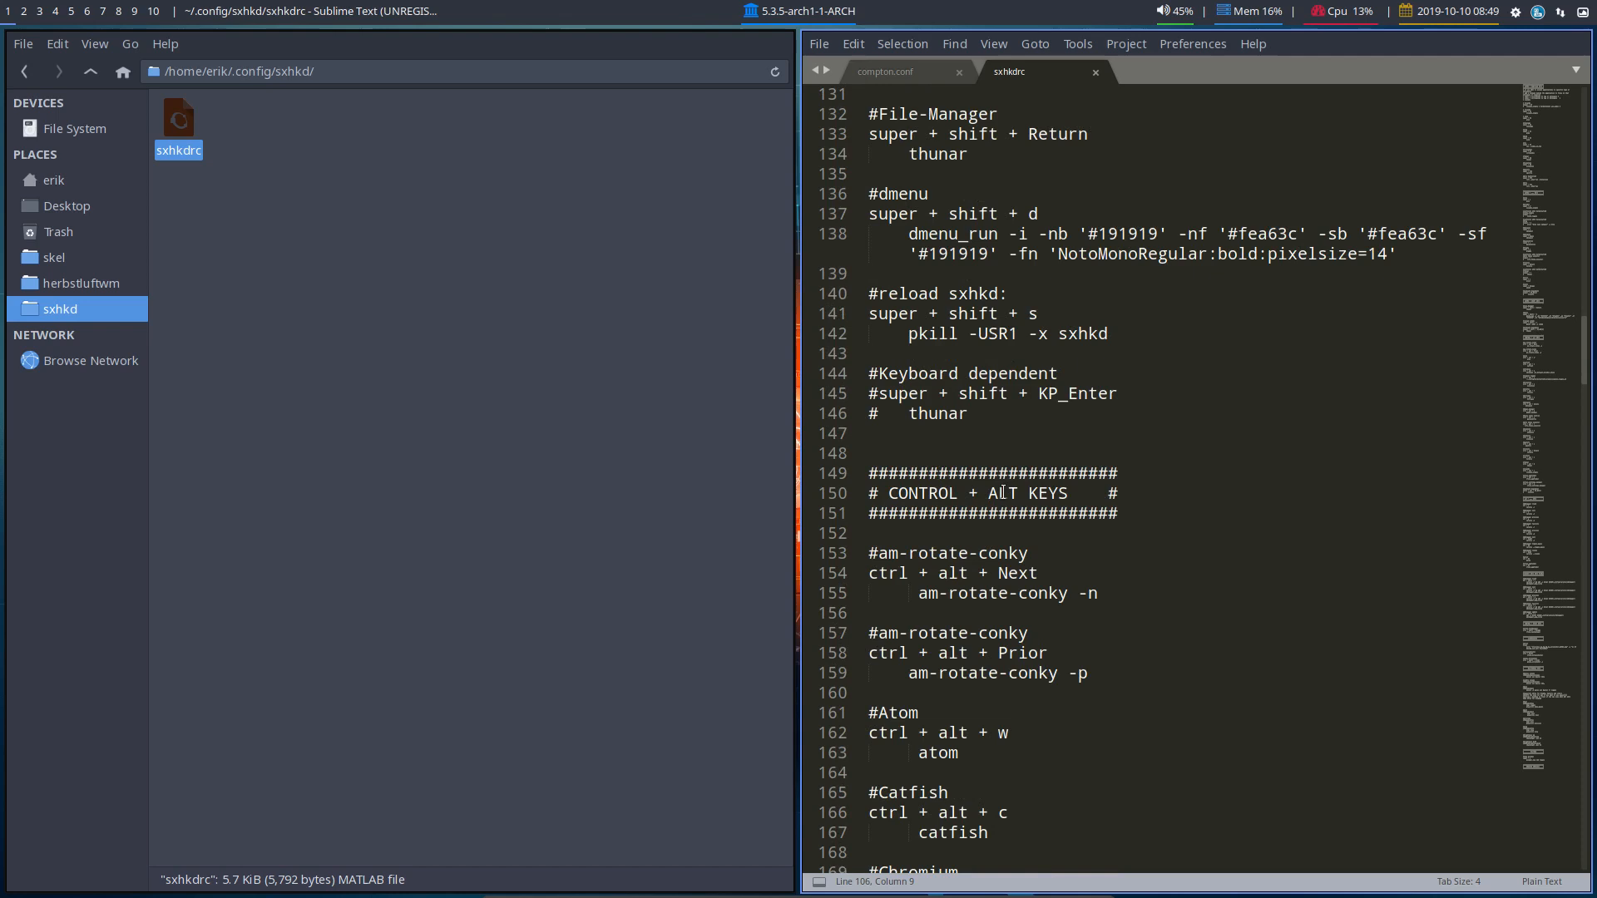
{"action": "scroll", "scroll_direction": "down", "scroll_amount": 3}
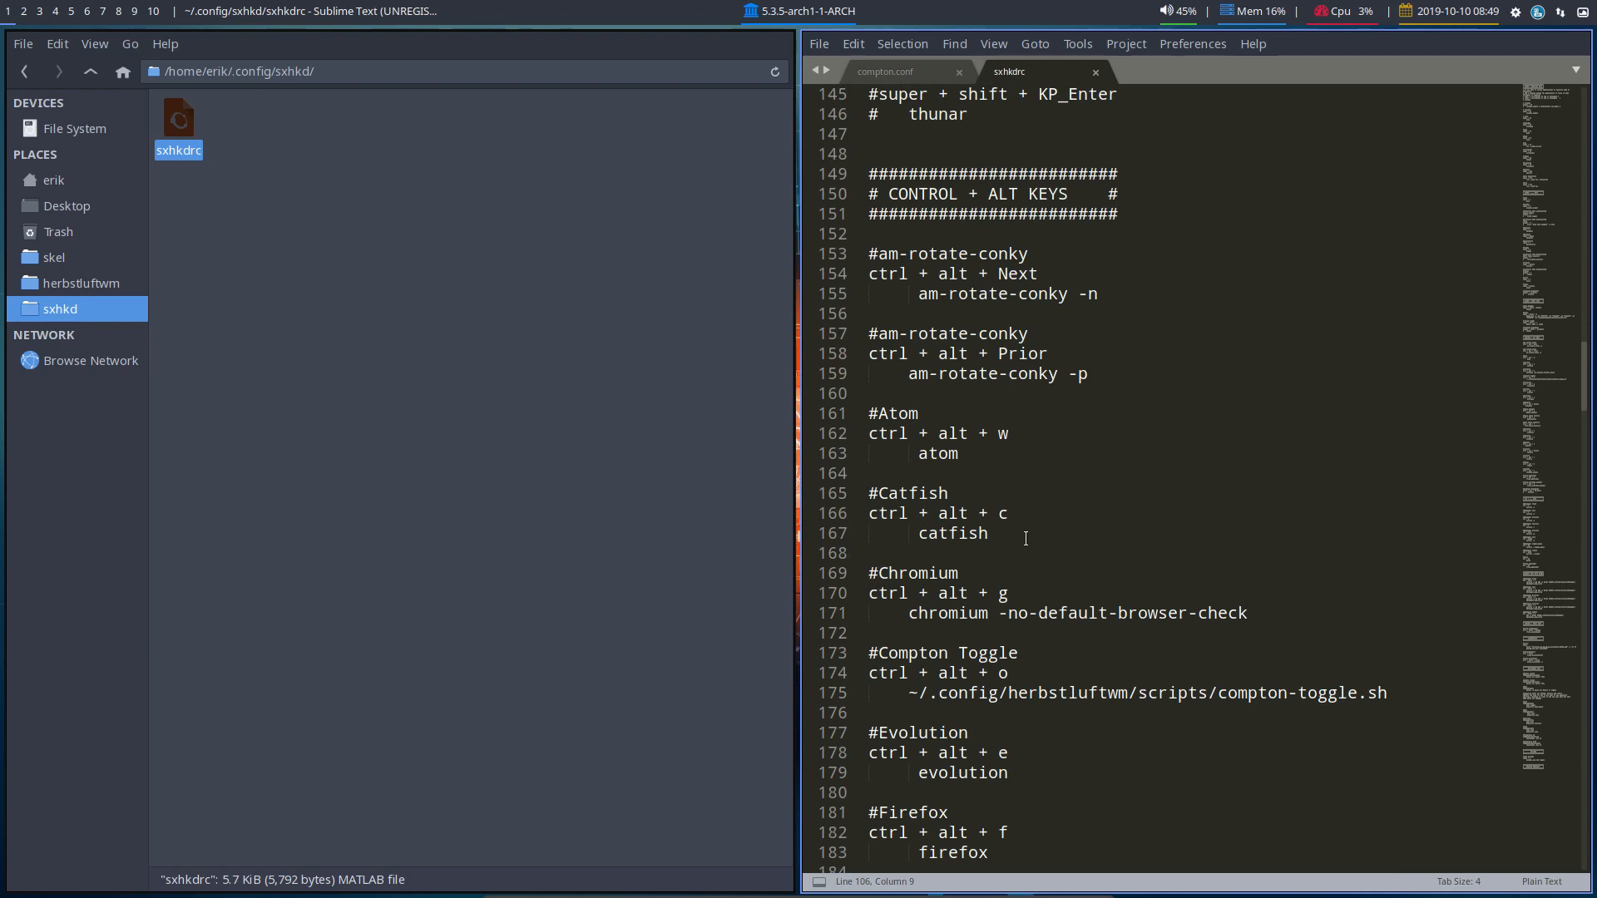
{"action": "scroll", "scroll_direction": "down", "scroll_amount": 3}
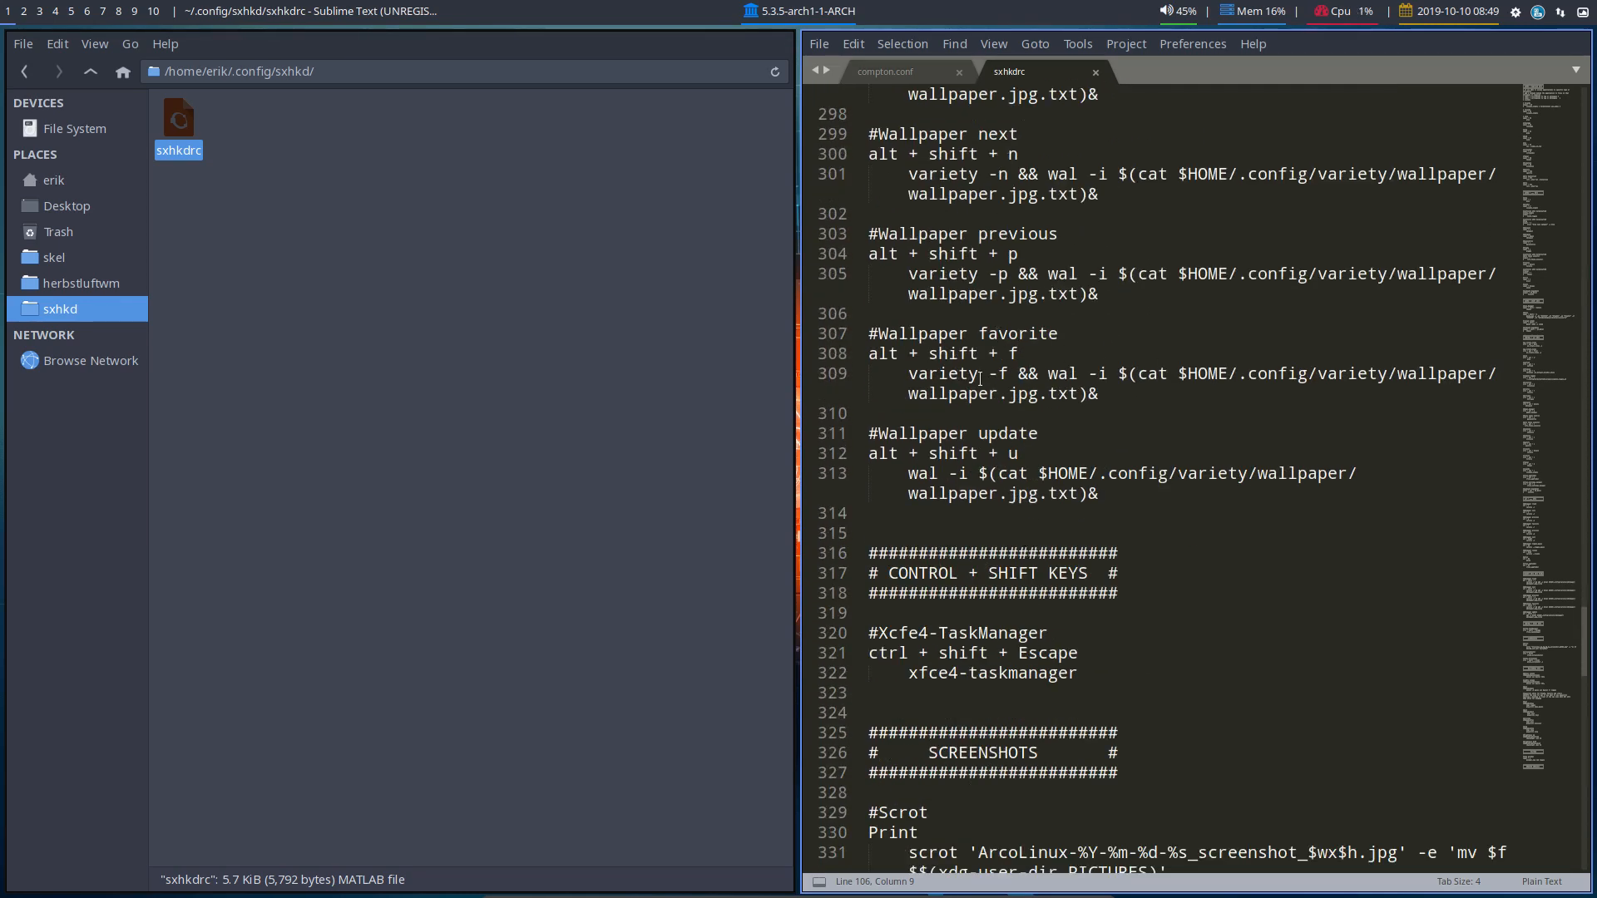
{"action": "scroll", "scroll_direction": "down", "scroll_amount": 3}
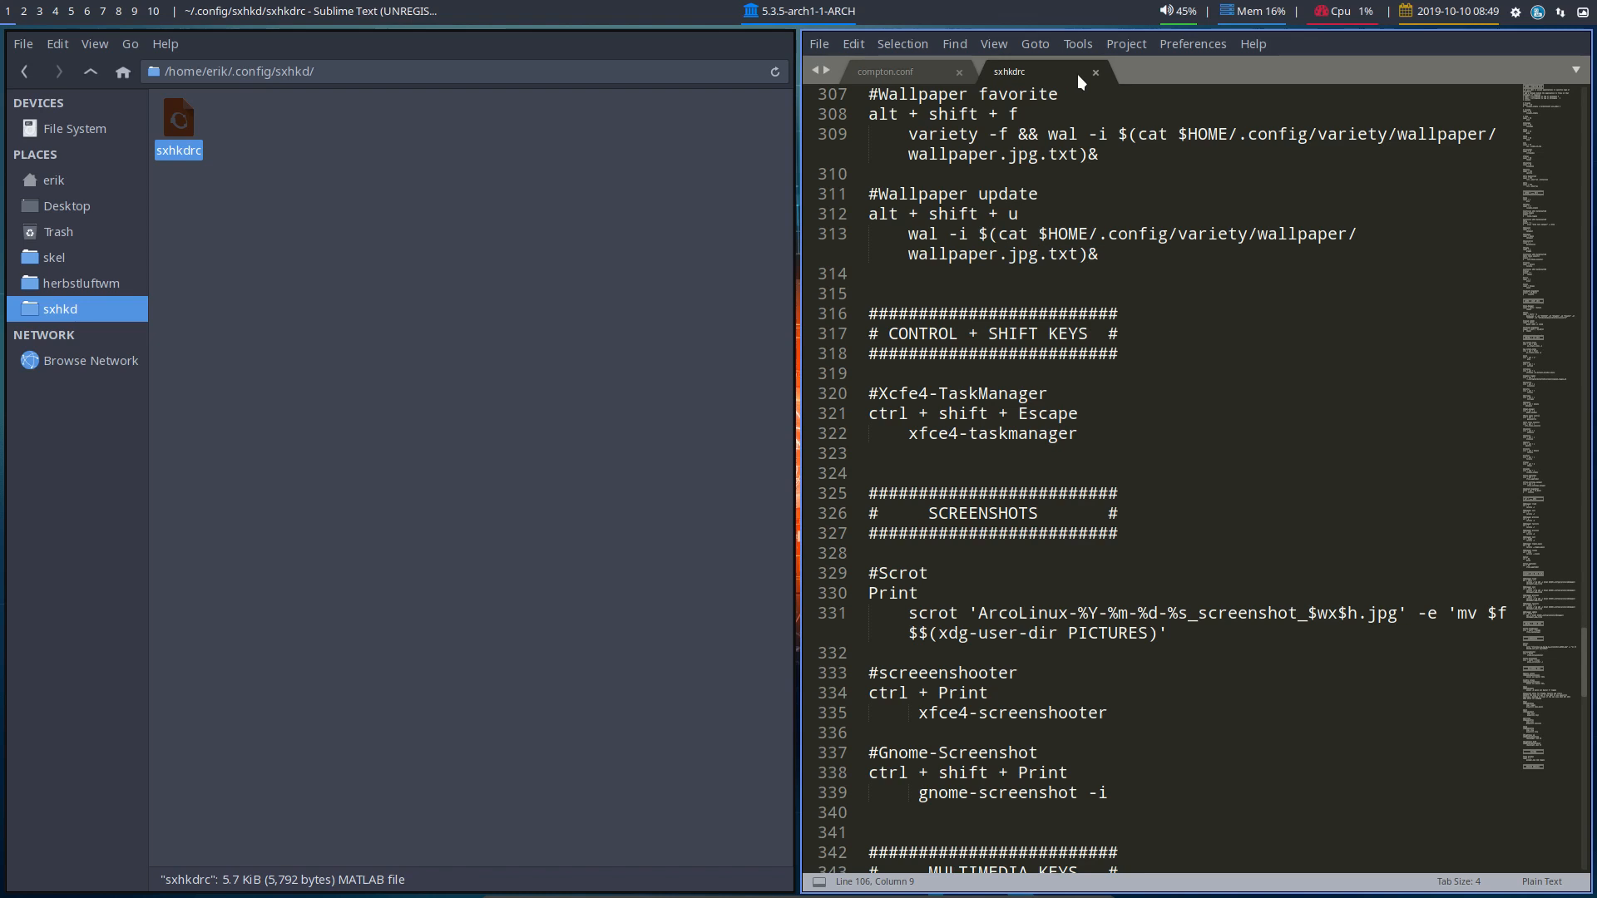
Step: Close sxhkdrc and reopen autostart from the herbstluftwm folder in Thunar
{"action": "left_click", "coordinate": [1094, 73]}
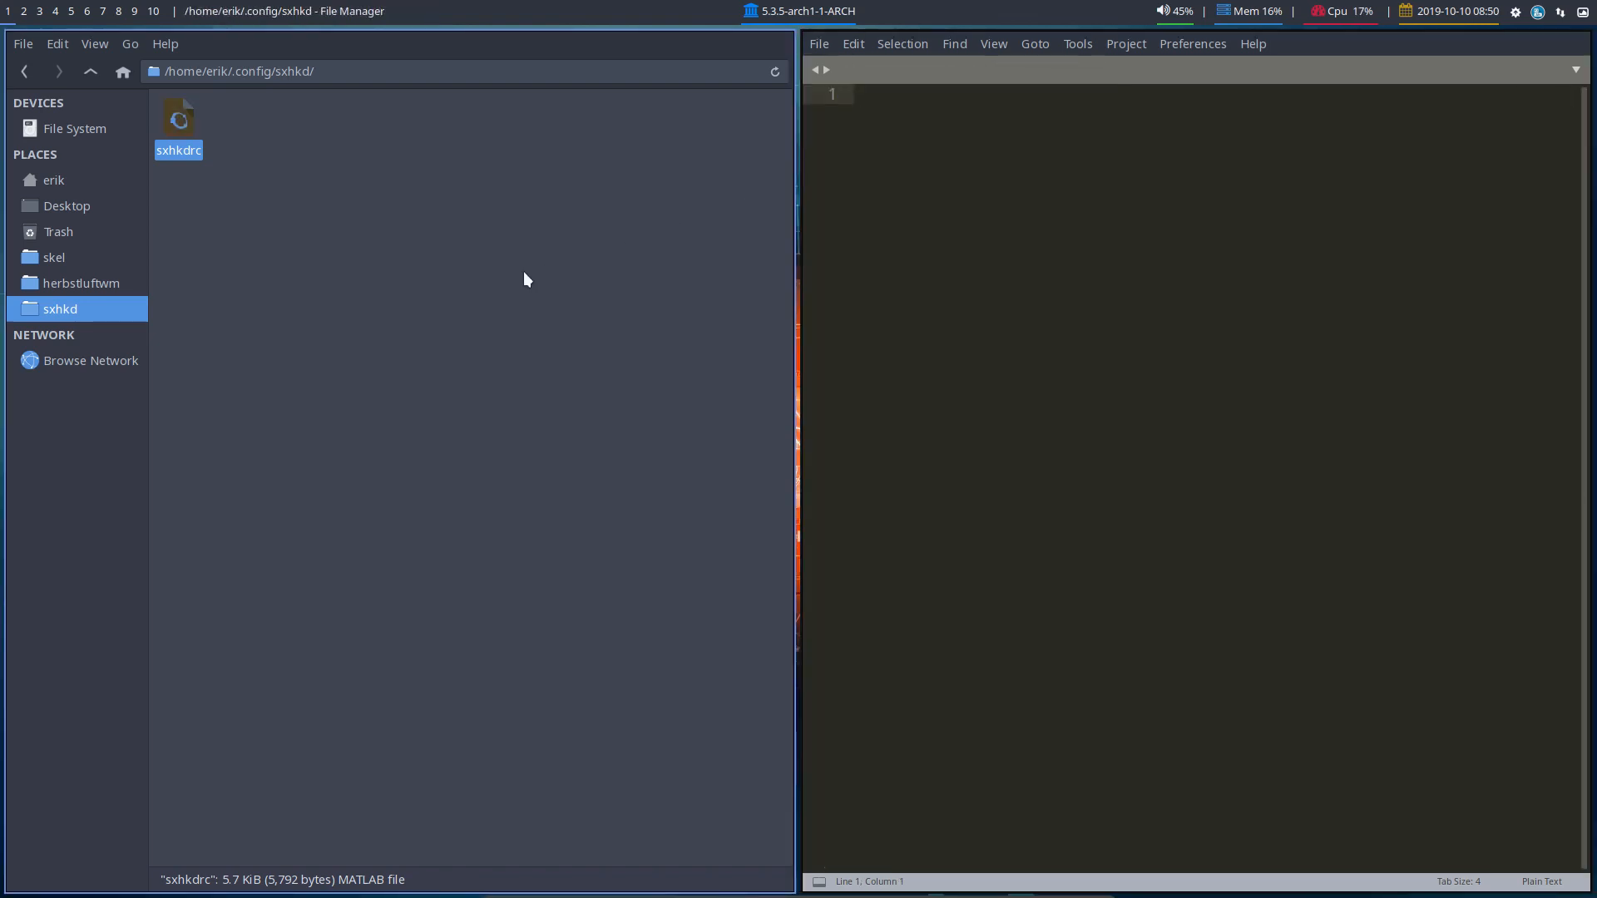
{"action": "left_click", "coordinate": [81, 282]}
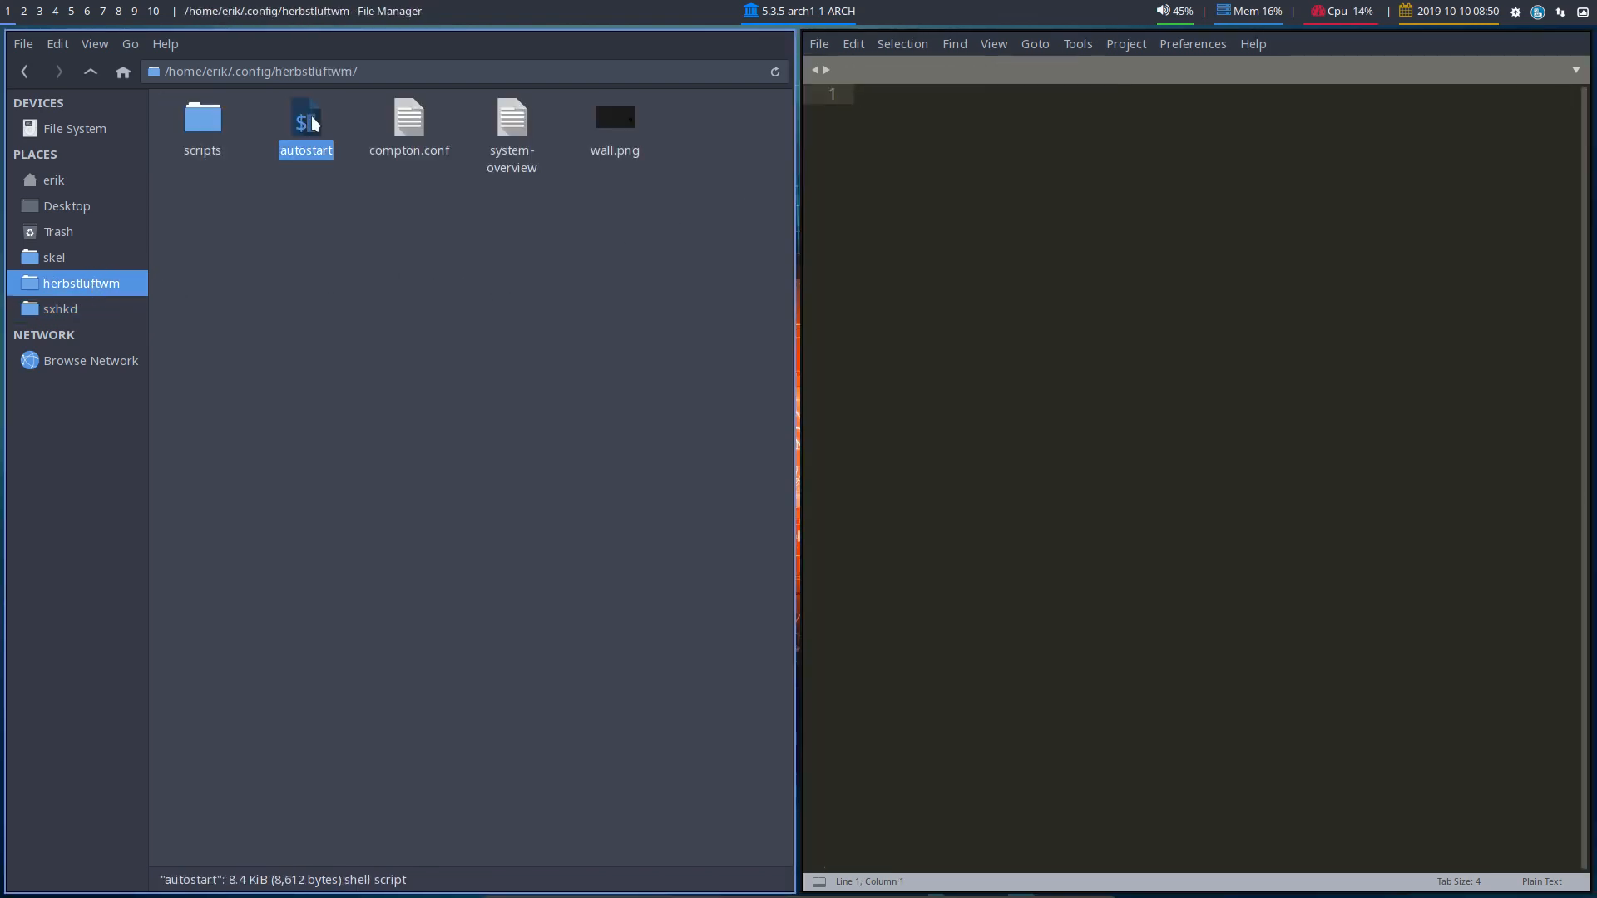
{"action": "mouse_move", "coordinate": [596, 309]}
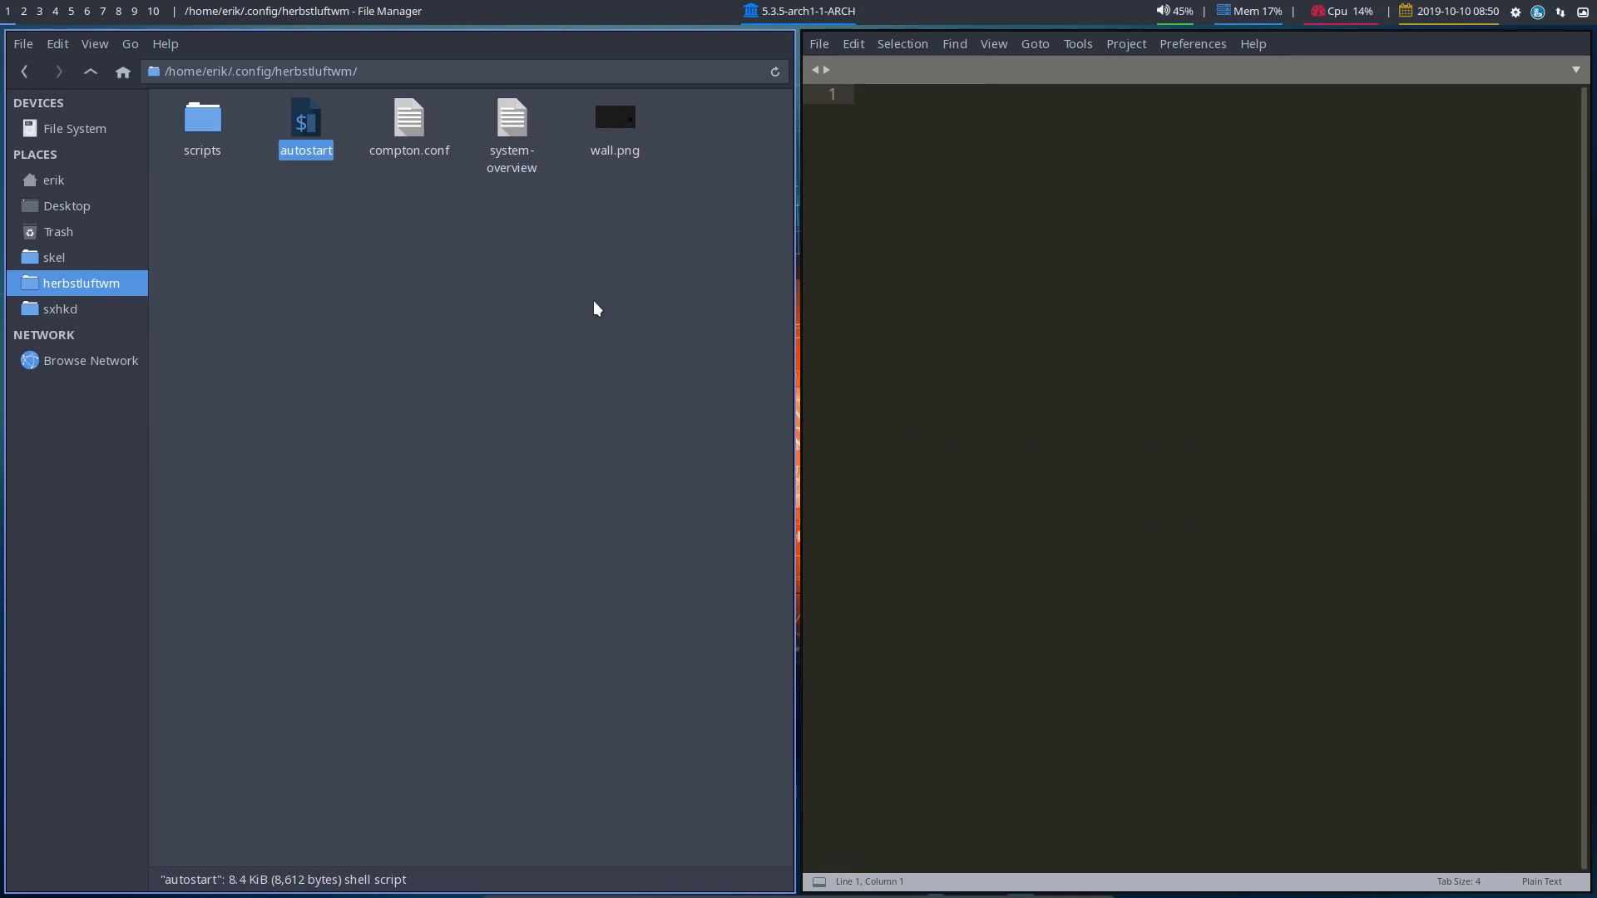
{"action": "double_click", "coordinate": [305, 122]}
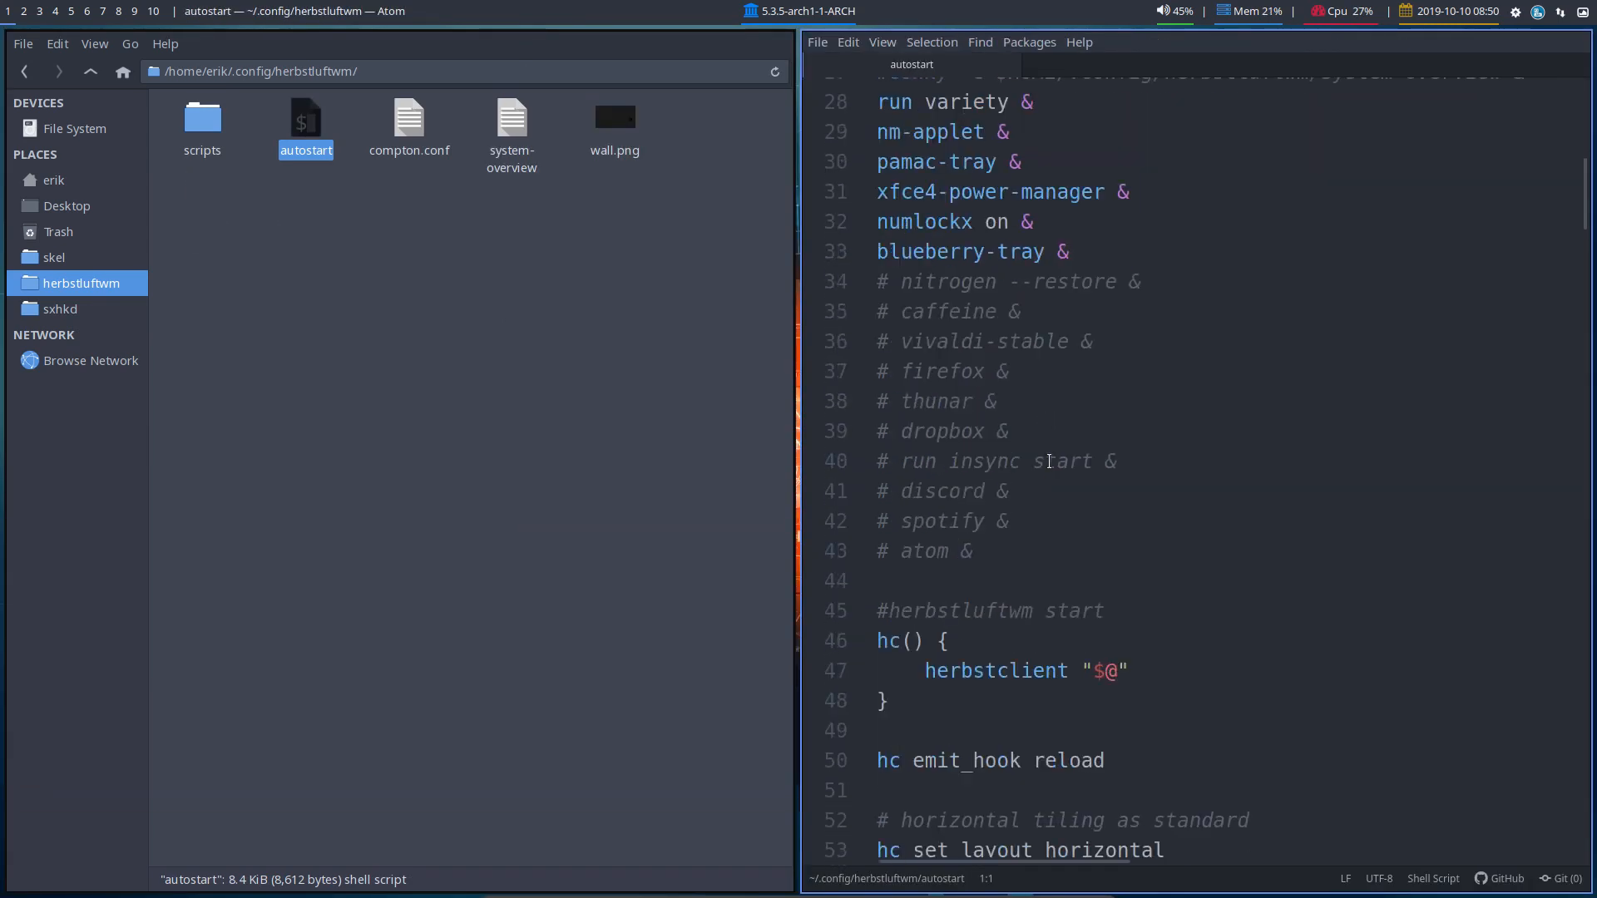
Step: Scroll autostart down to the hc keybind lines under MOVEMENTS
{"action": "scroll", "scroll_direction": "down", "scroll_amount": 3}
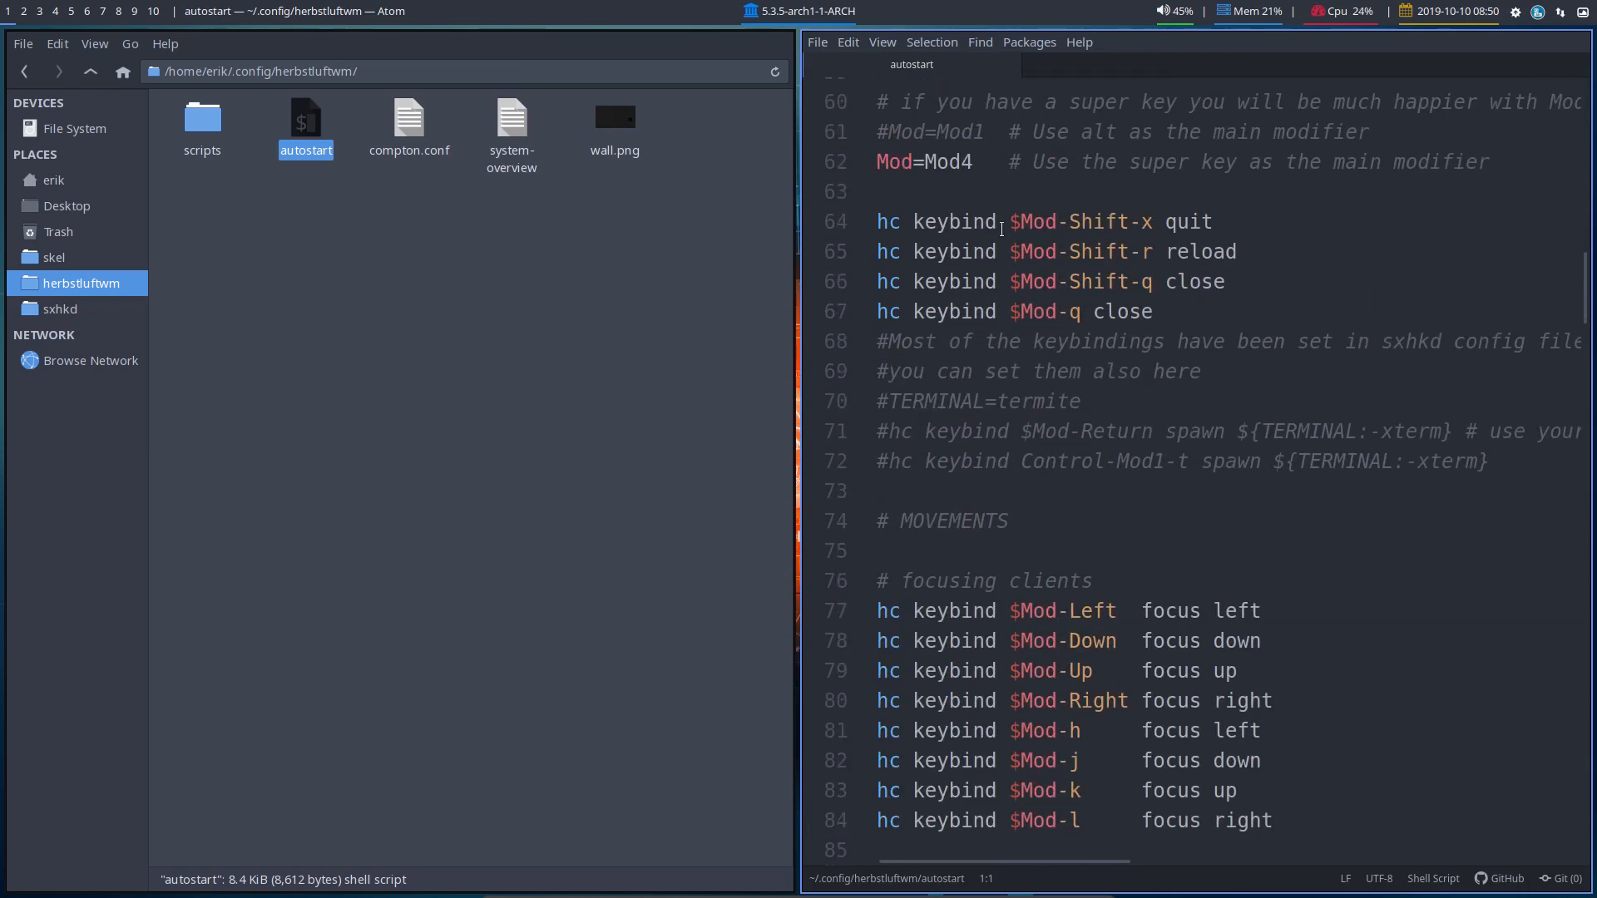
{"action": "mouse_move", "coordinate": [1106, 453]}
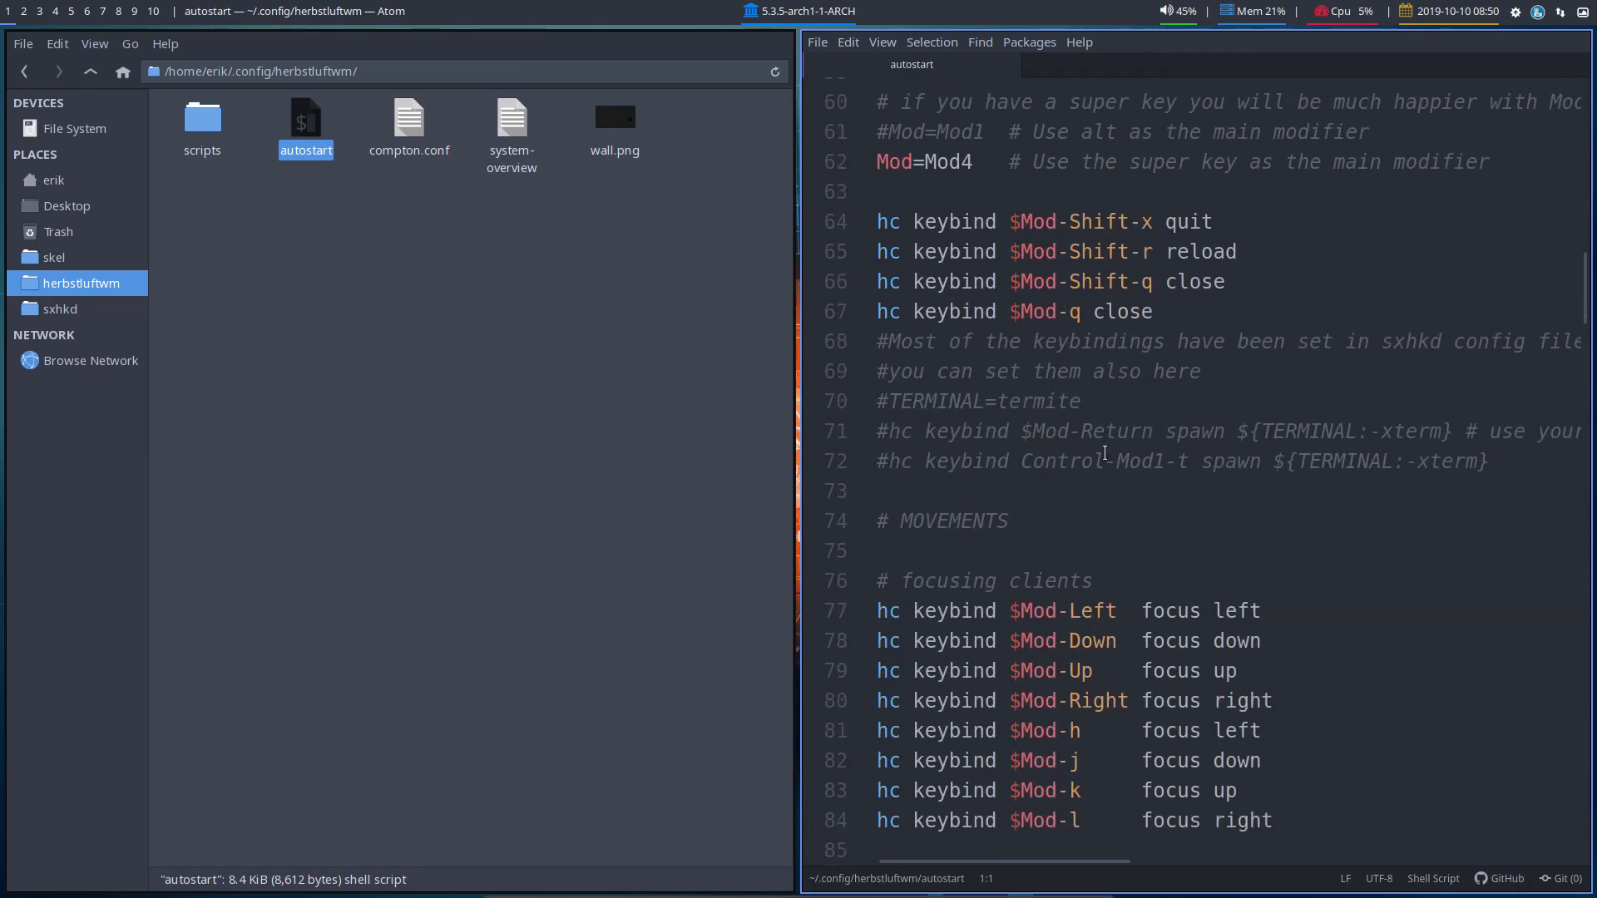
{"action": "scroll", "scroll_direction": "down", "scroll_amount": 3}
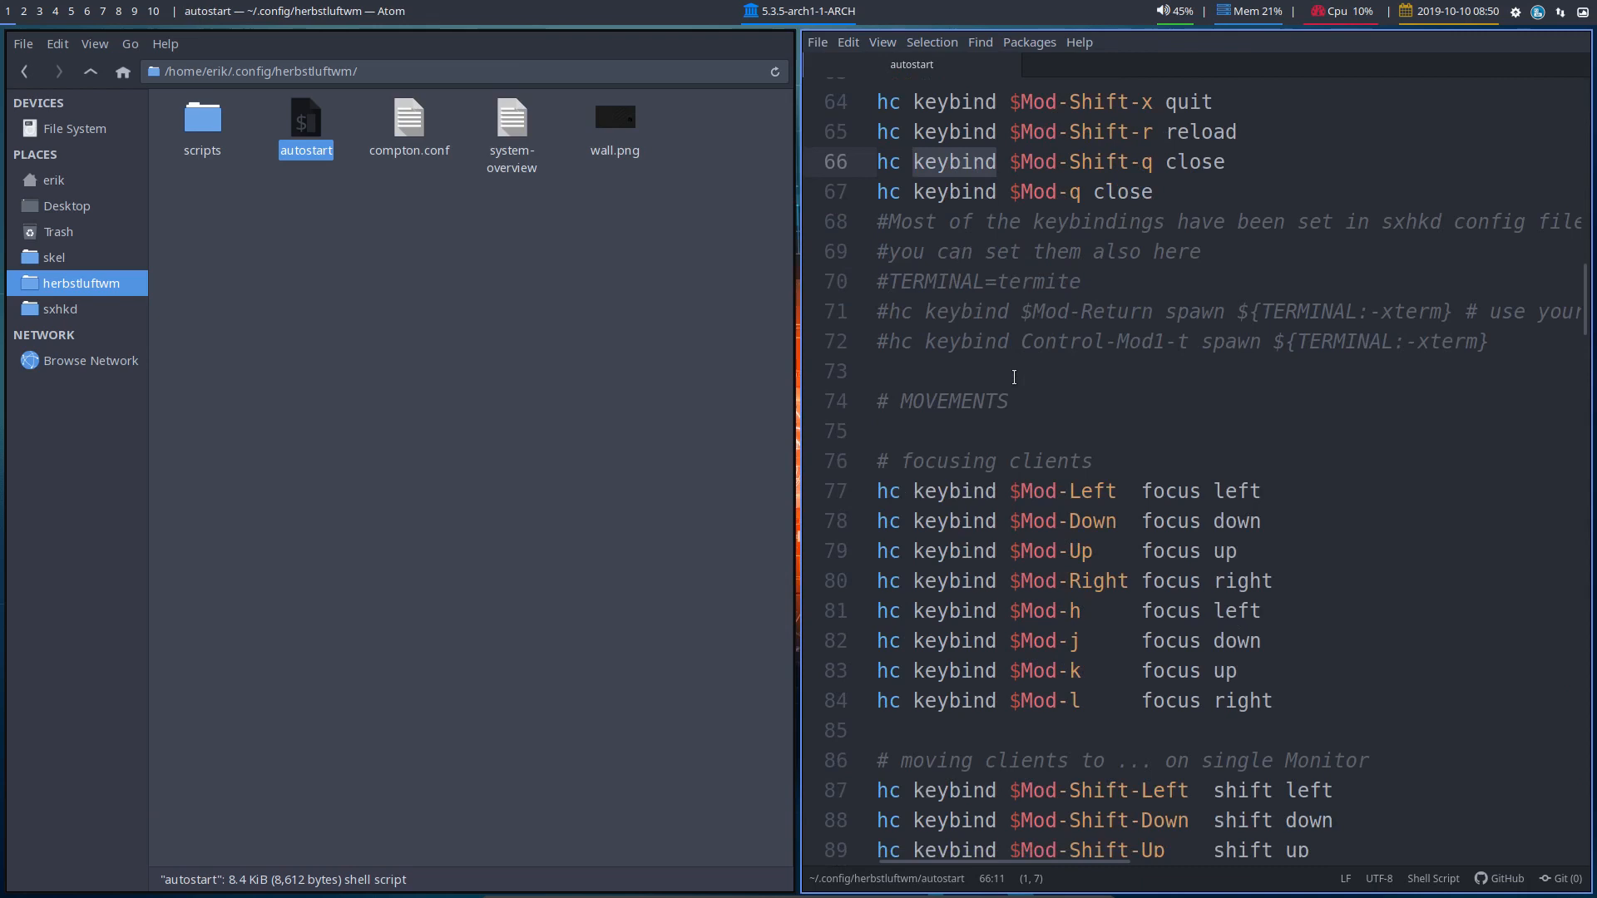
{"action": "scroll", "scroll_direction": "down", "scroll_amount": 3}
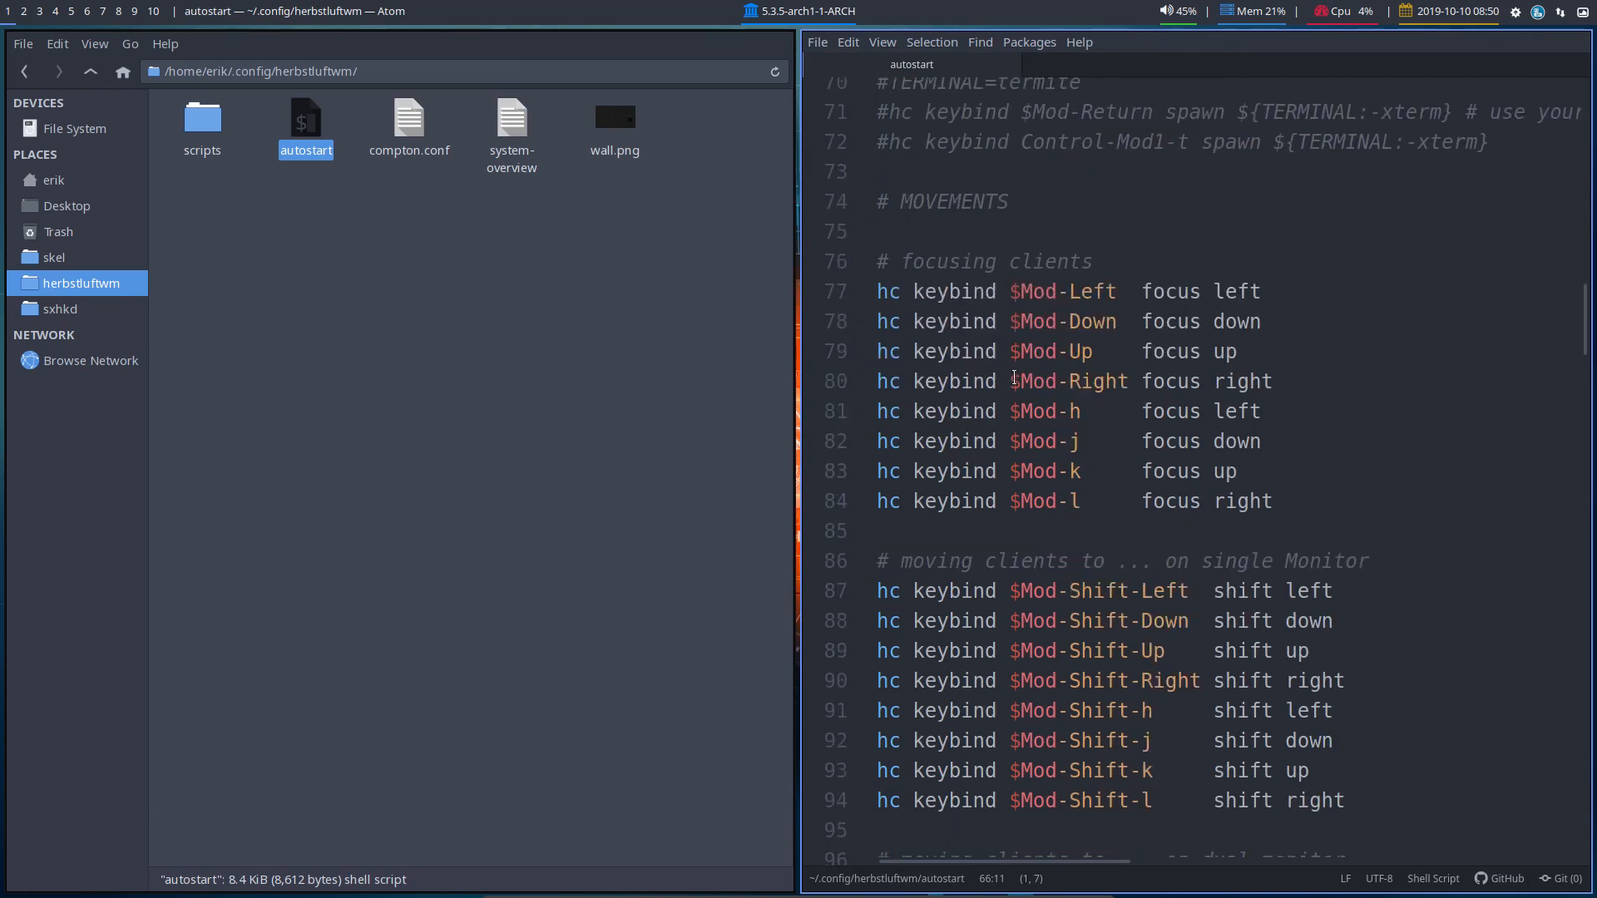